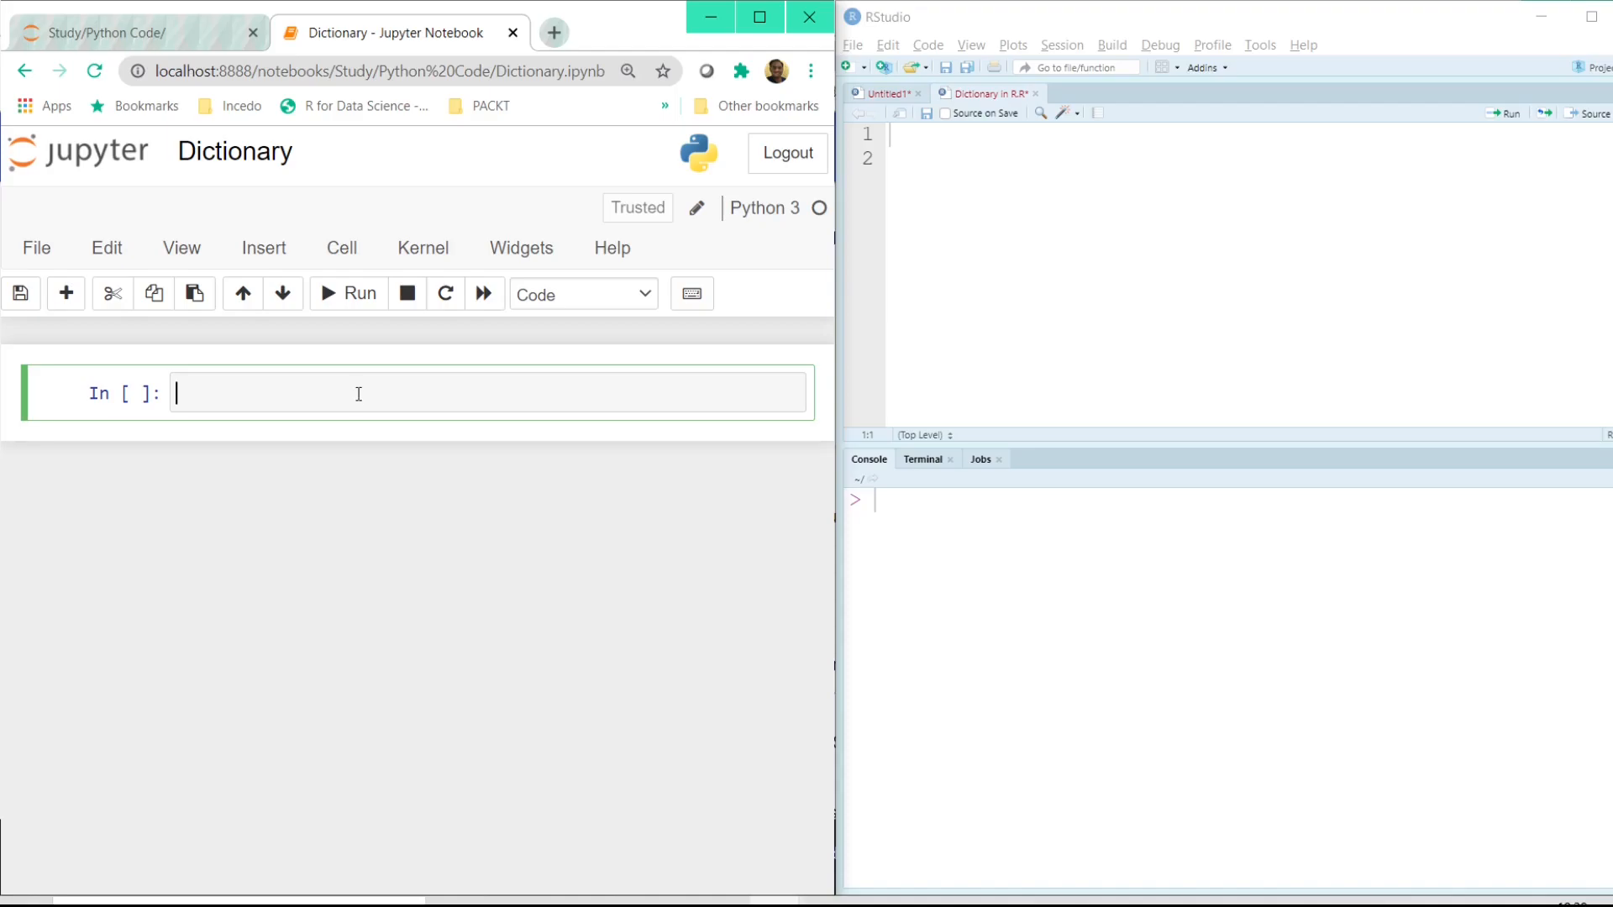
Begin a cell with rating = { } to start an empty dictionary.
text(rati)
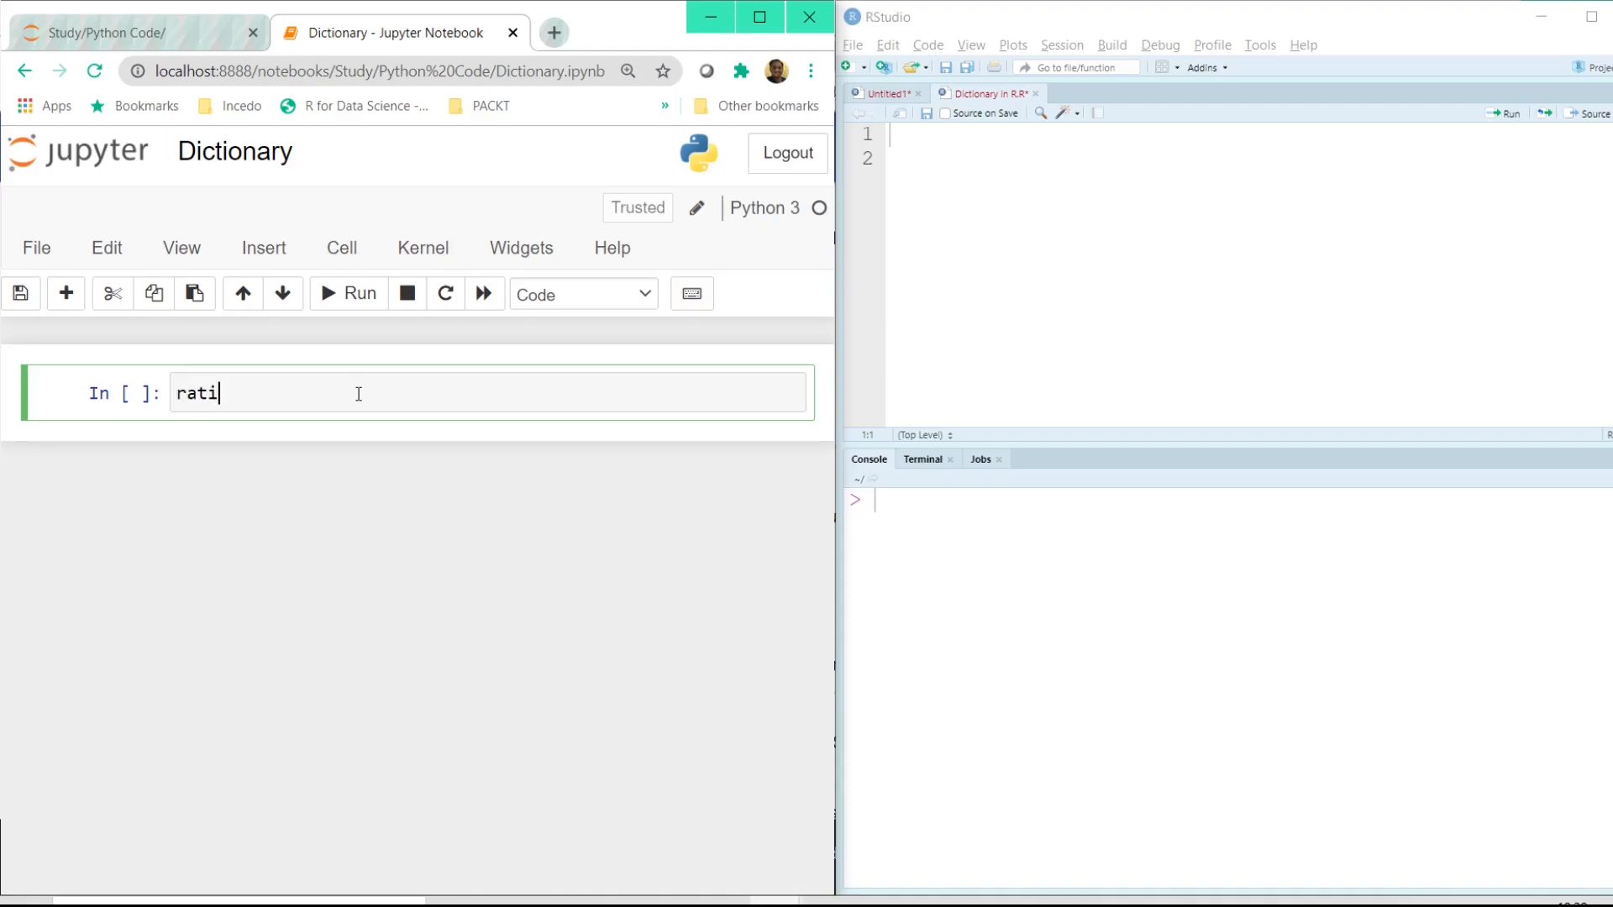
text(ng =)
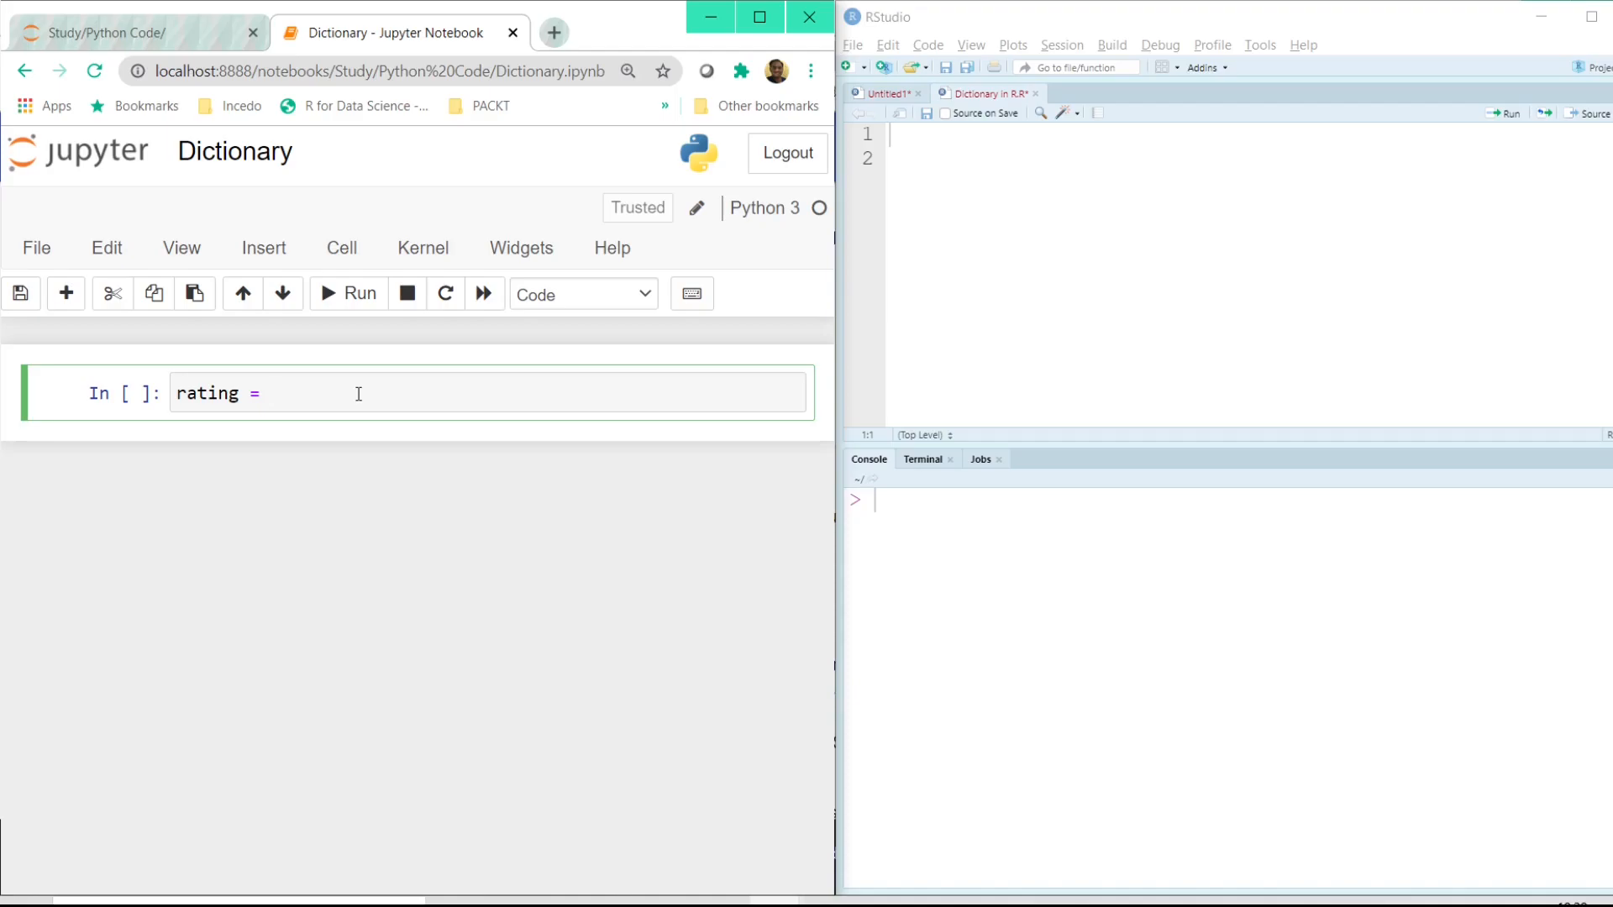
text({})
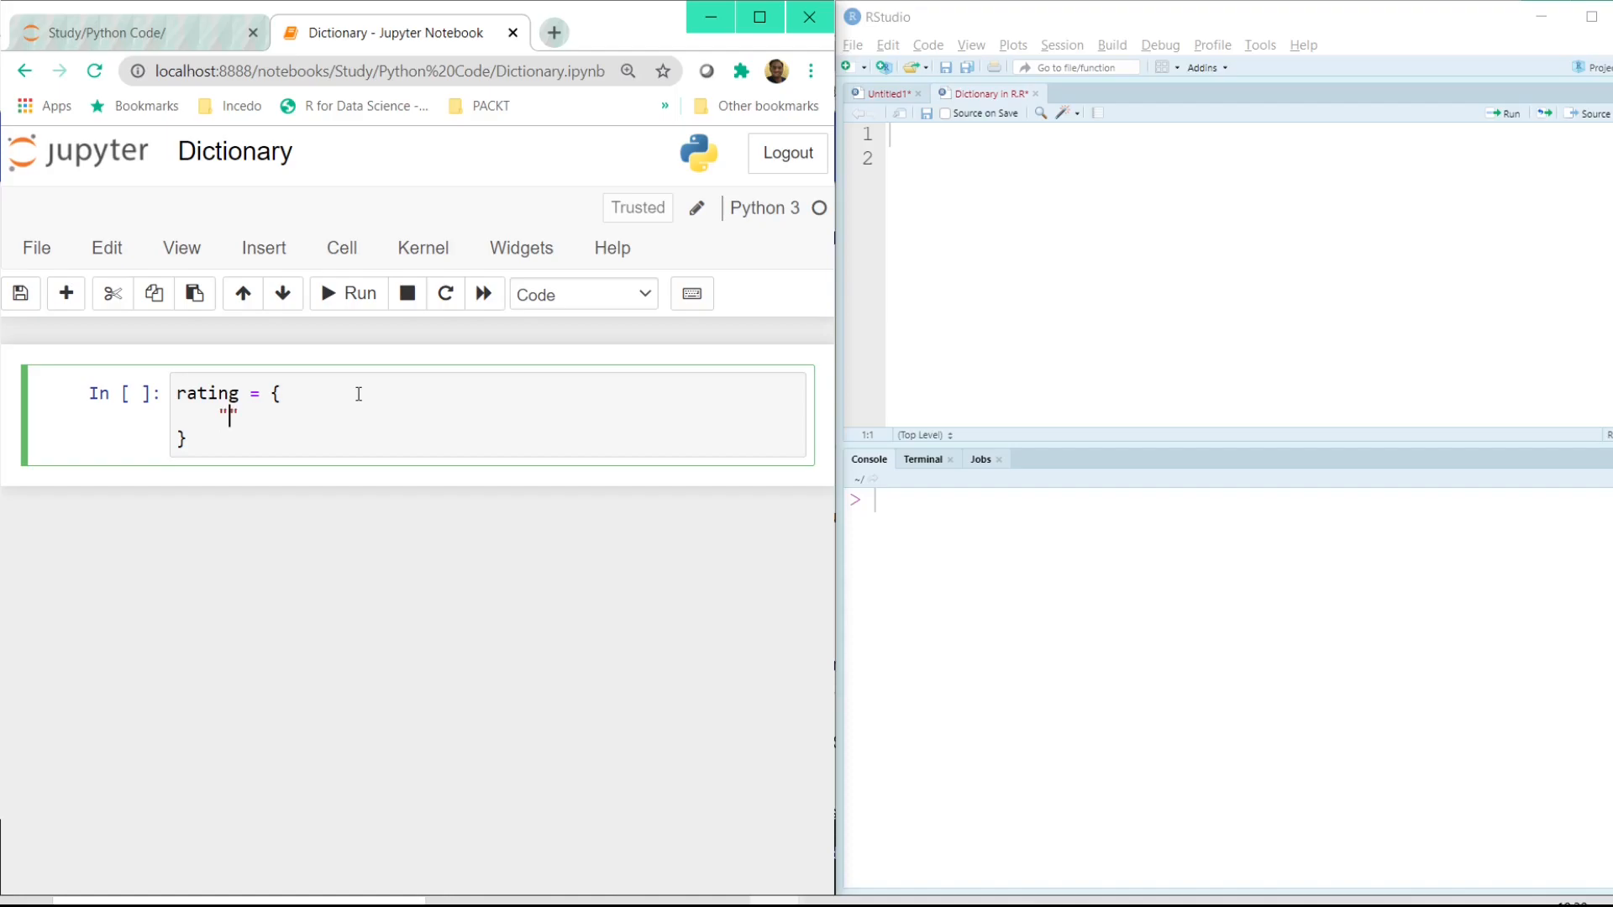
Enter the entries "Excellent": 5, "Very Good": 4 and Average 3 in the dictionary.
text("Excel)
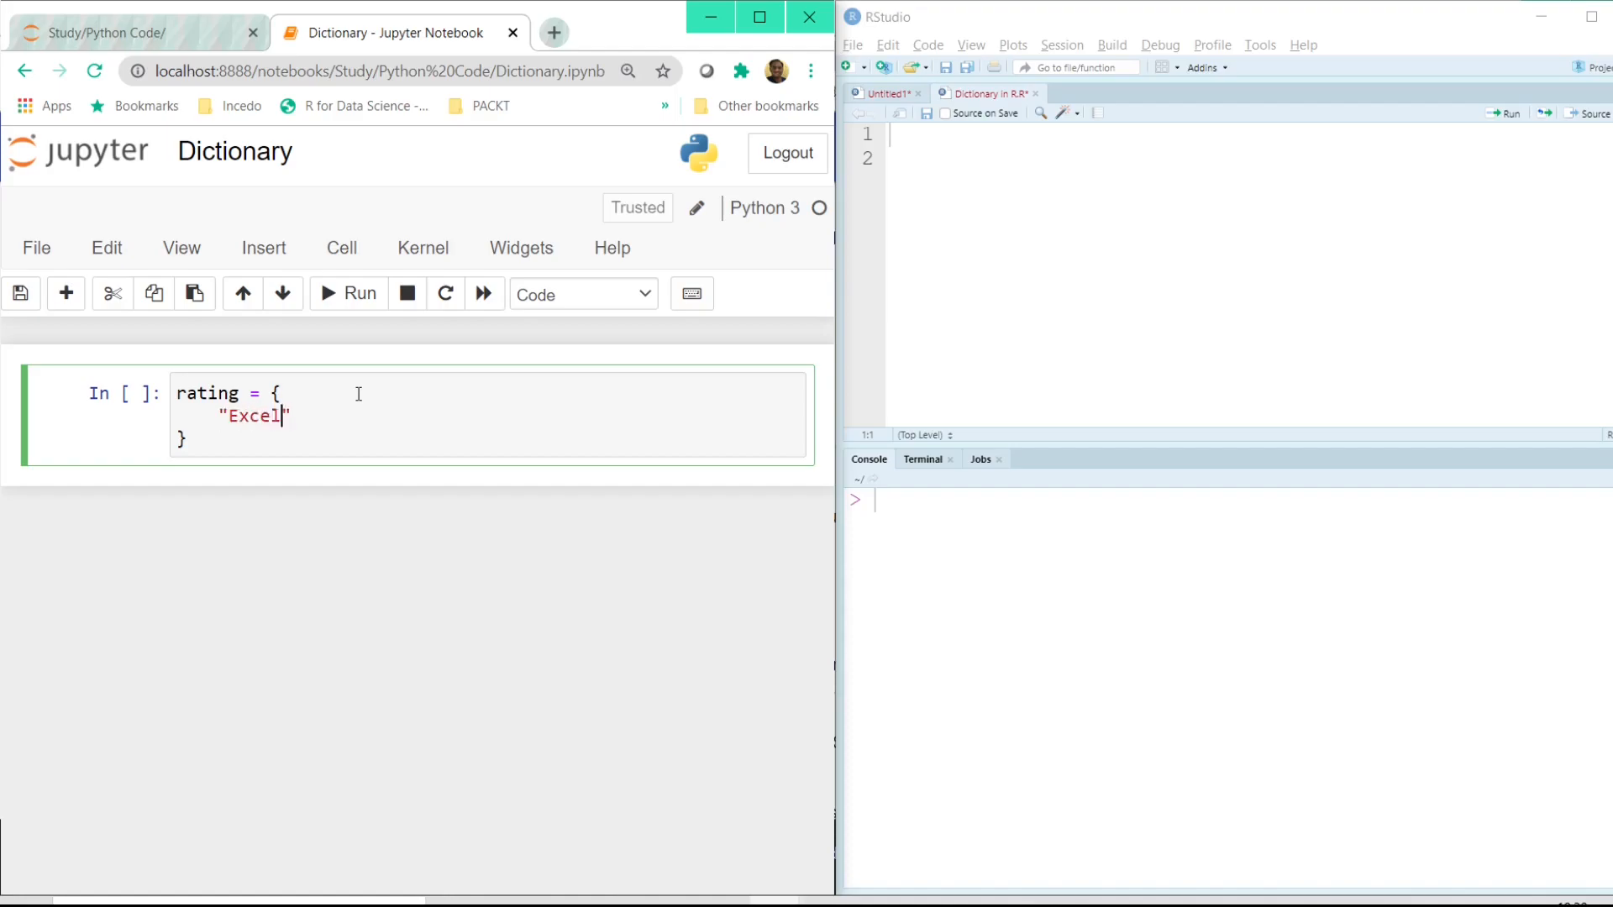
text(lent")
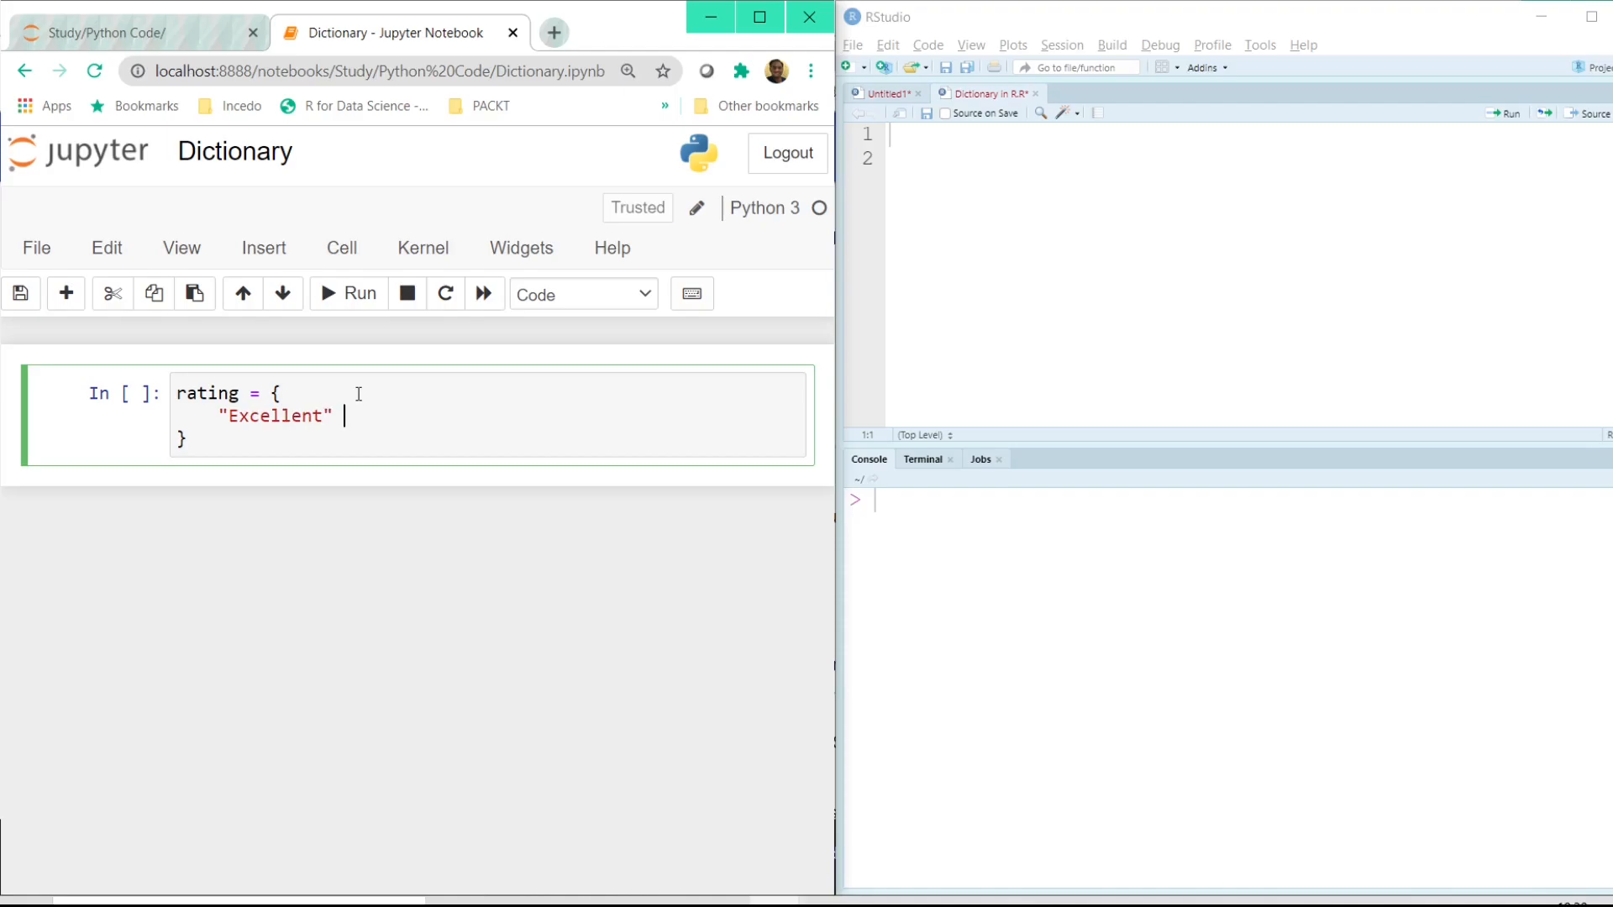
text(: 5,)
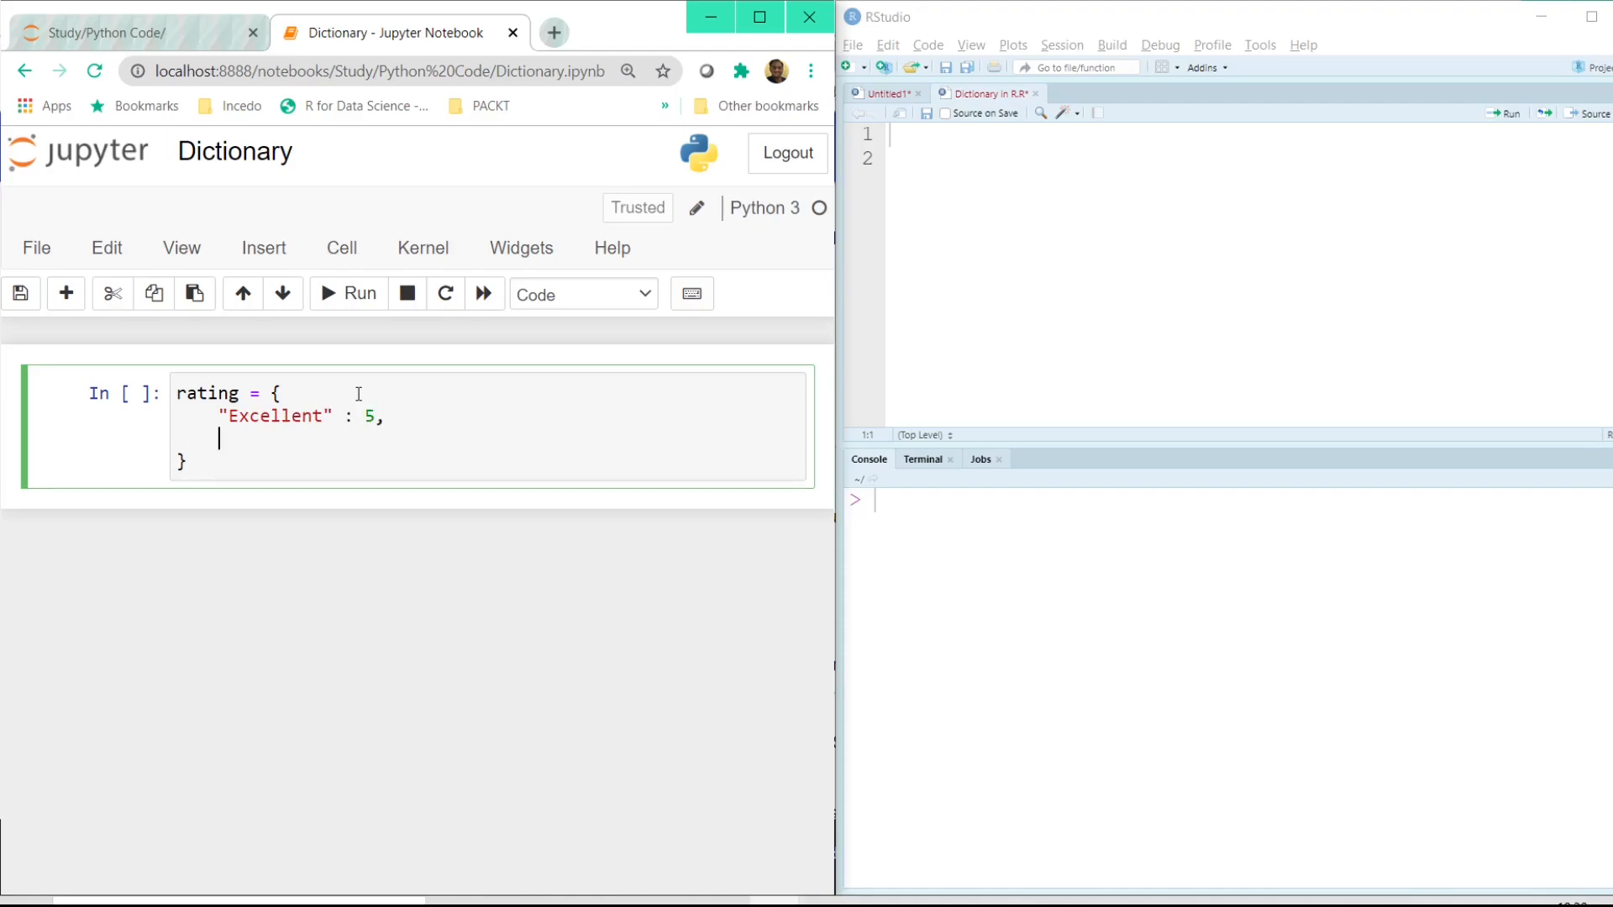
text("Ve)
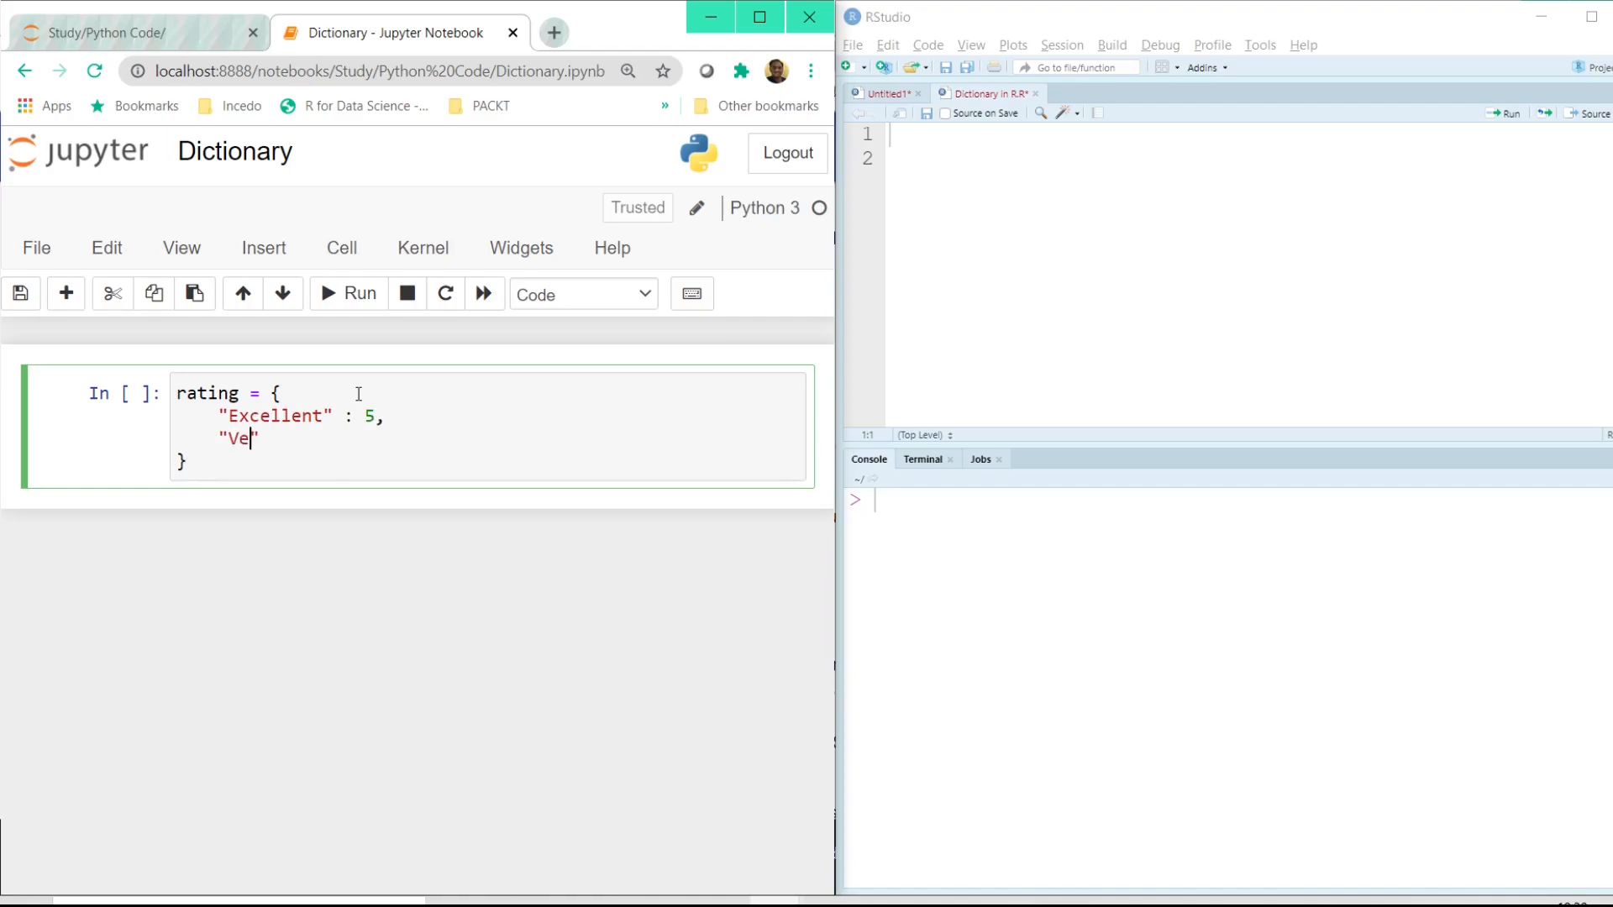
text(ry Good")
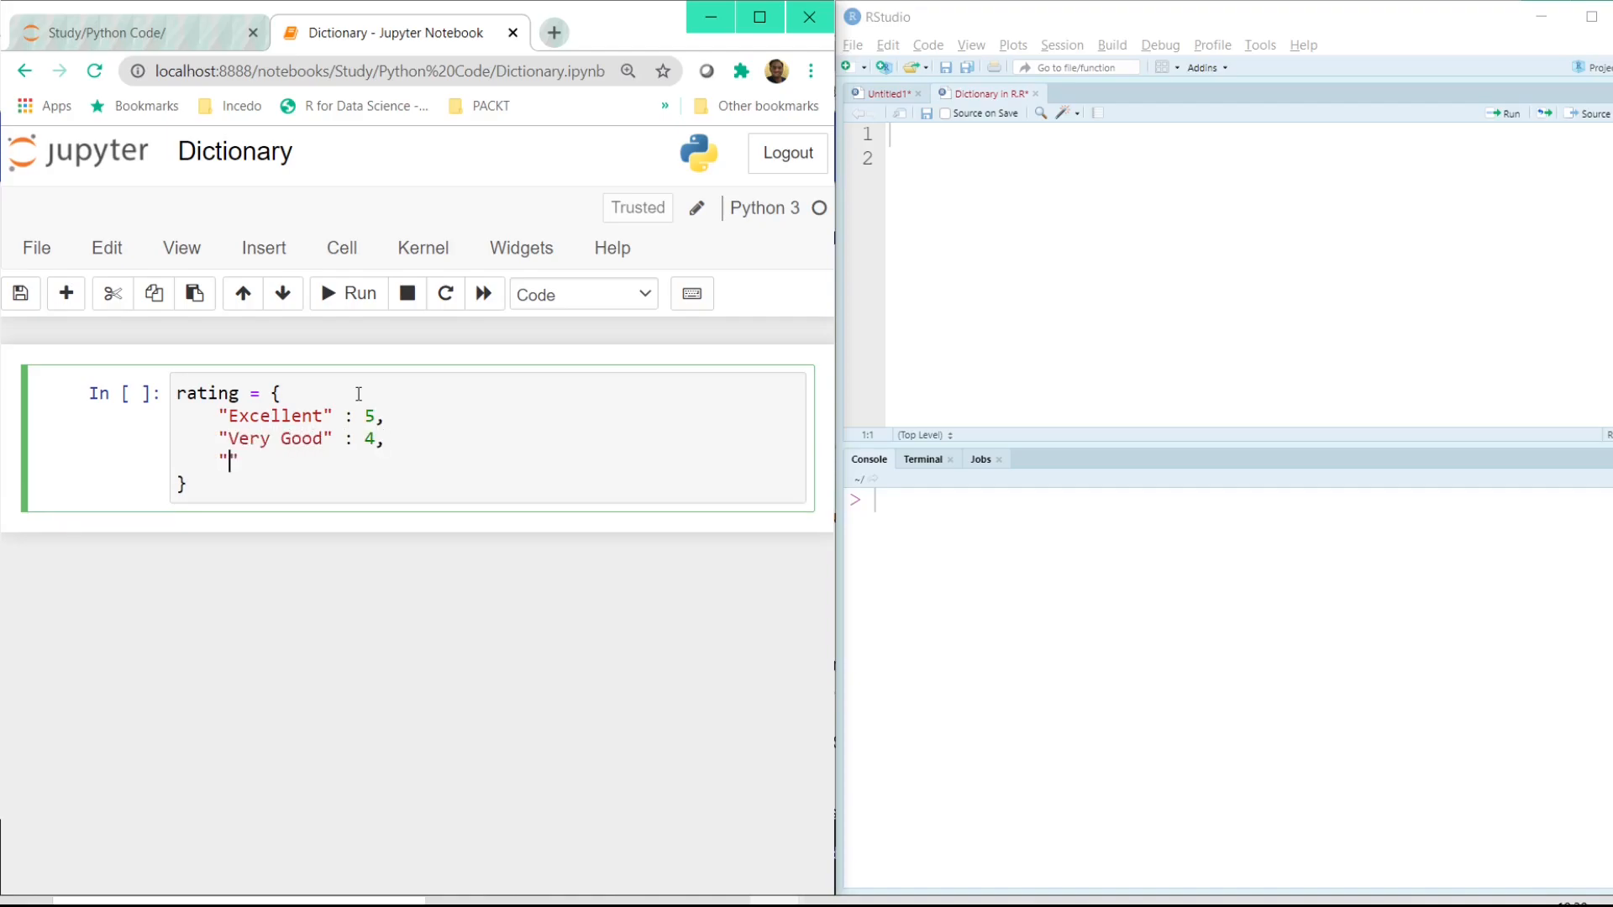
text(Average)
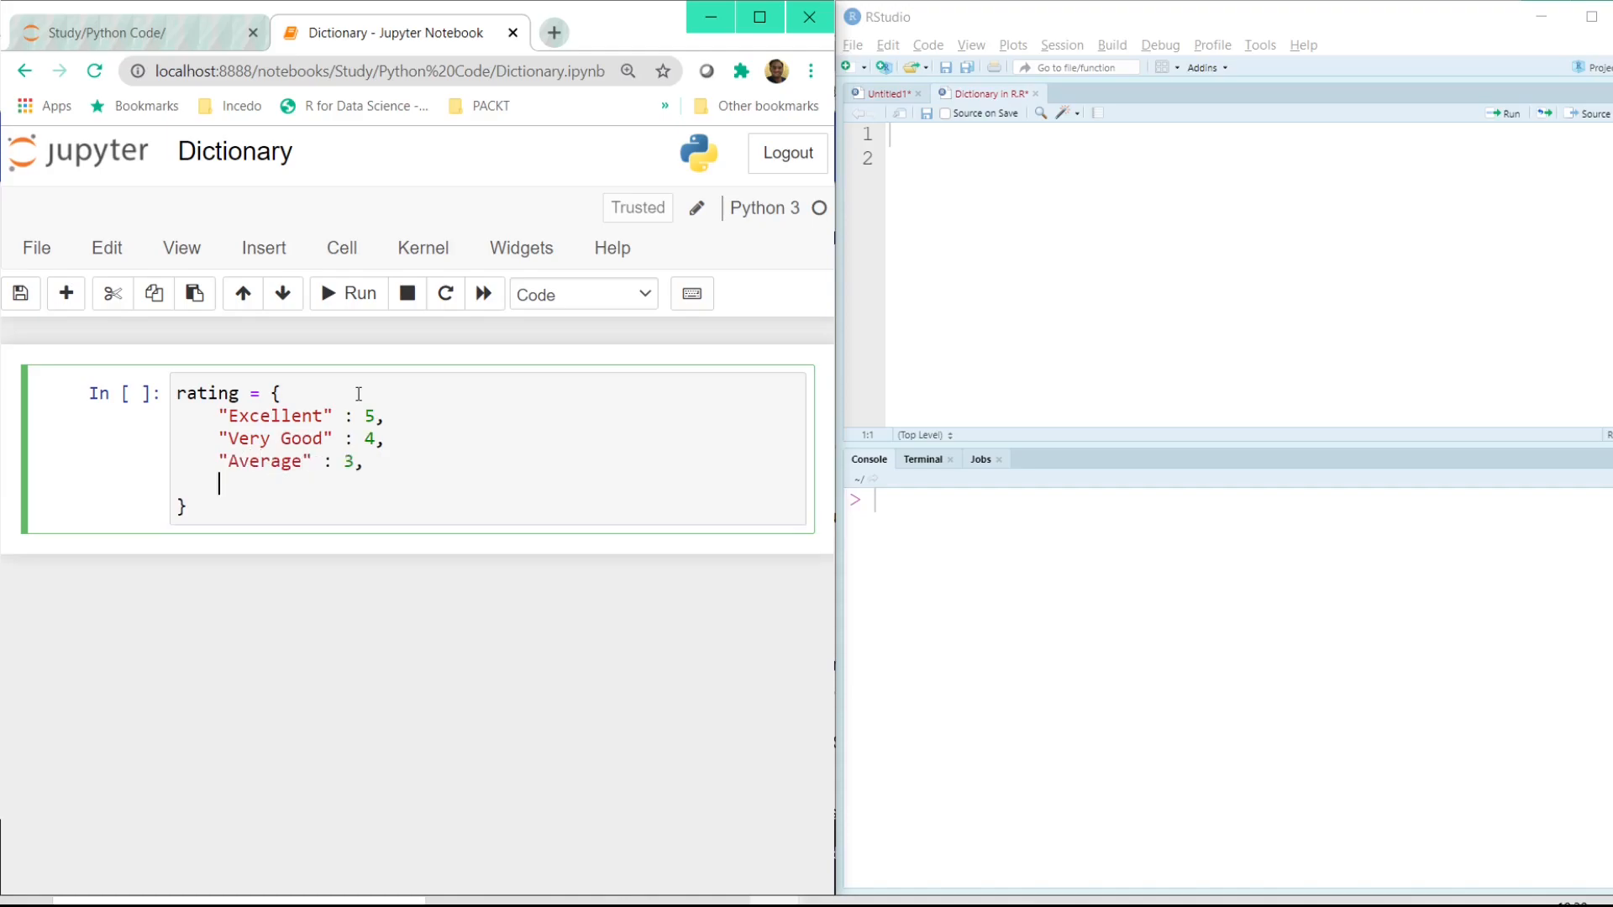
Add "Poor": 2 and "Very Poor": 1, then run the five-entry rating cell.
text("Poor")
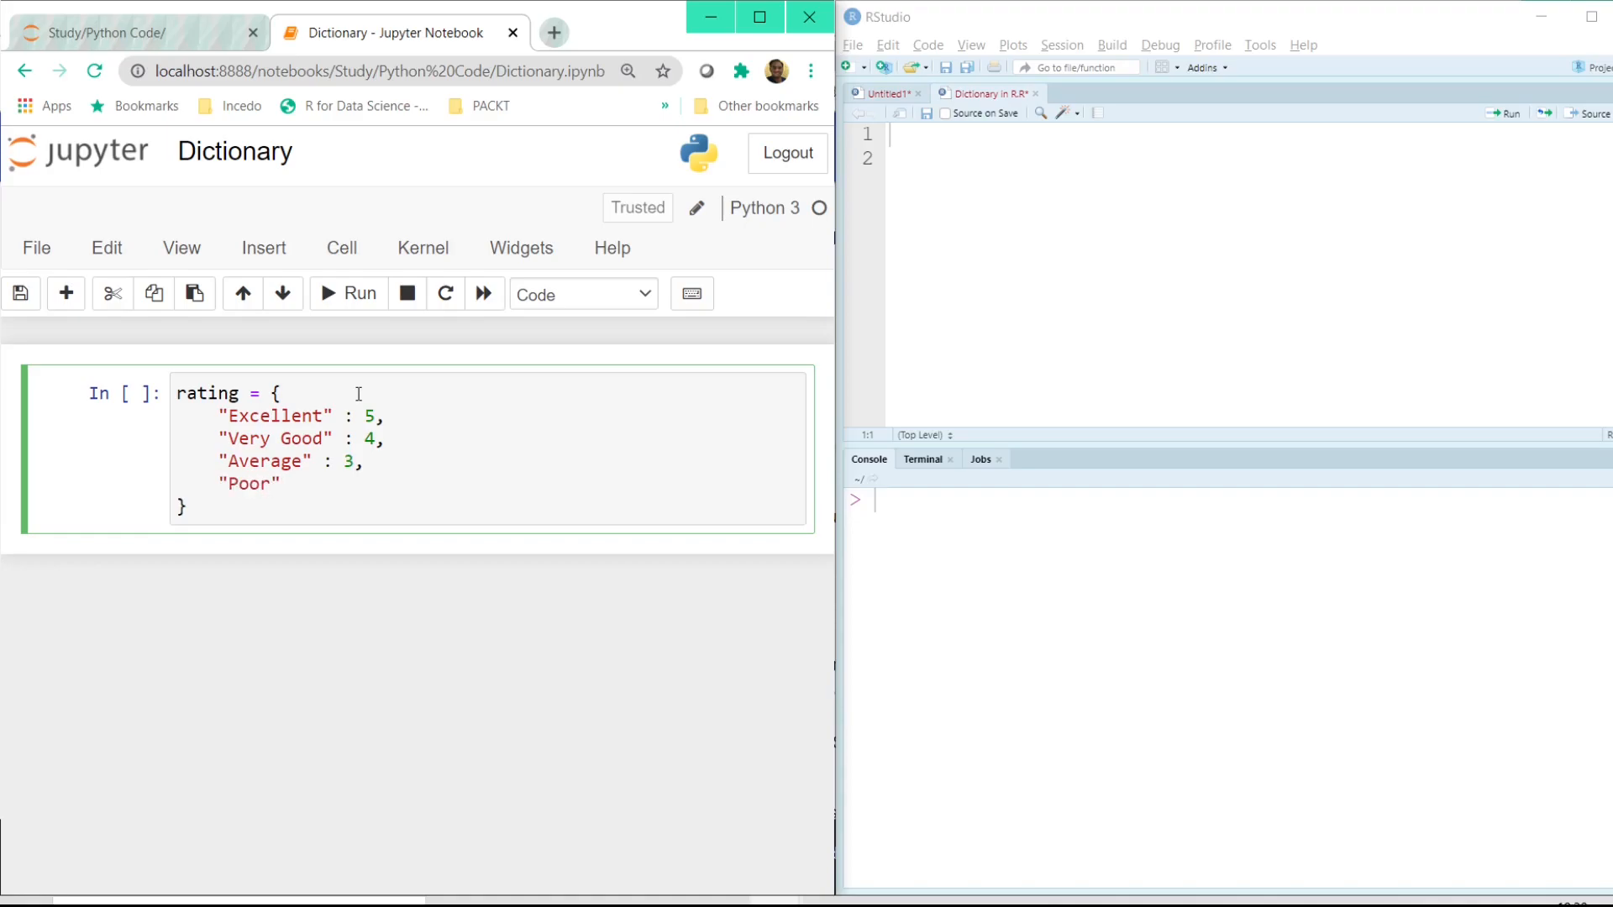
text(: 2,)
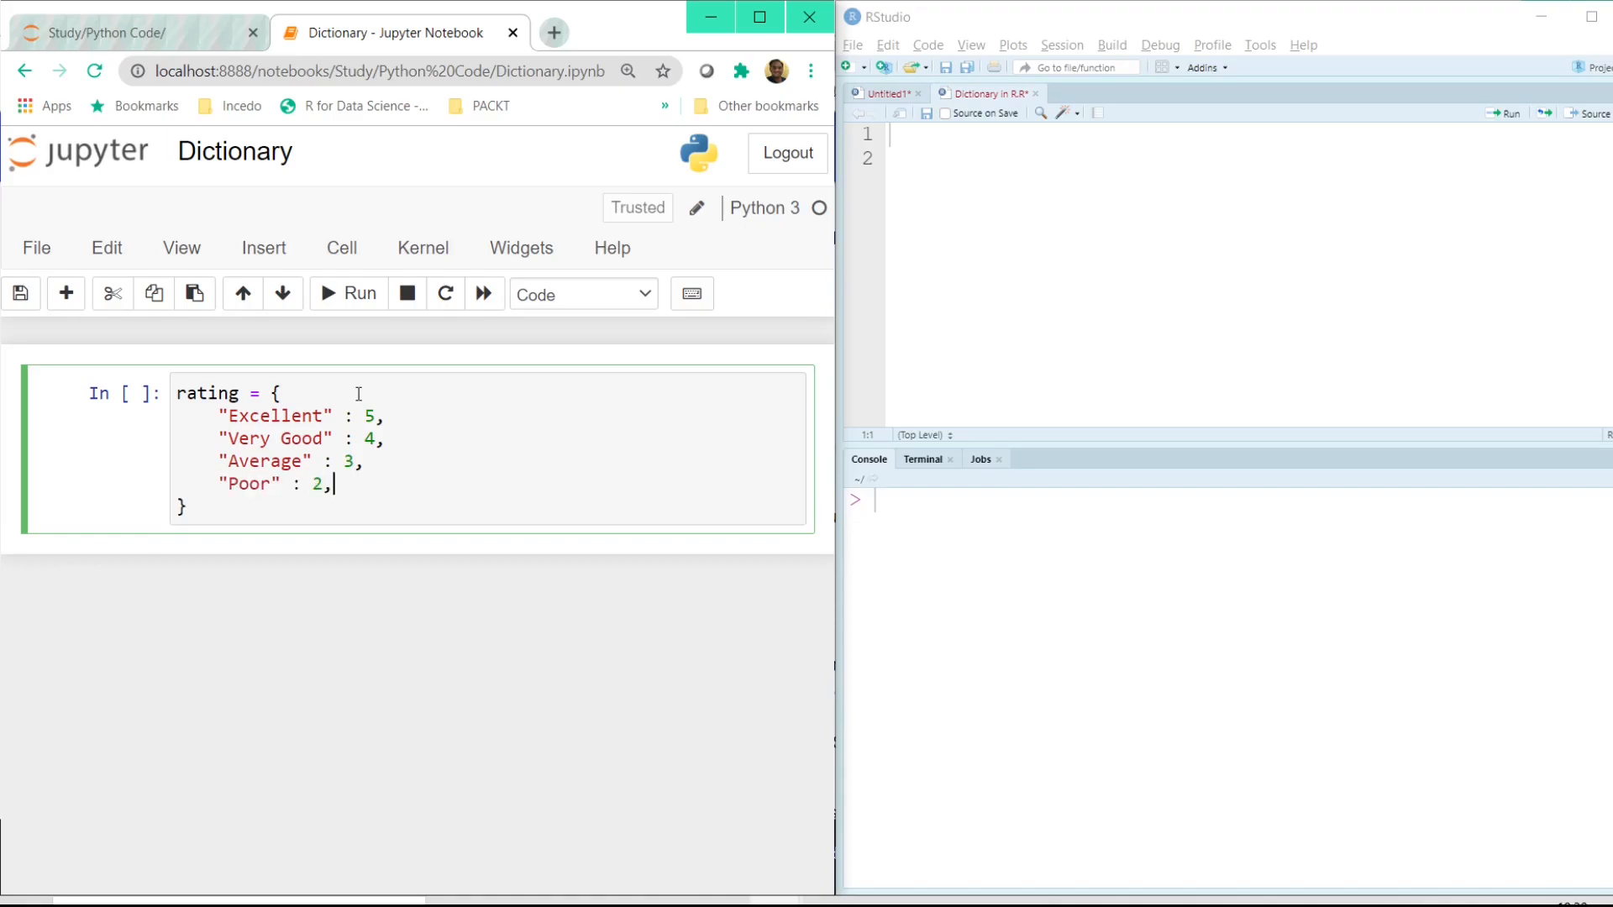
text("Very ")
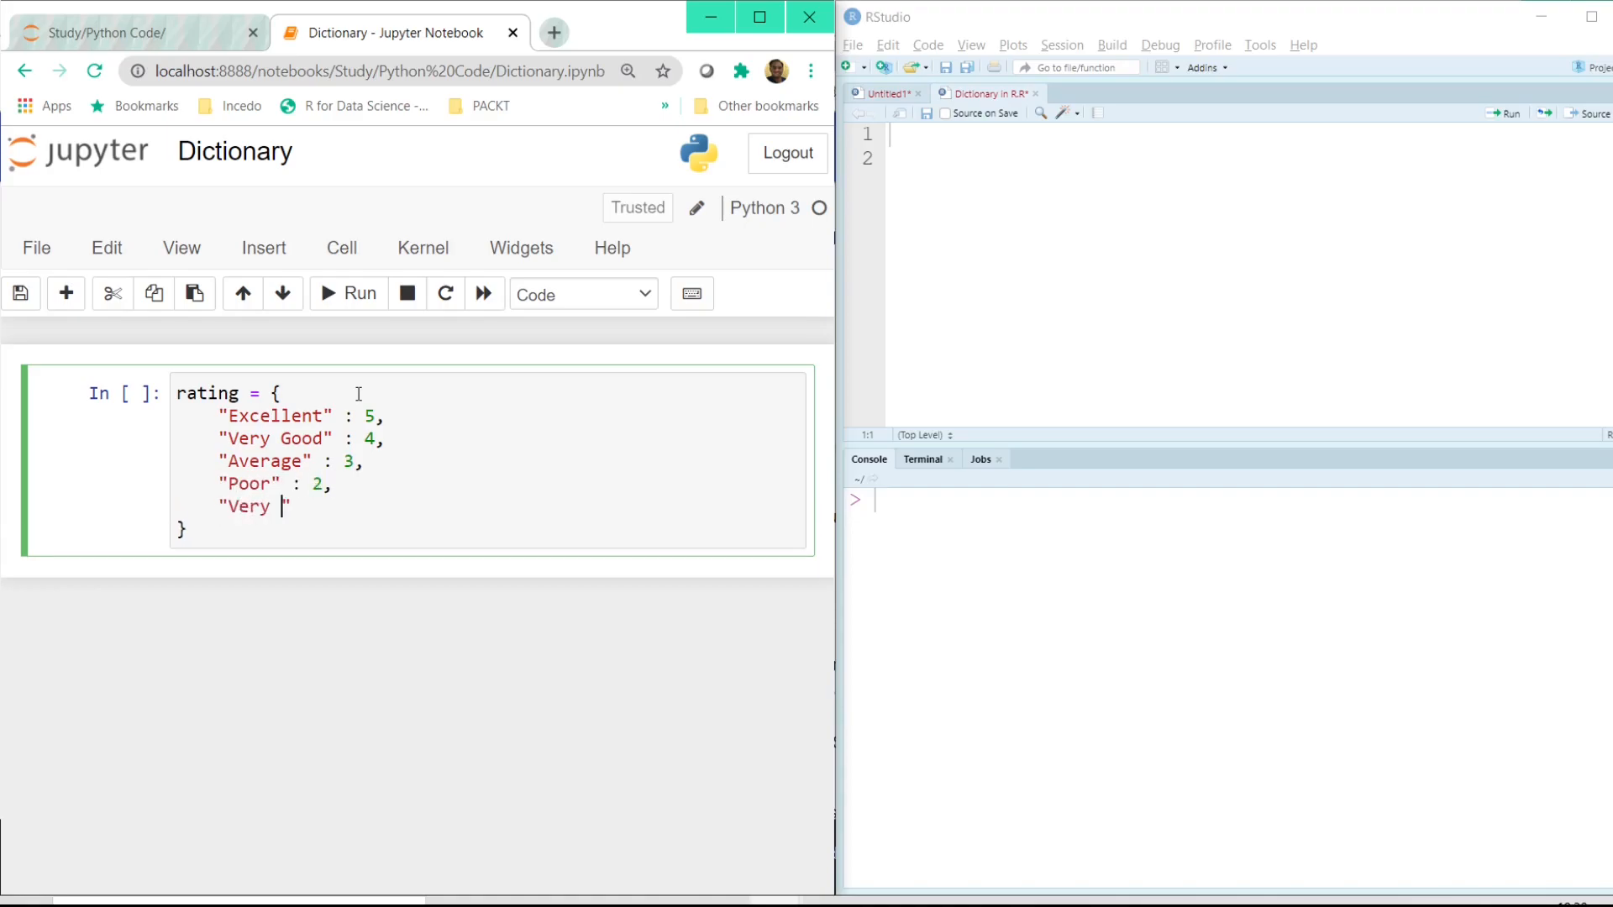
text(Poor" :)
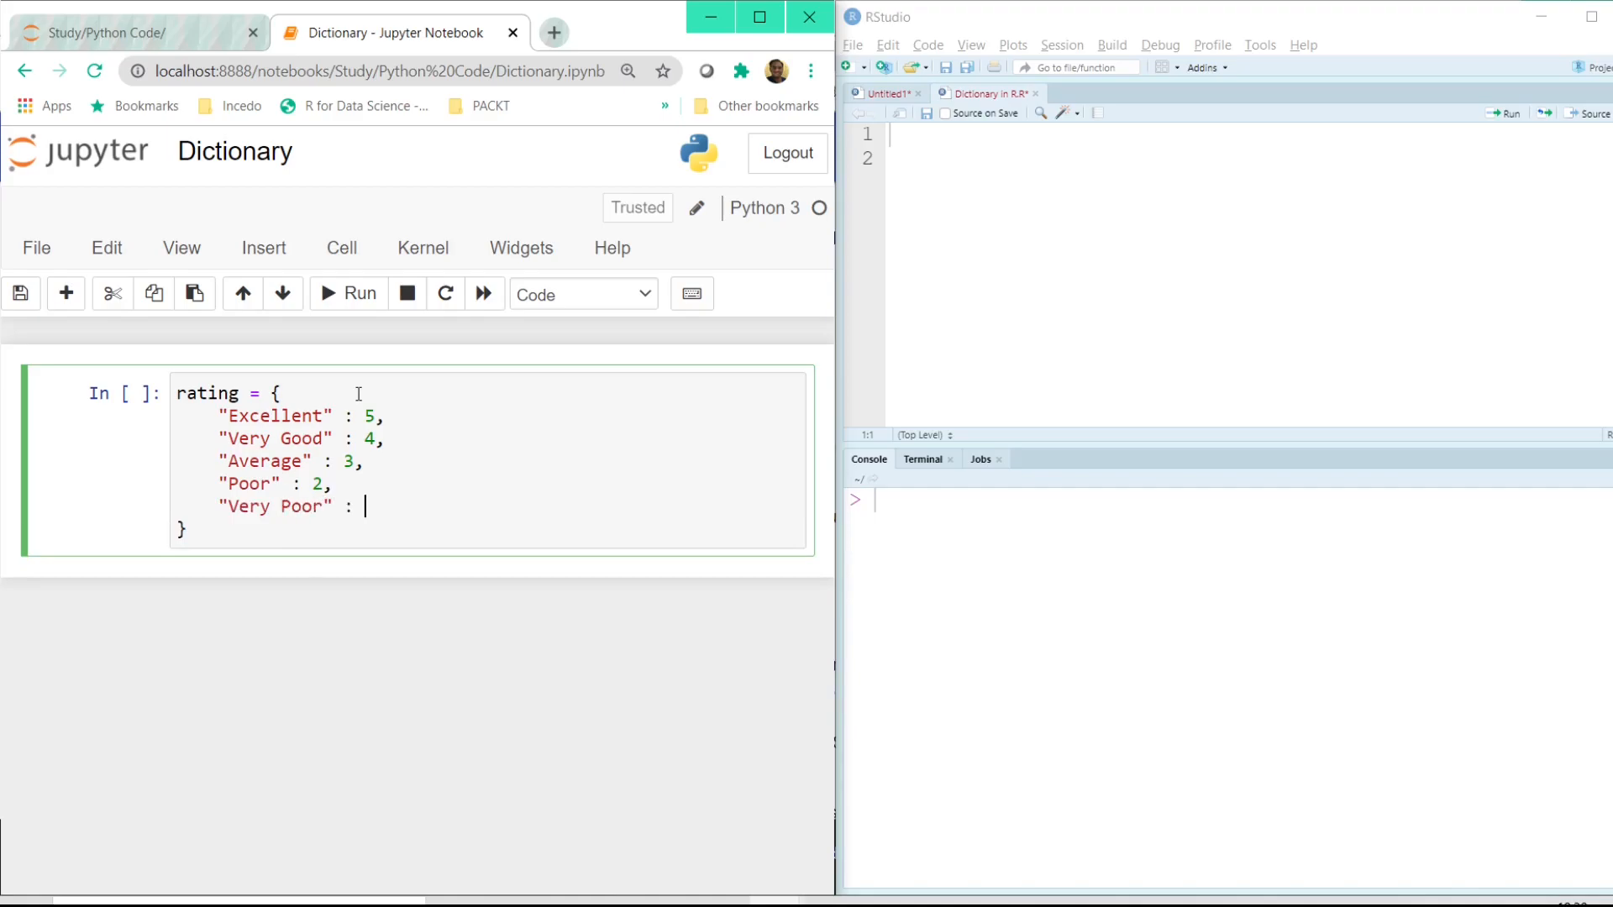
text(1)
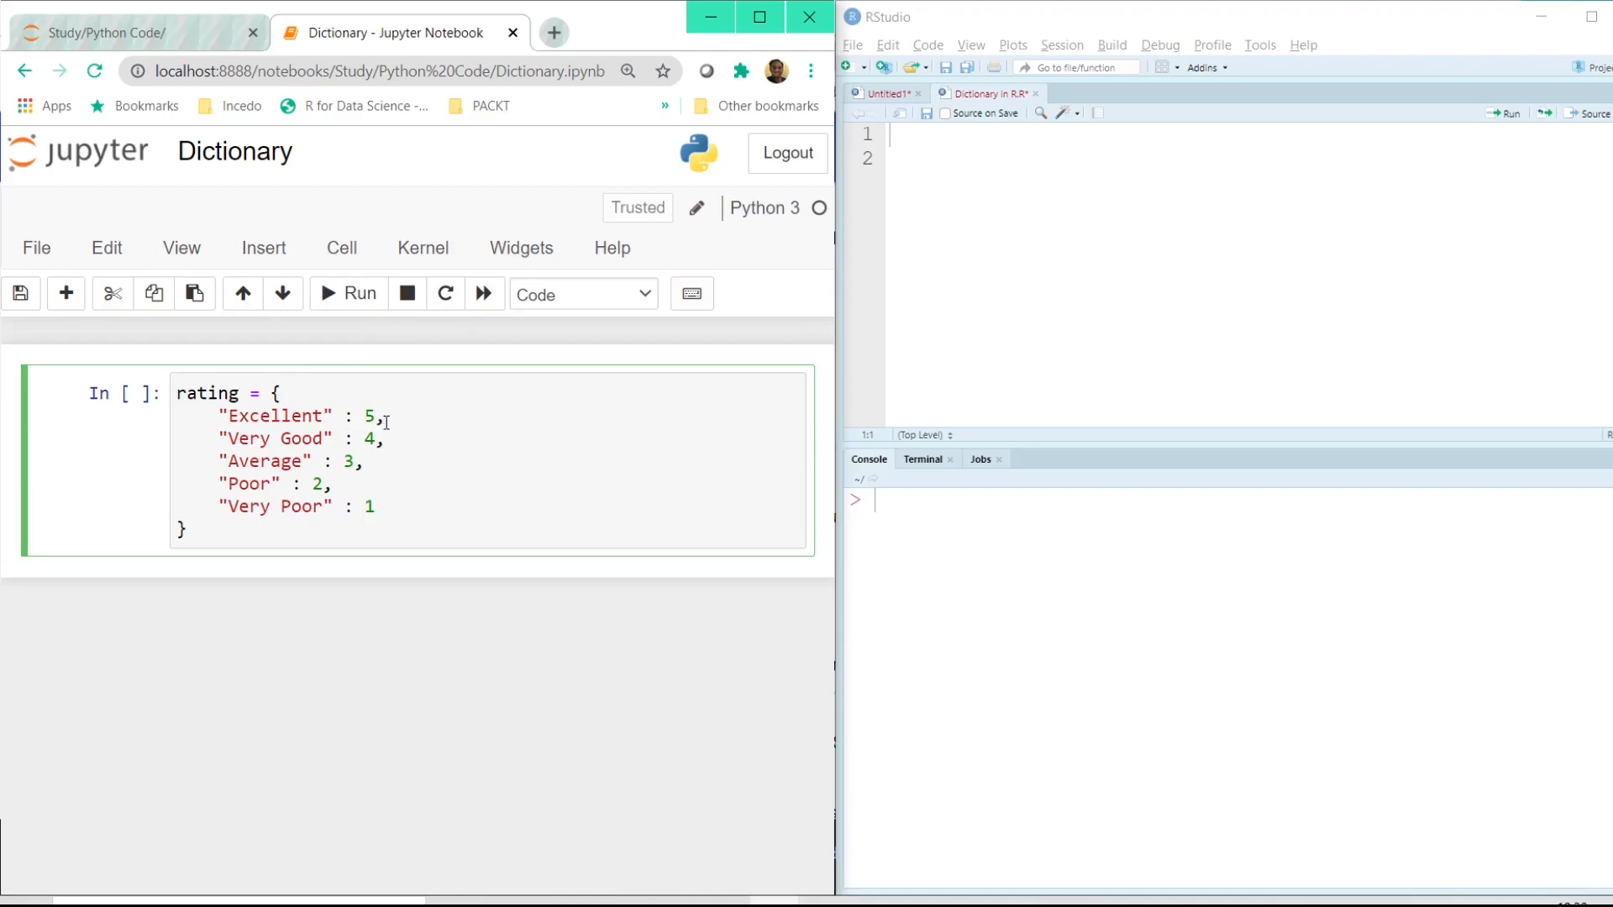
double_click(274, 415)
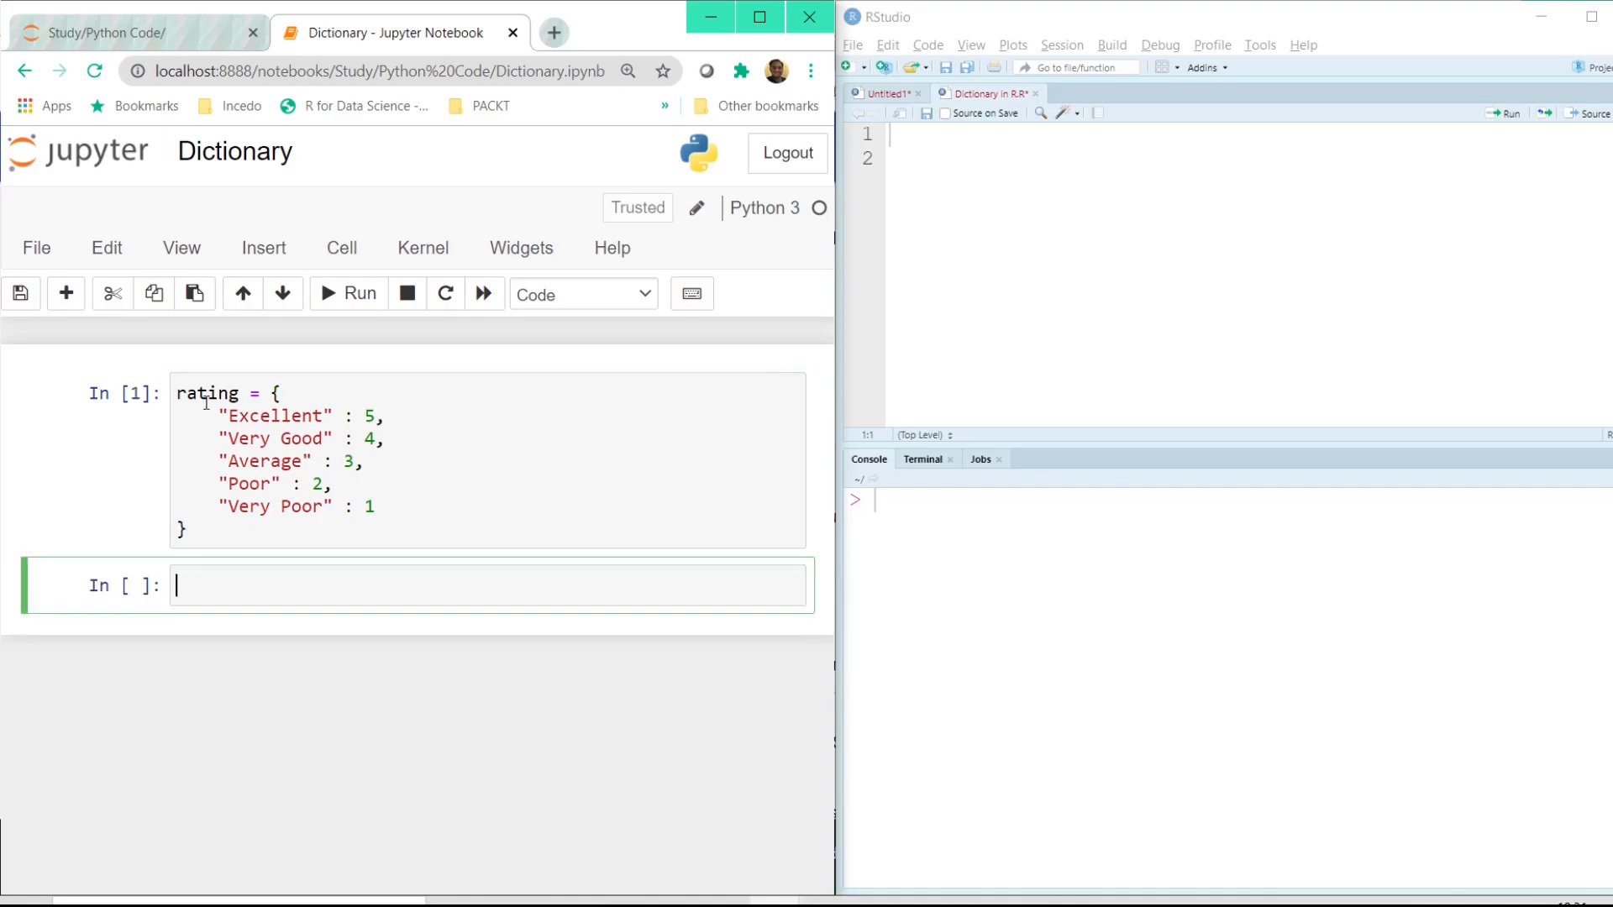
Run a cell containing rating to print the whole dictionary.
text(rating)
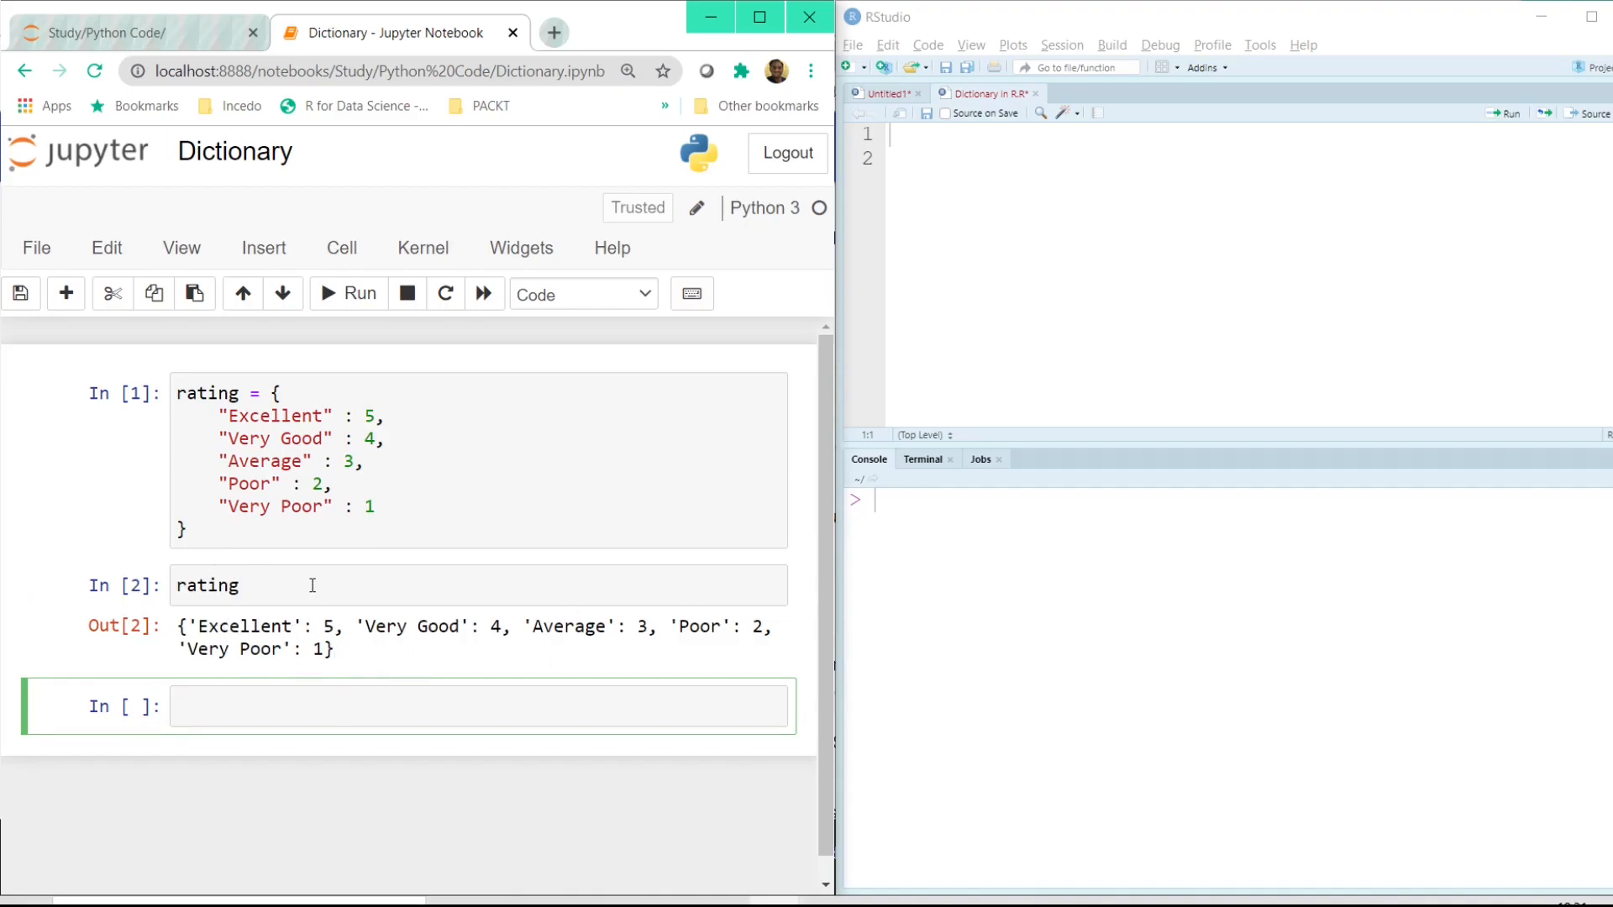
click(310, 585)
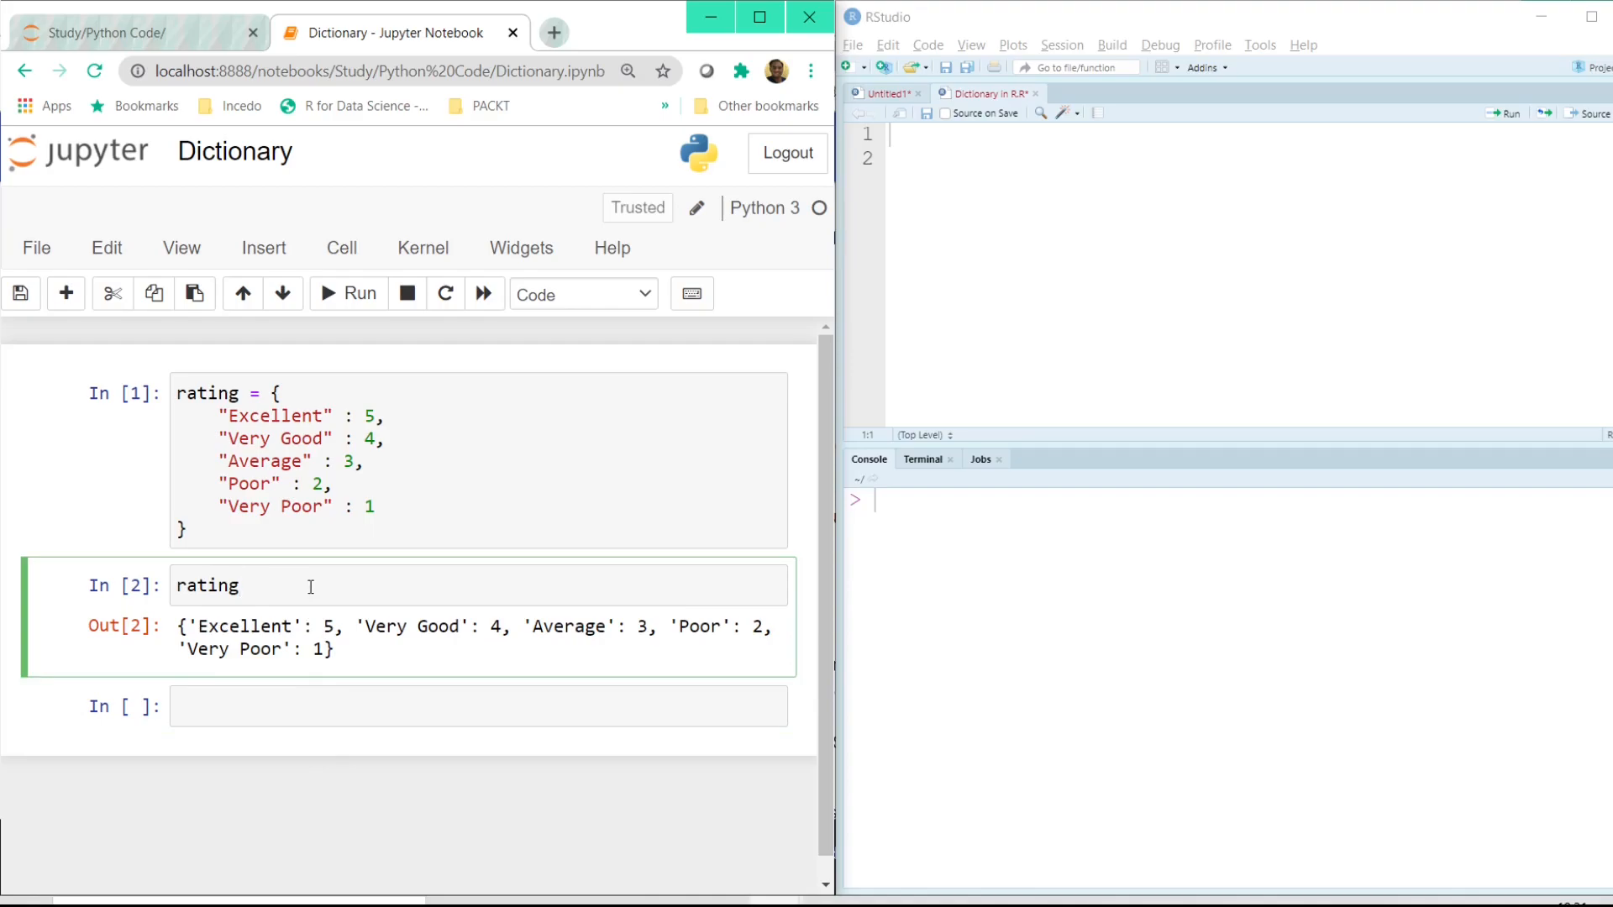
double_click(411, 626)
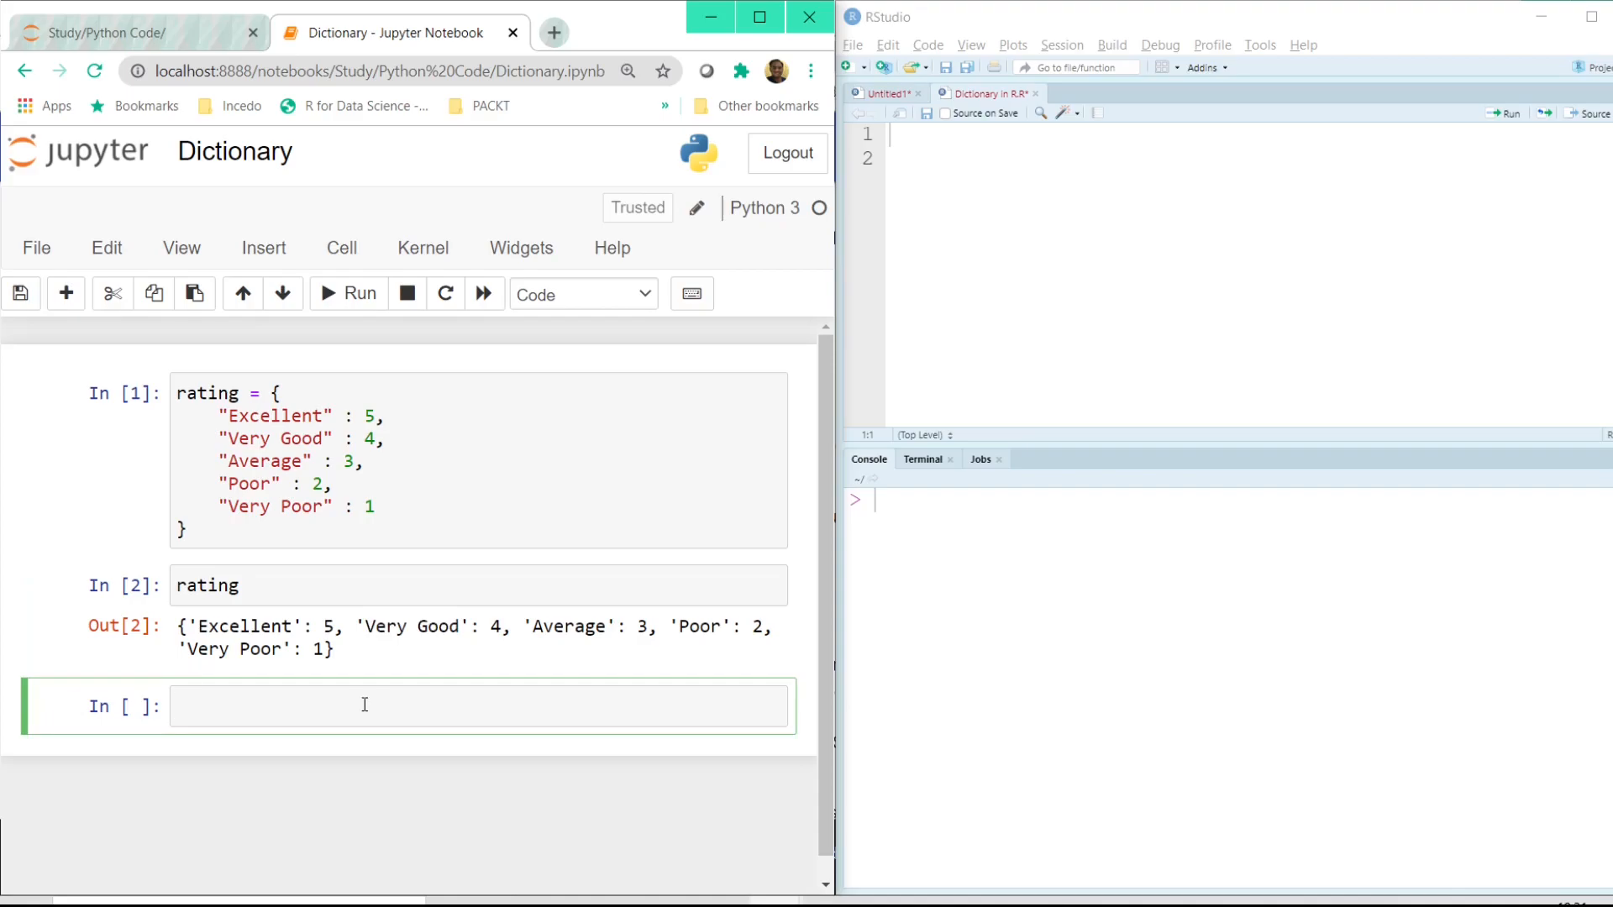
Look up rating['Very Good'] in a new cell.
text(rating)
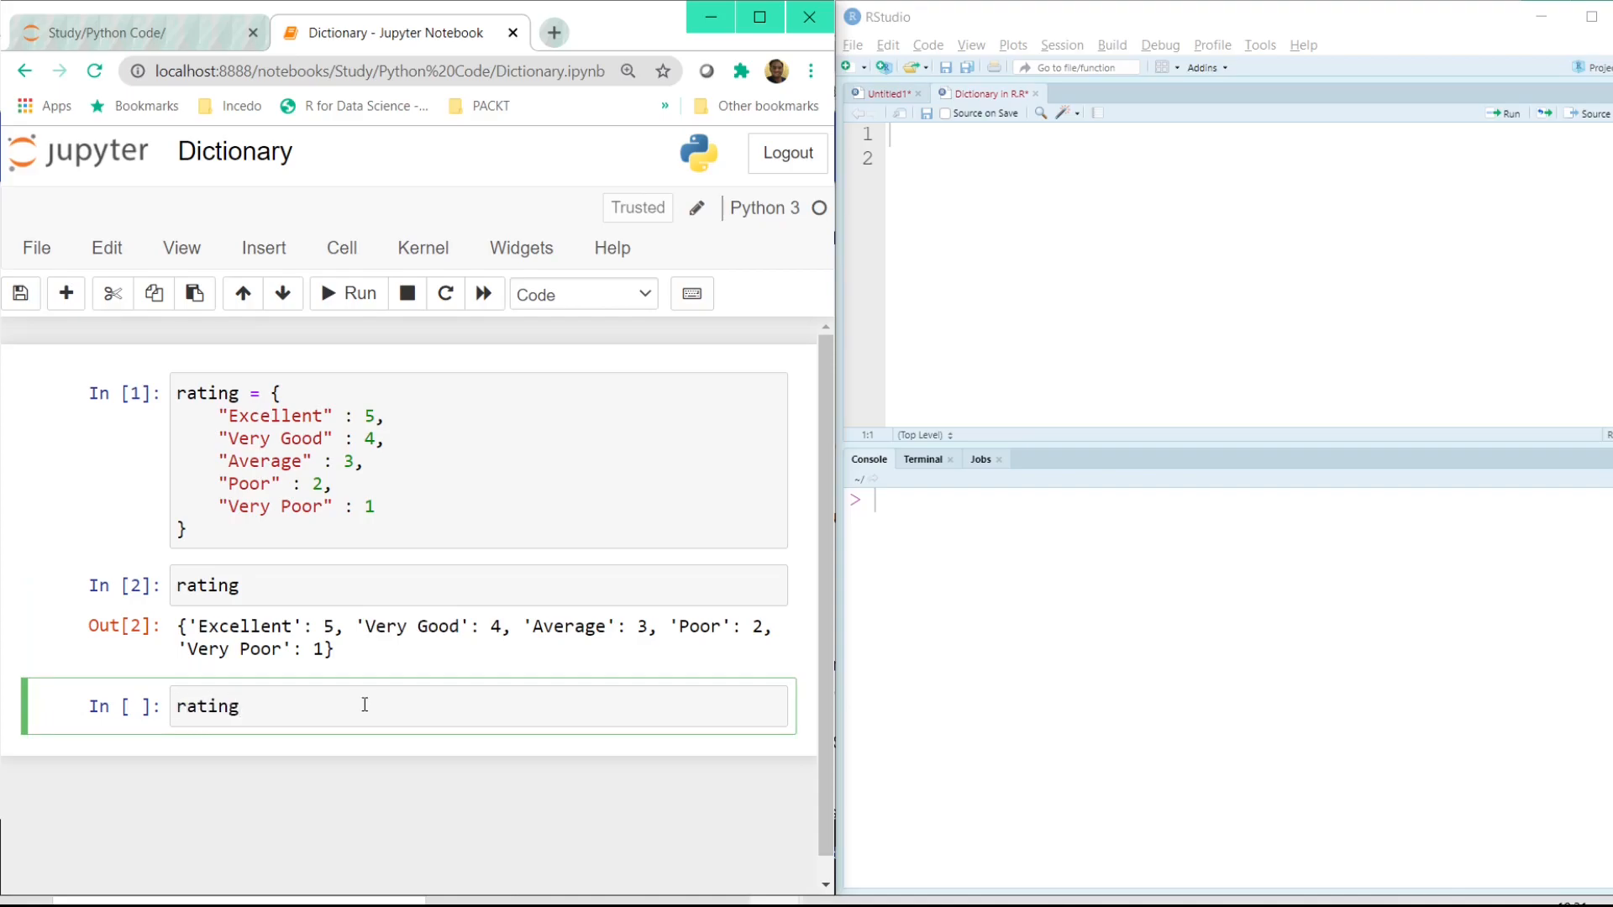
text([])
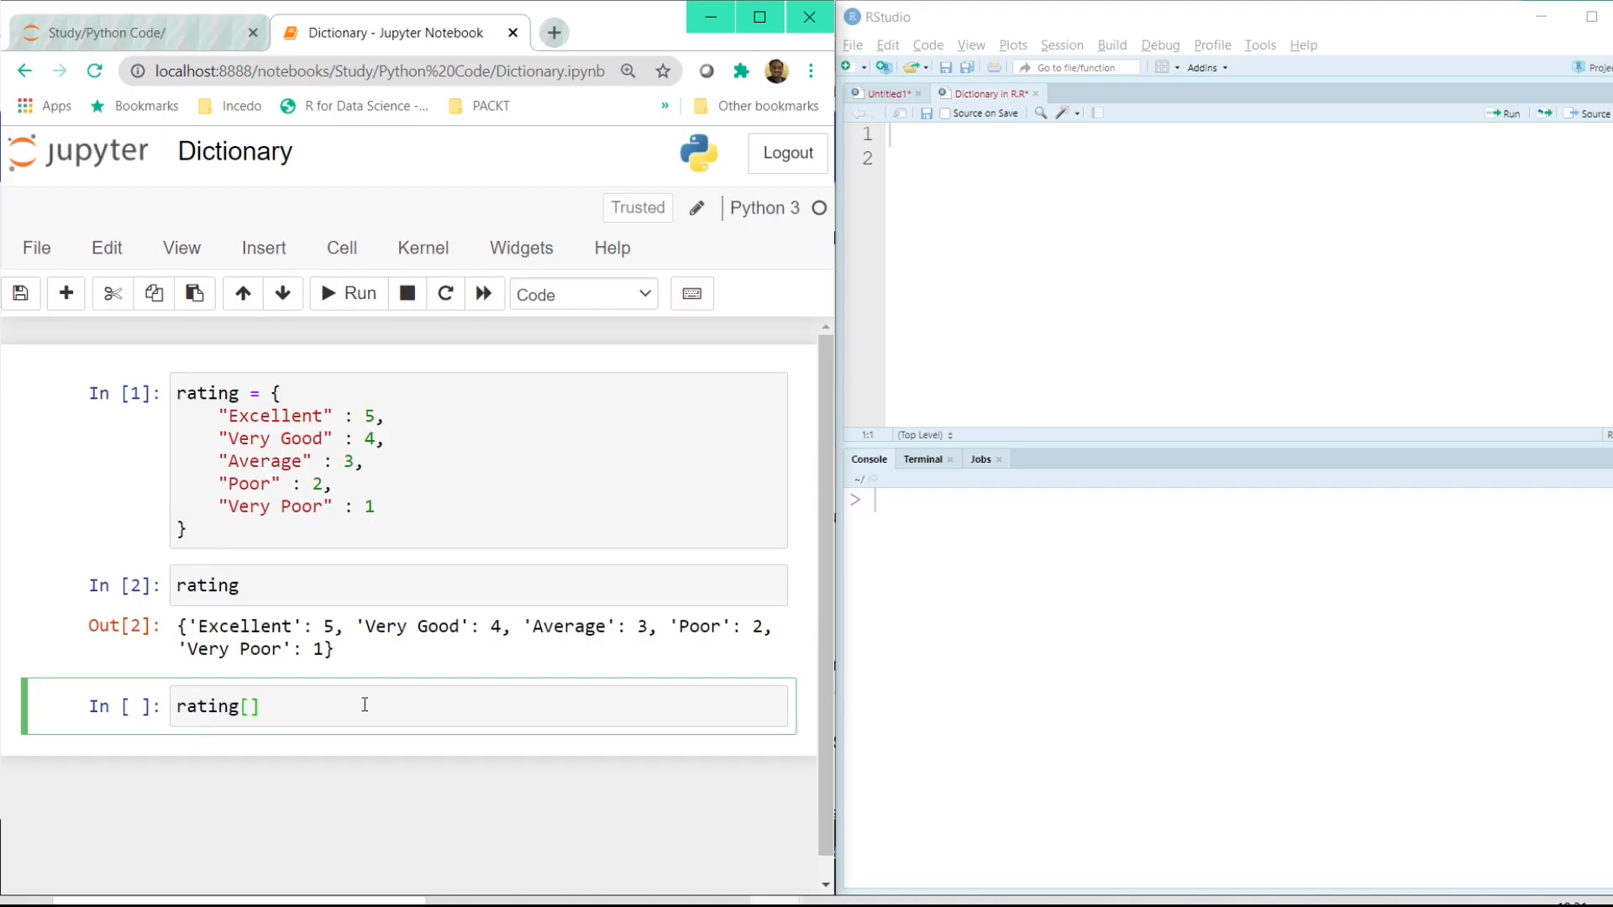
text('Very Good)
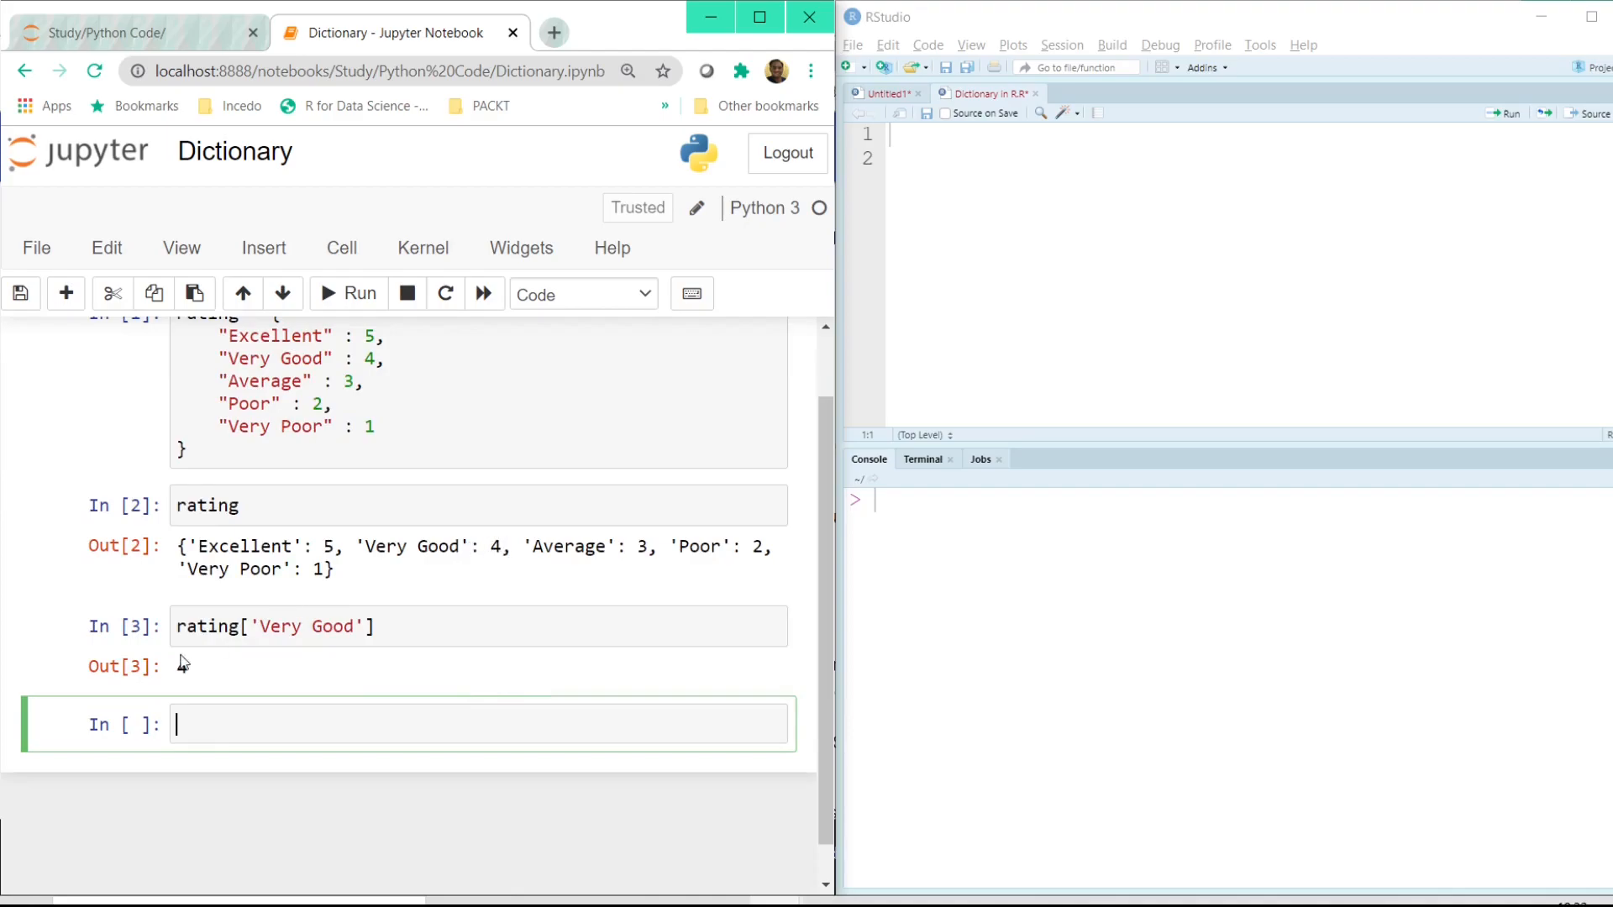
Run rating.keys() to list the dictionary's keys.
click(346, 294)
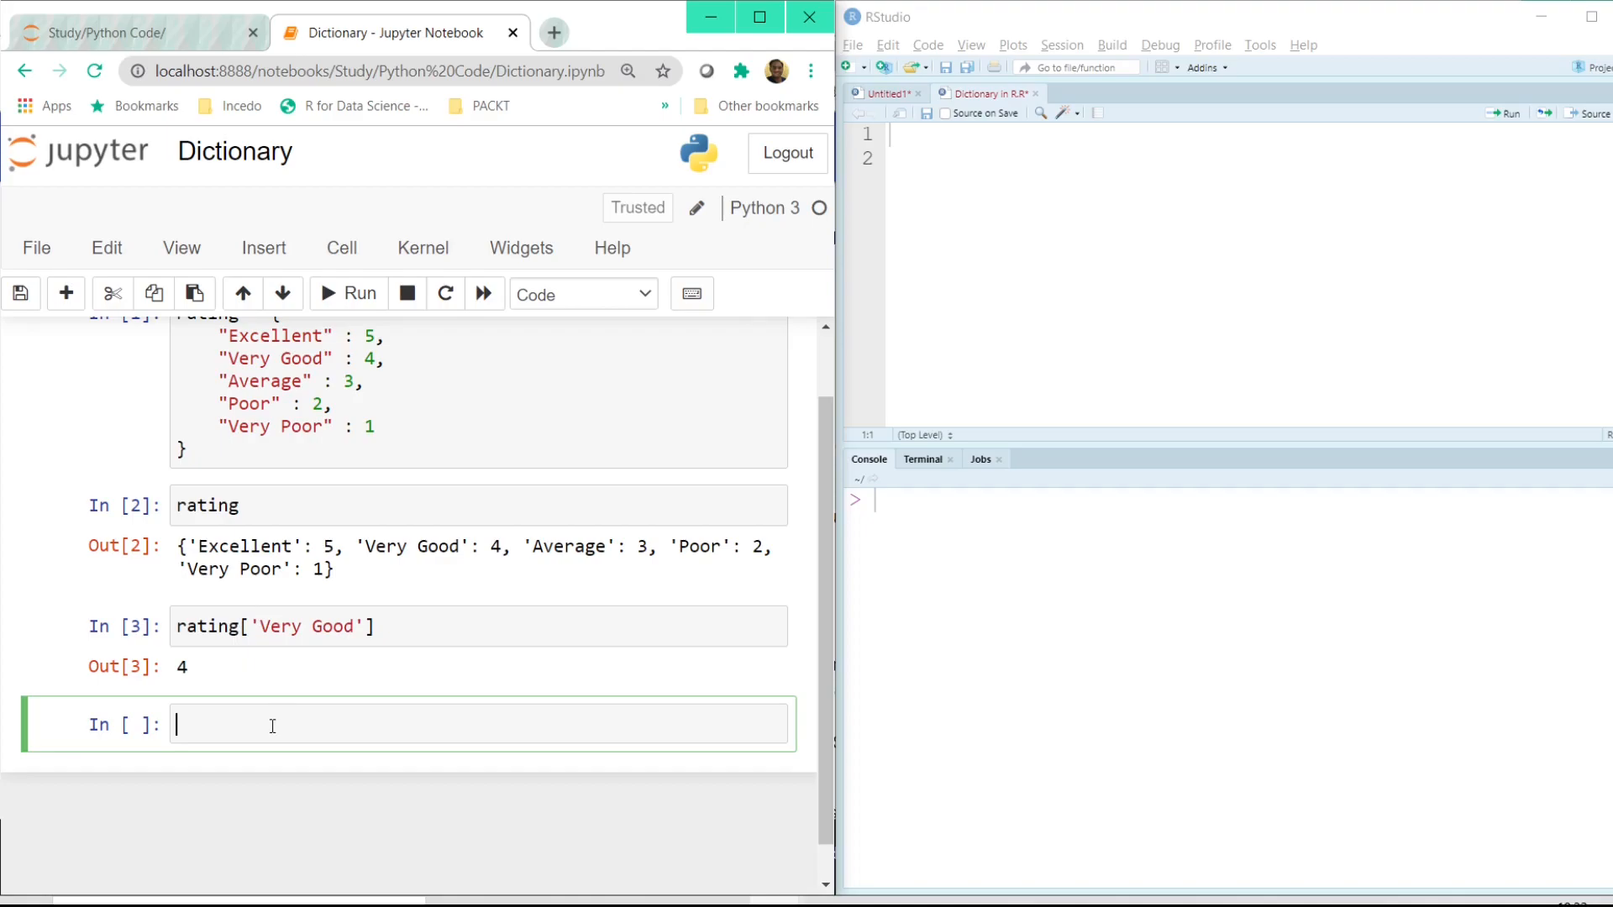
text(rat)
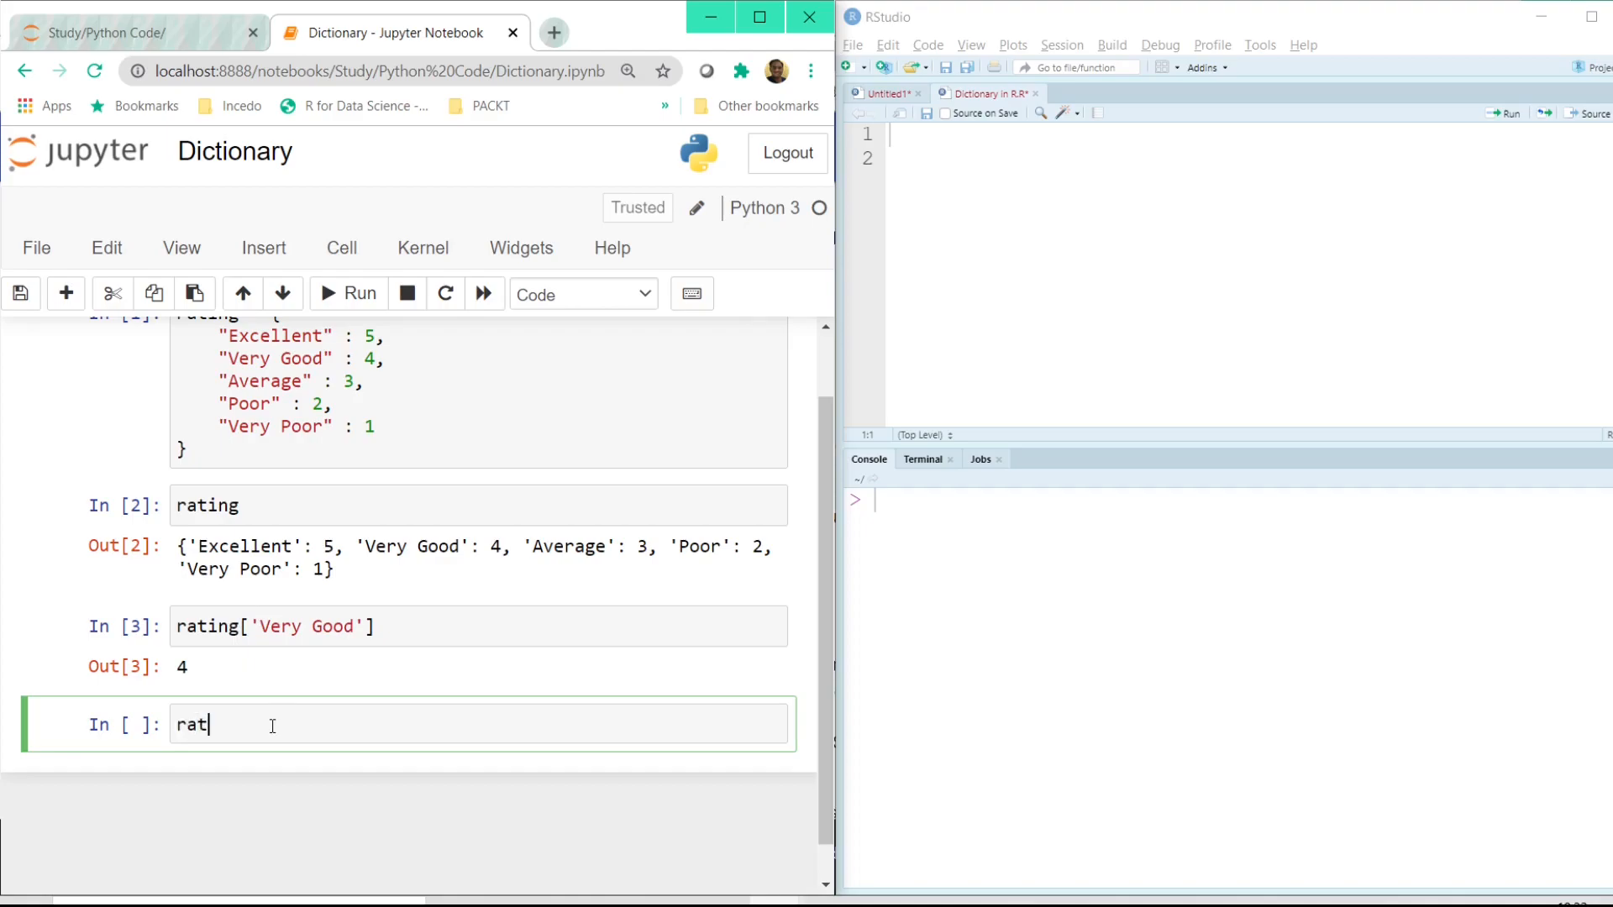
text(ing)
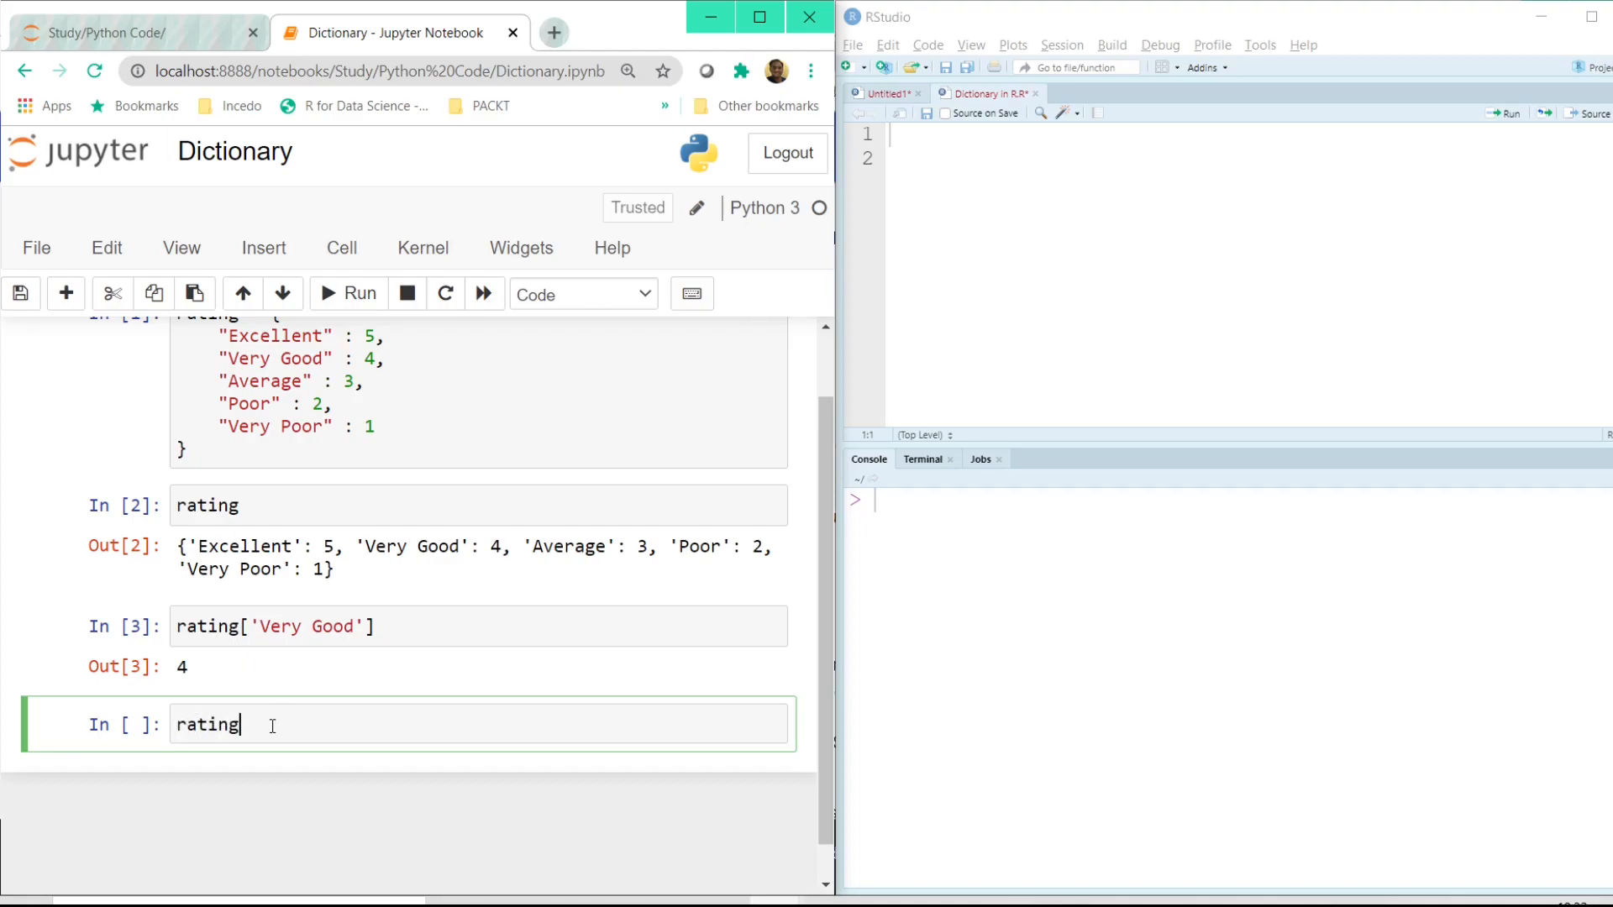
text(.)
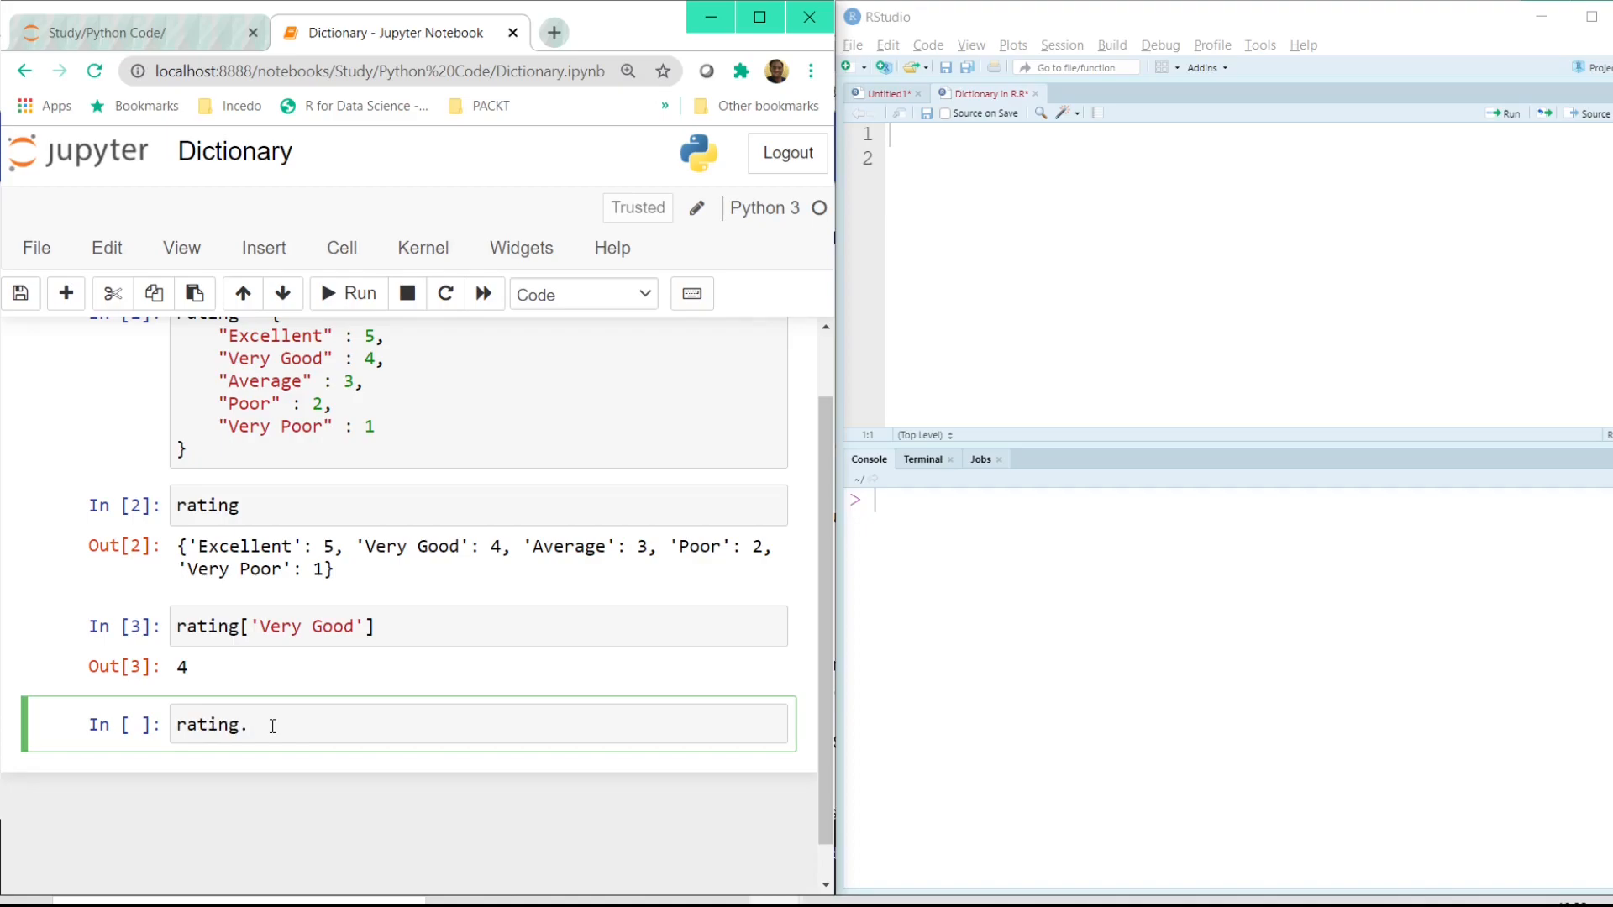
text(.)
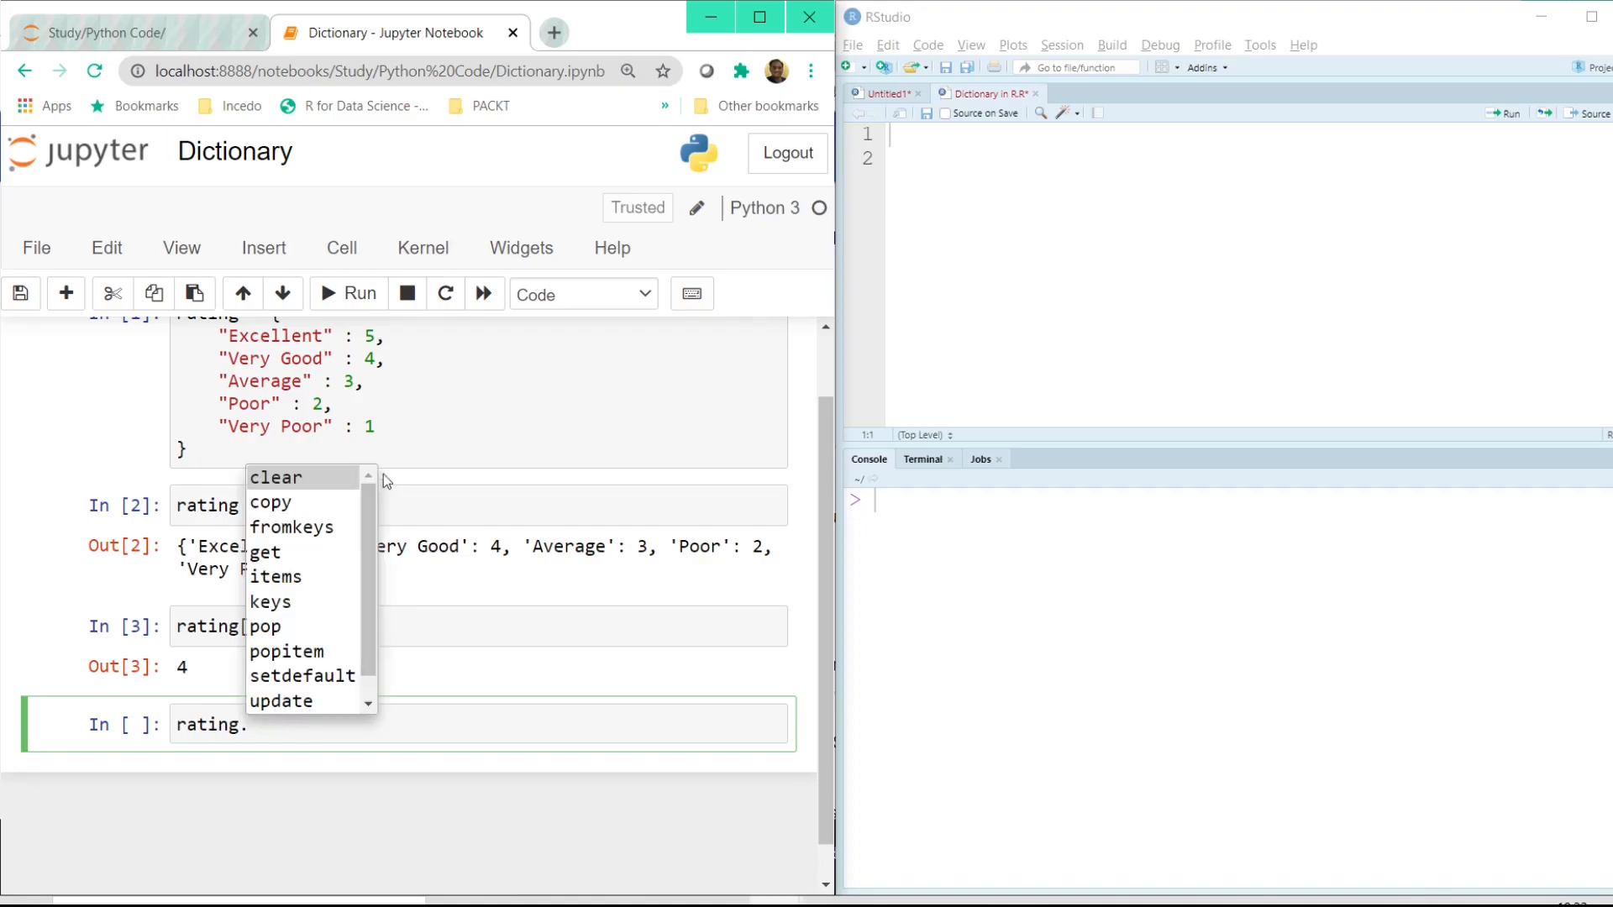
mouse_move(309, 704)
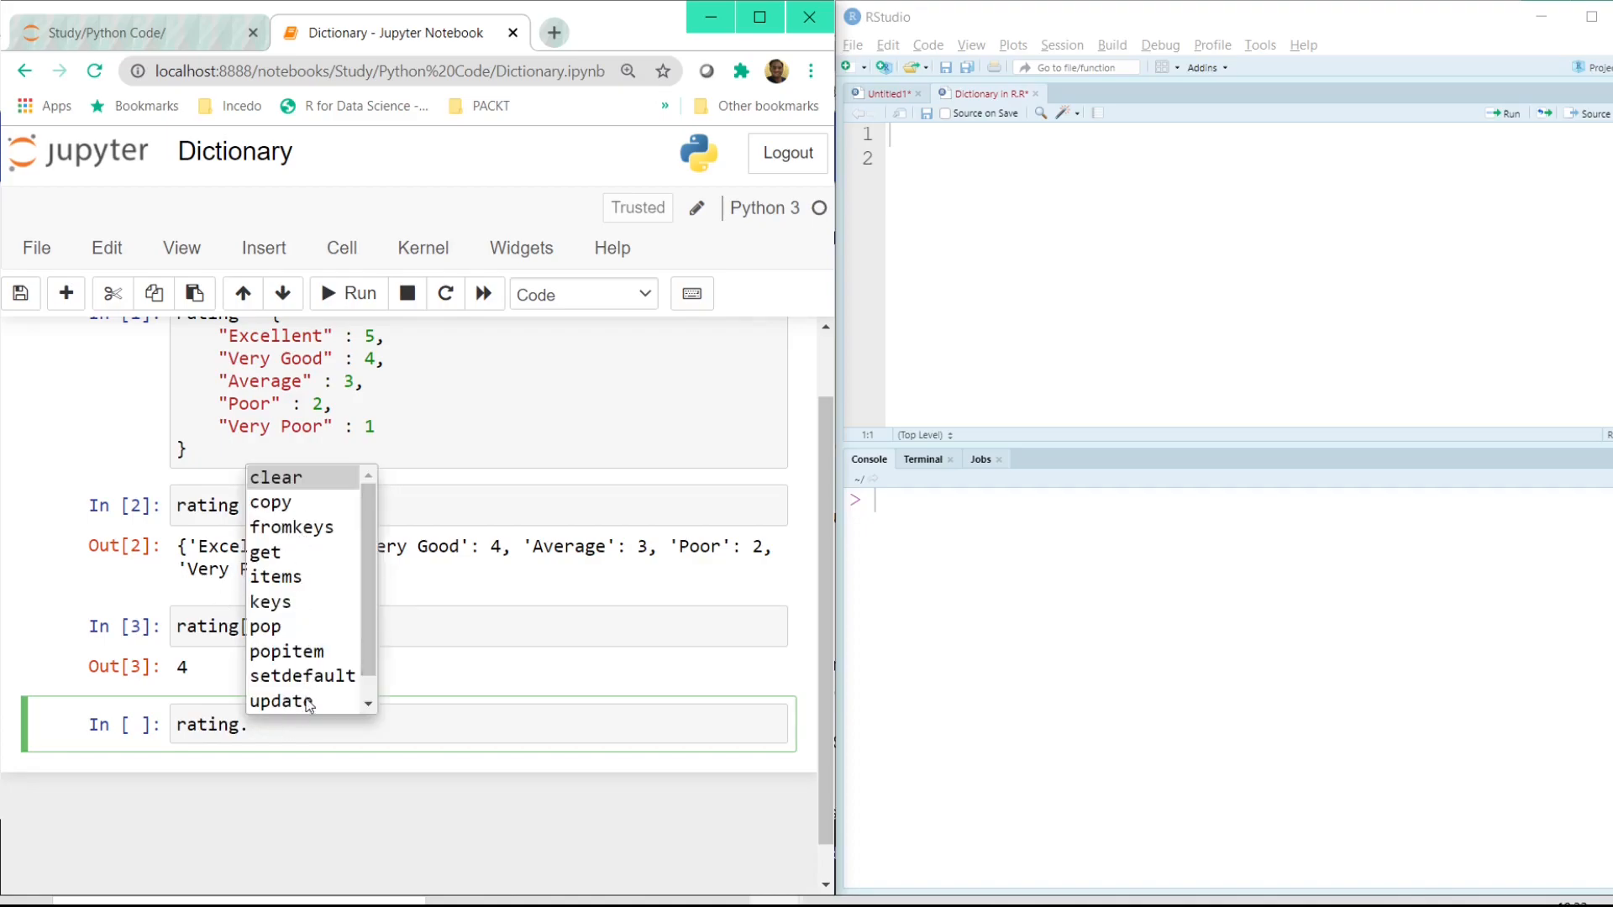
mouse_move(272, 607)
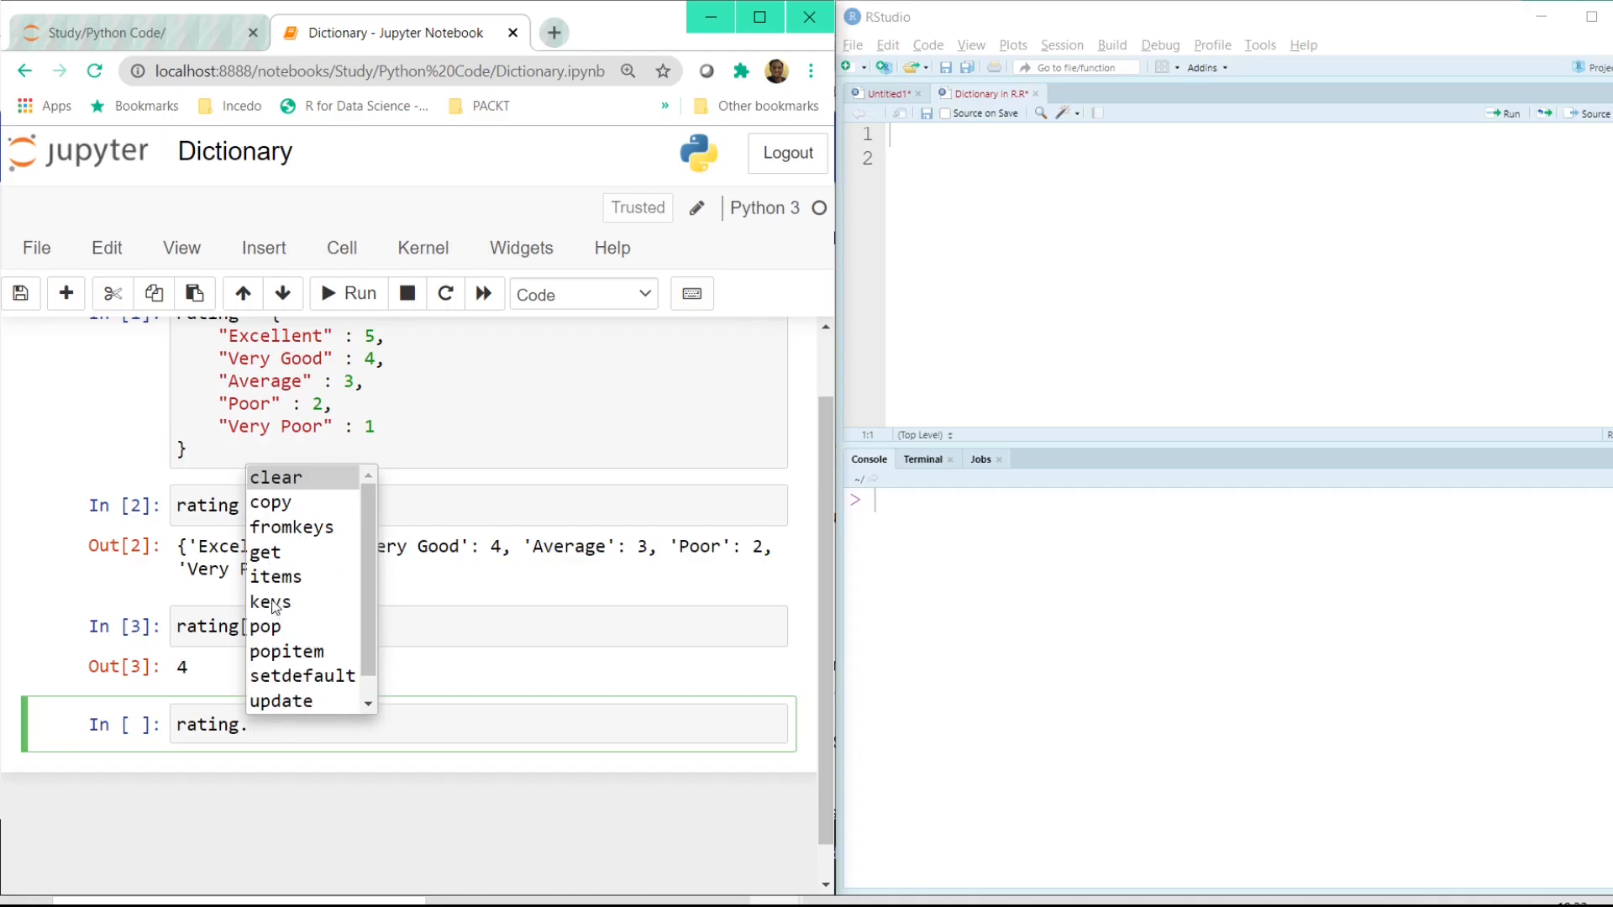
click(270, 601)
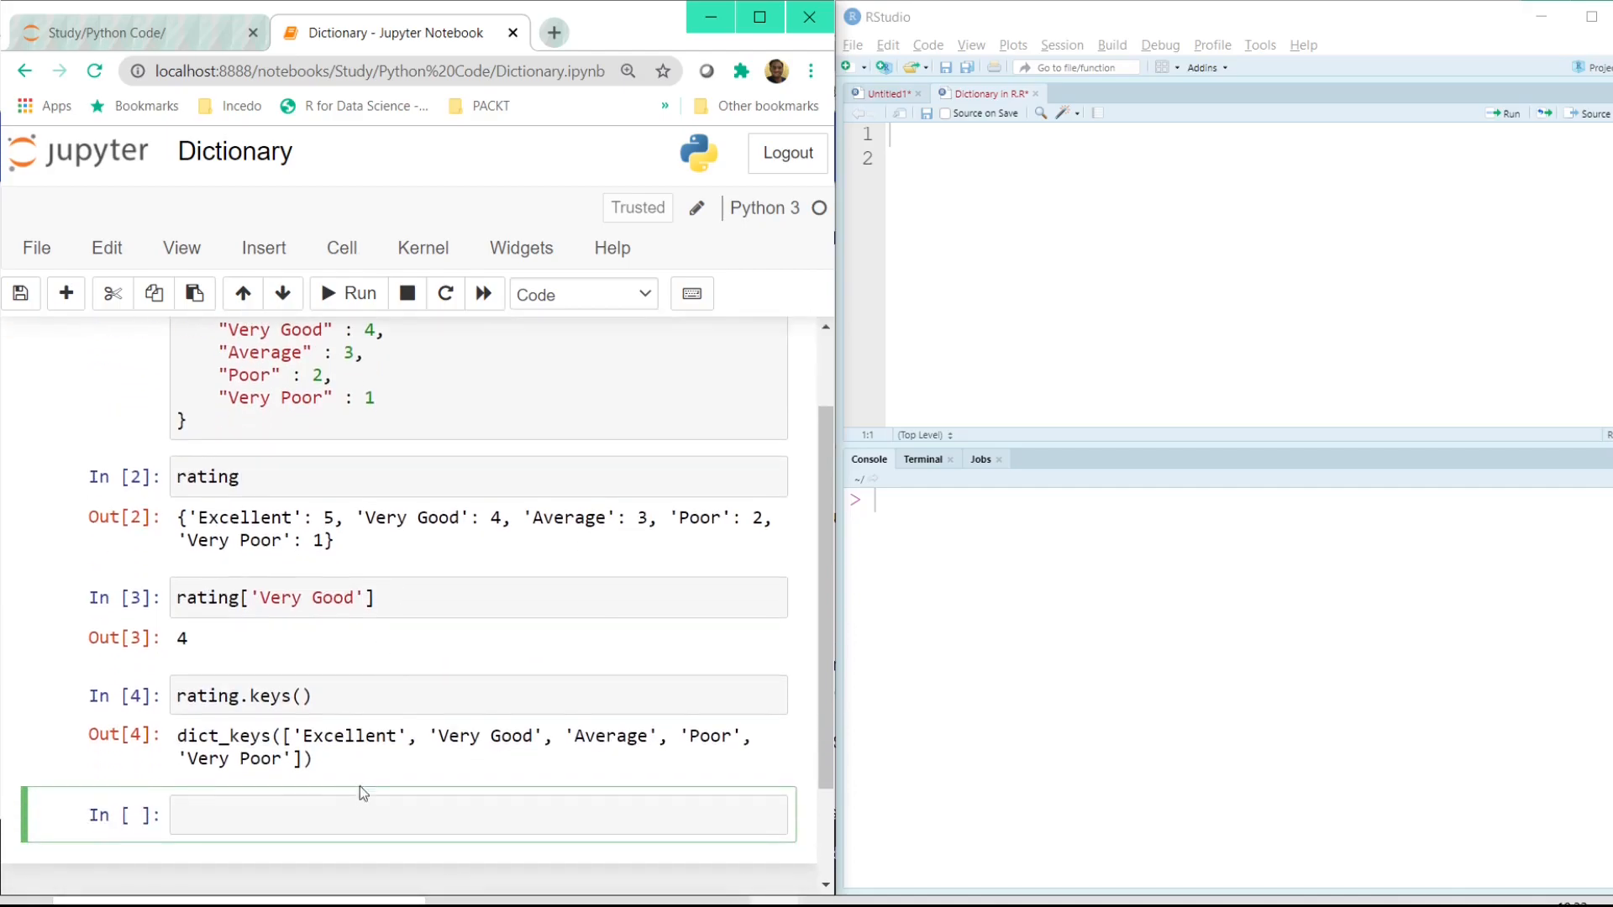
Run rating.values() and rating.items() to list the values and key-value pairs.
text(rating.values()
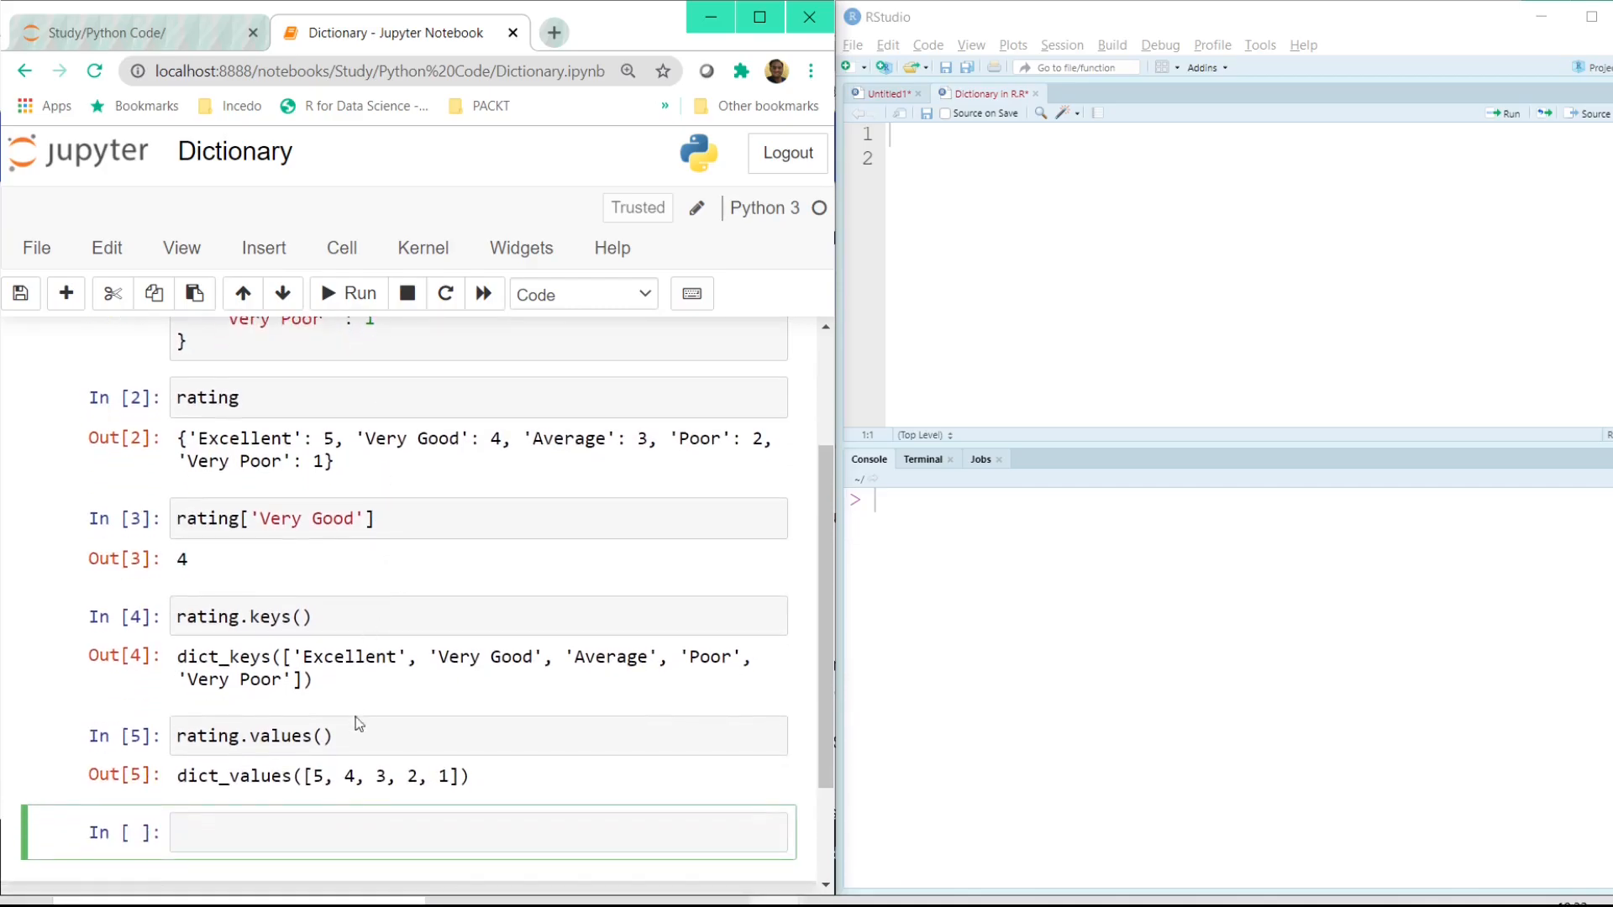
text(rati)
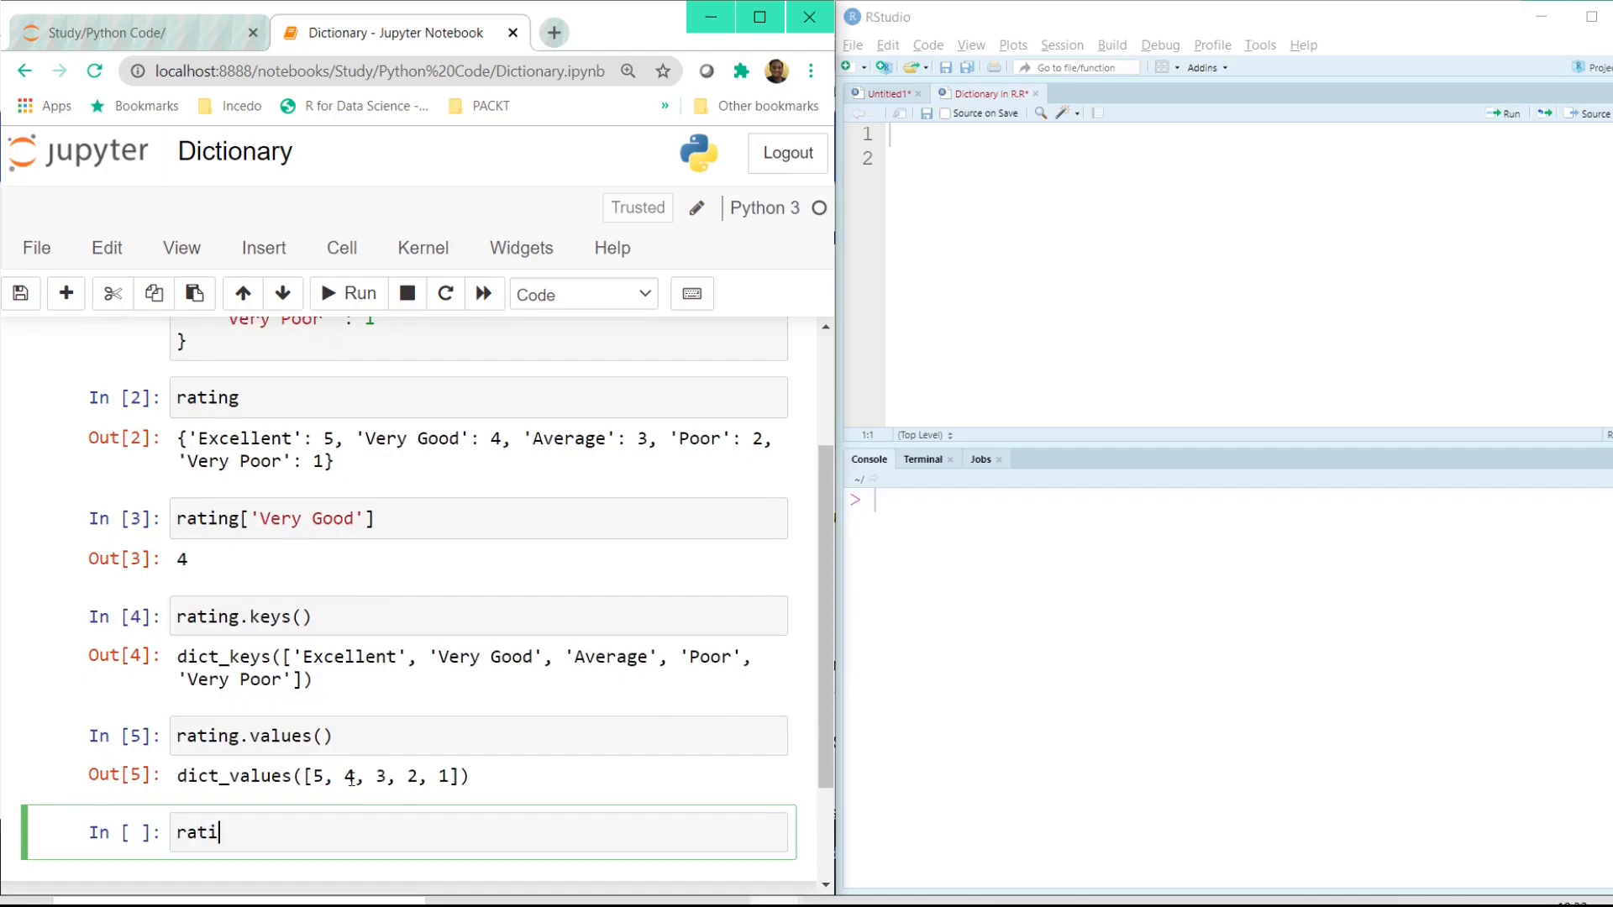
text(ng.items()
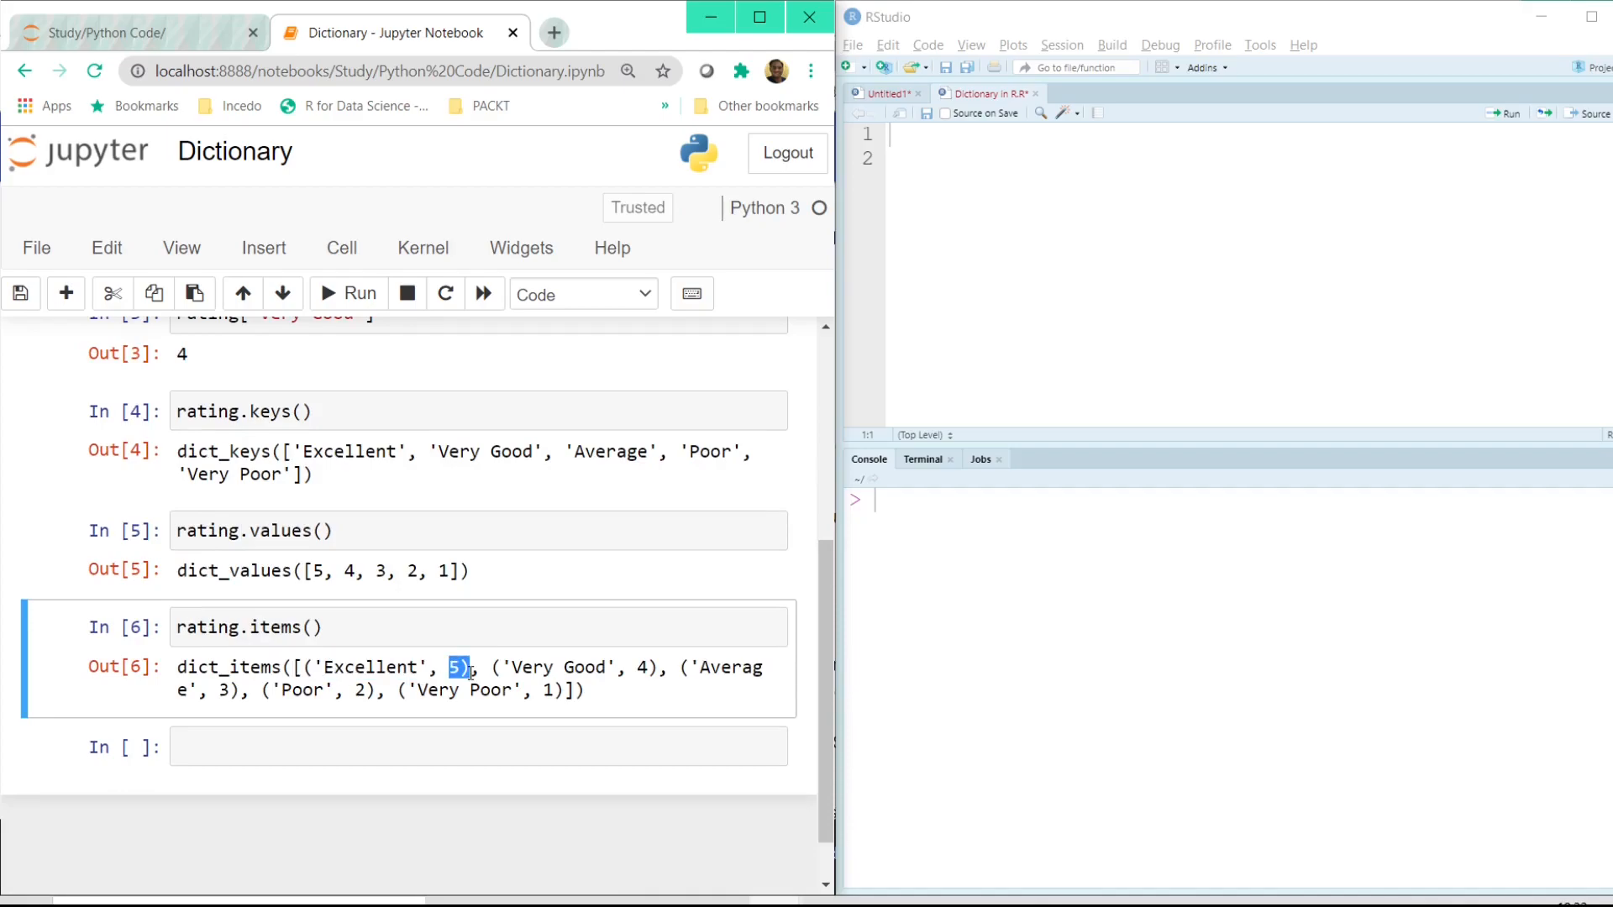
mouse_move(633, 671)
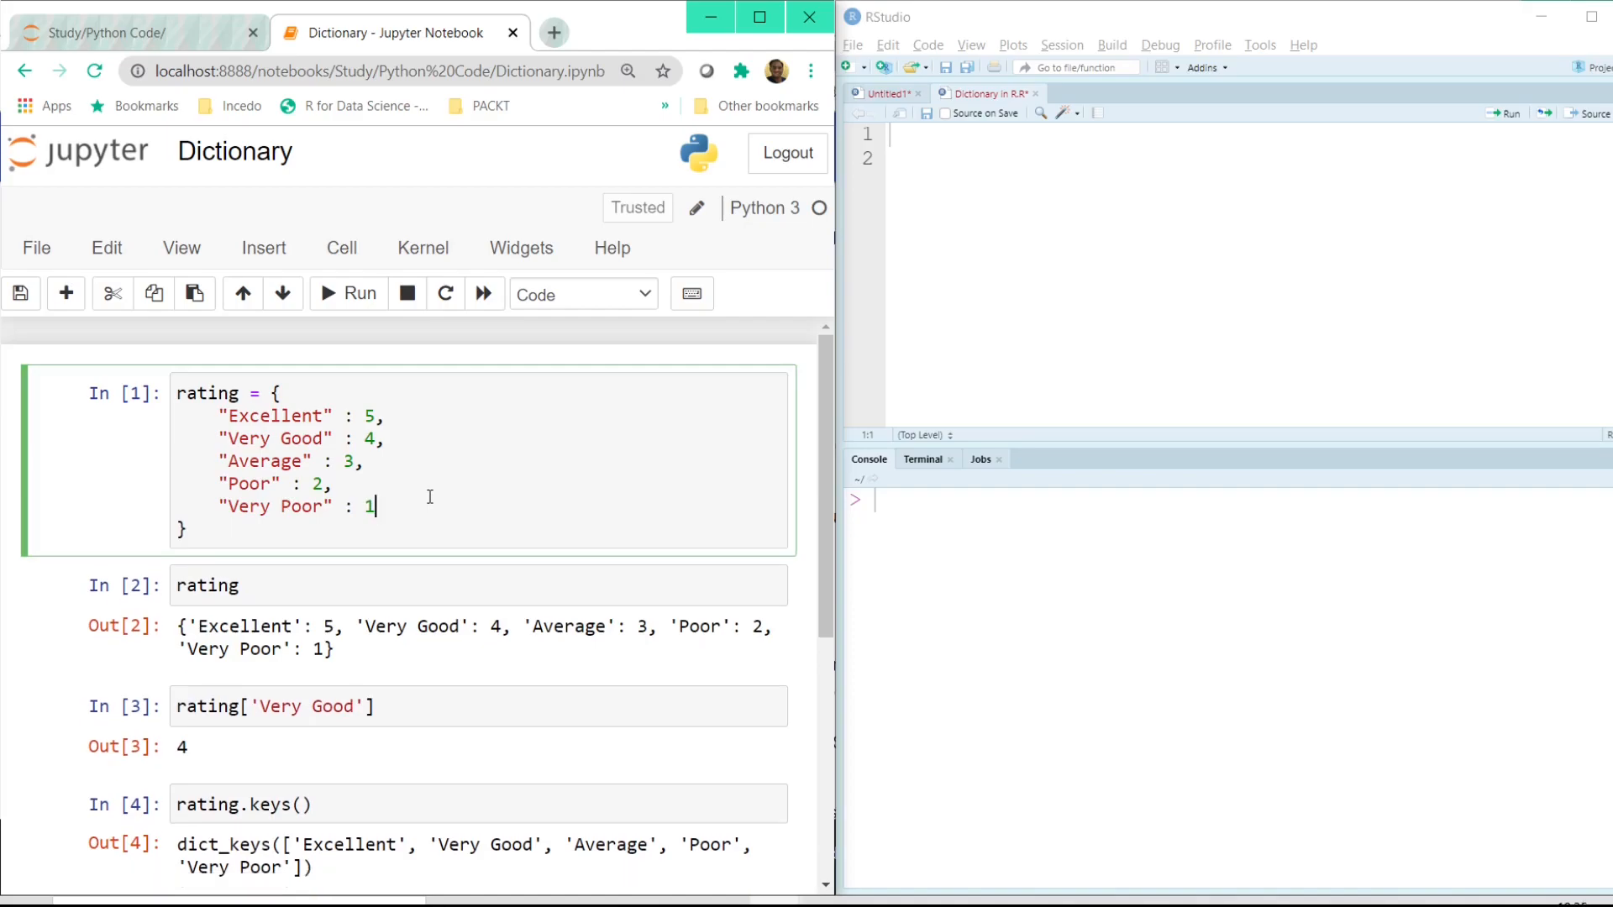
Assign rating['Exceptionally Good'] = 6 to add a sixth entry.
scroll(down, 3)
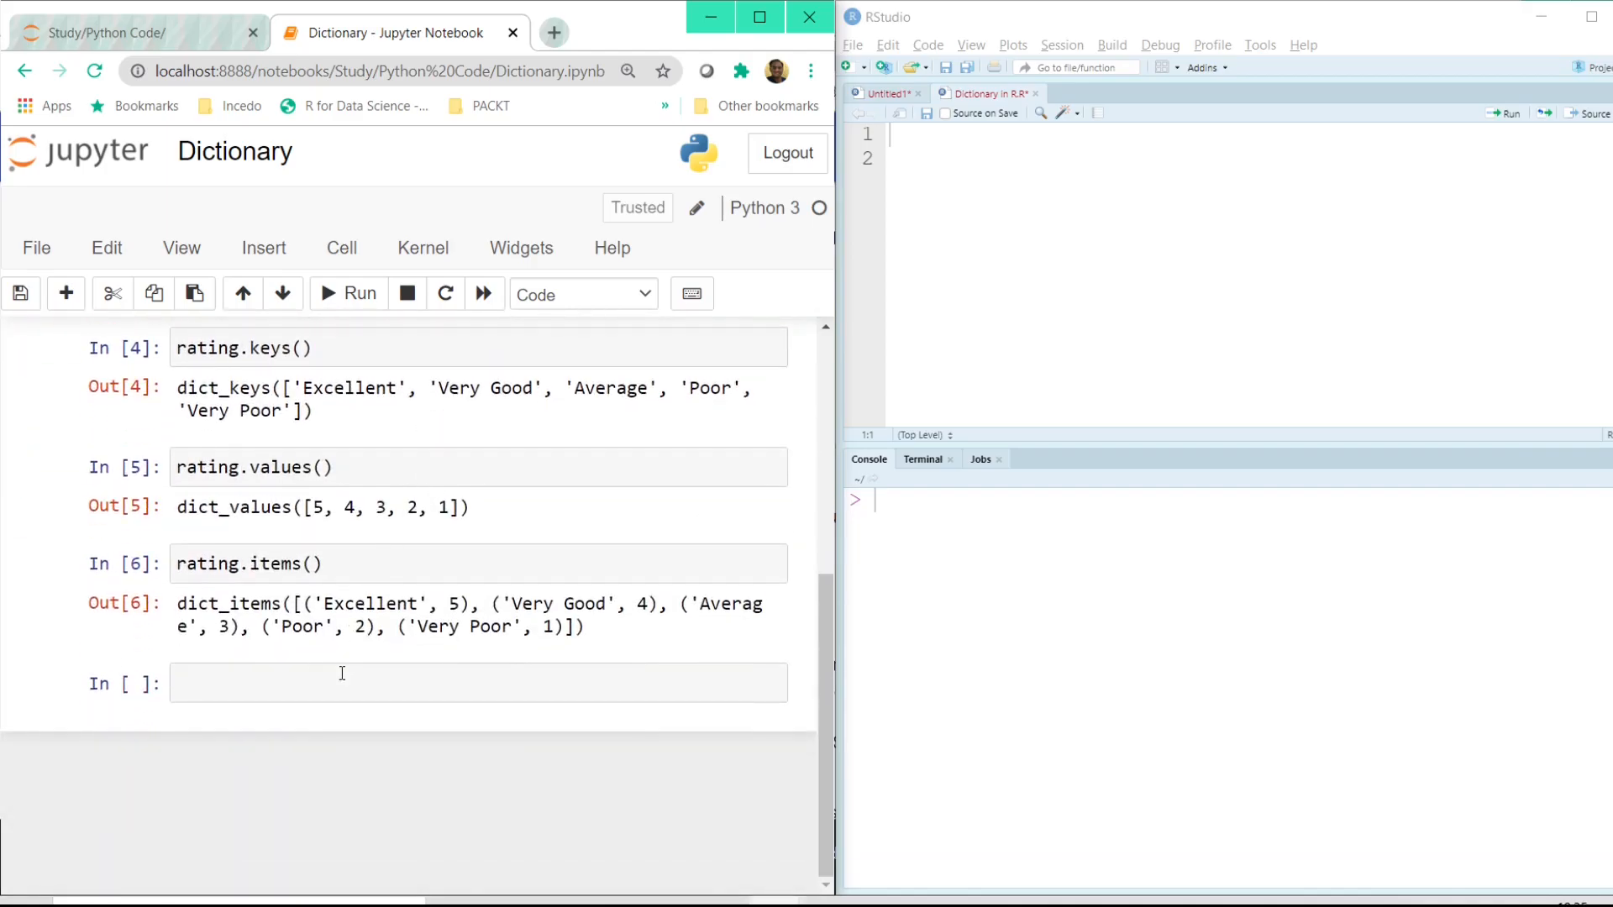
text(rat)
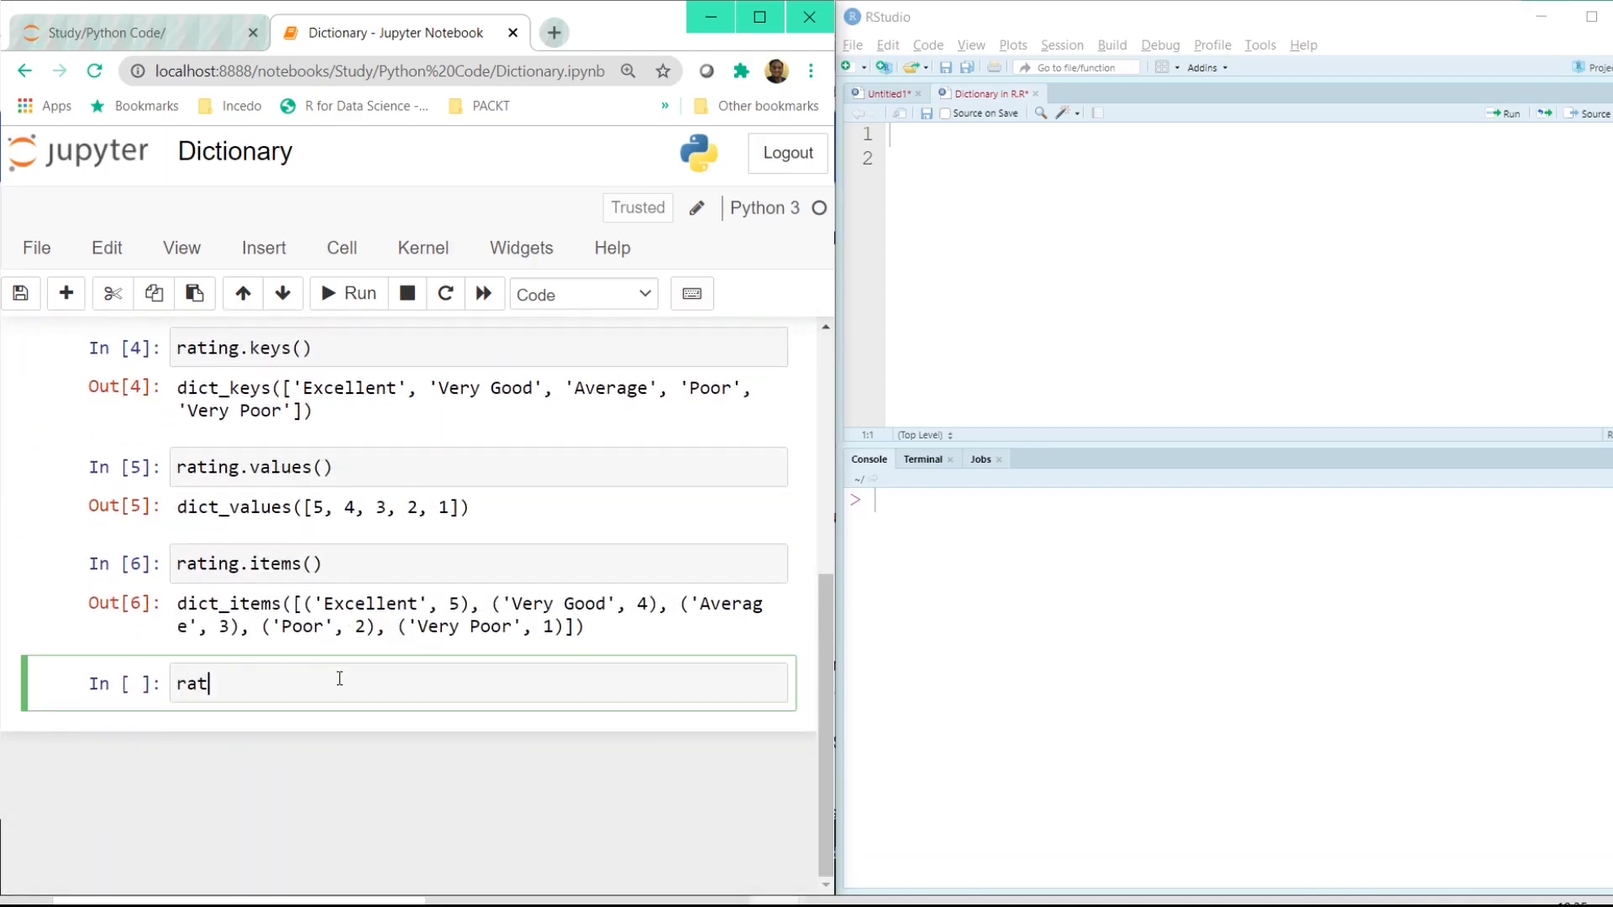
text(ing[''])
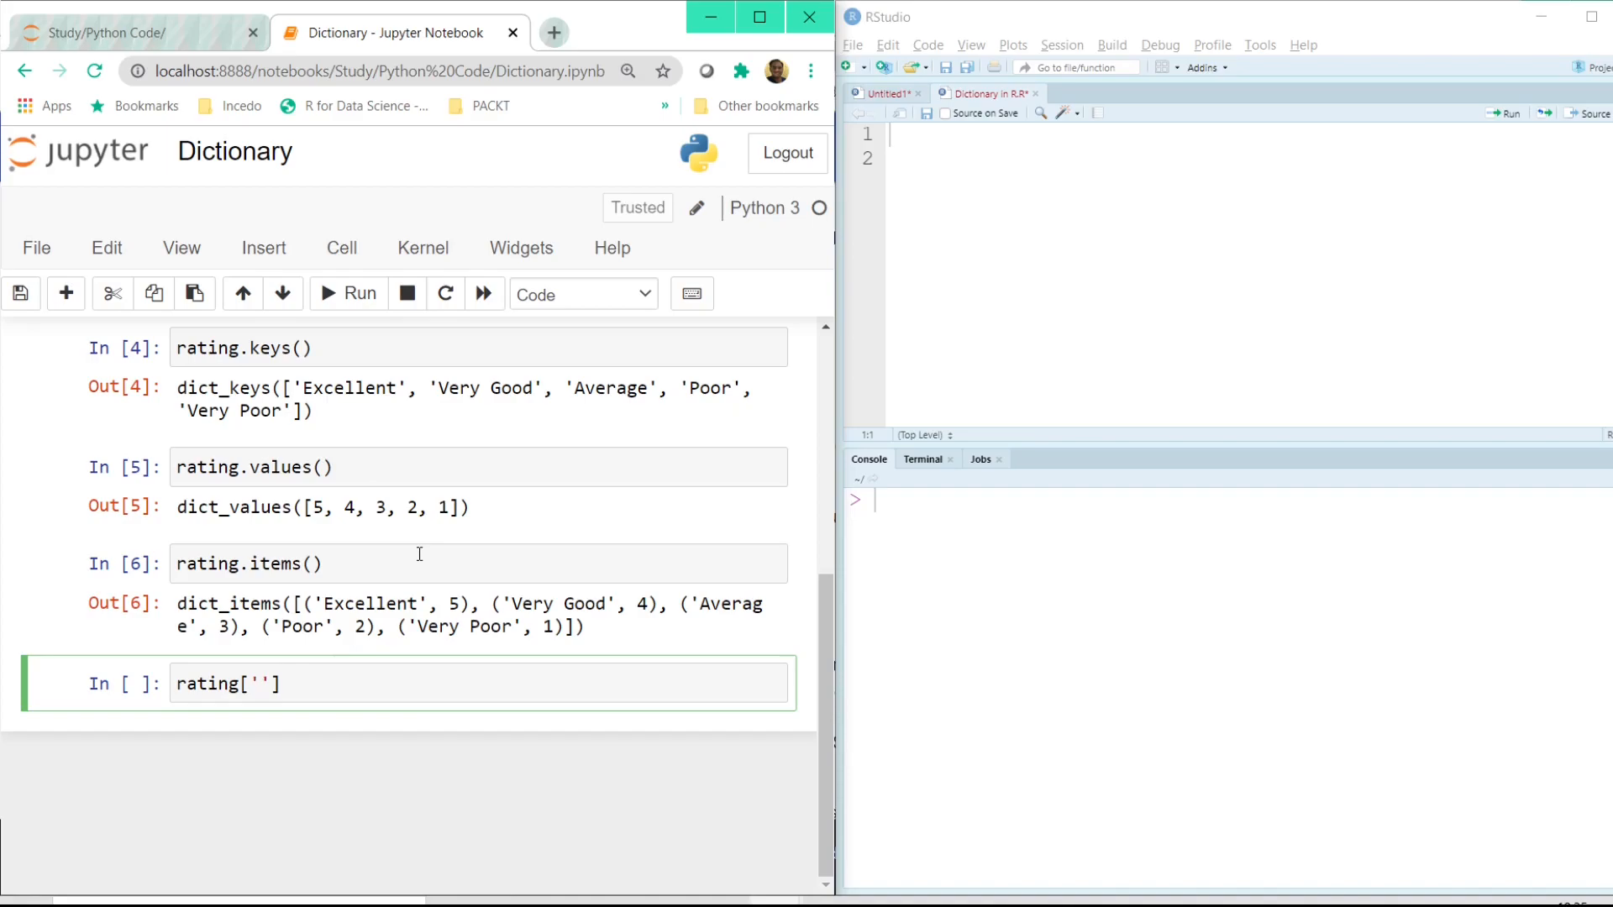
text(E)
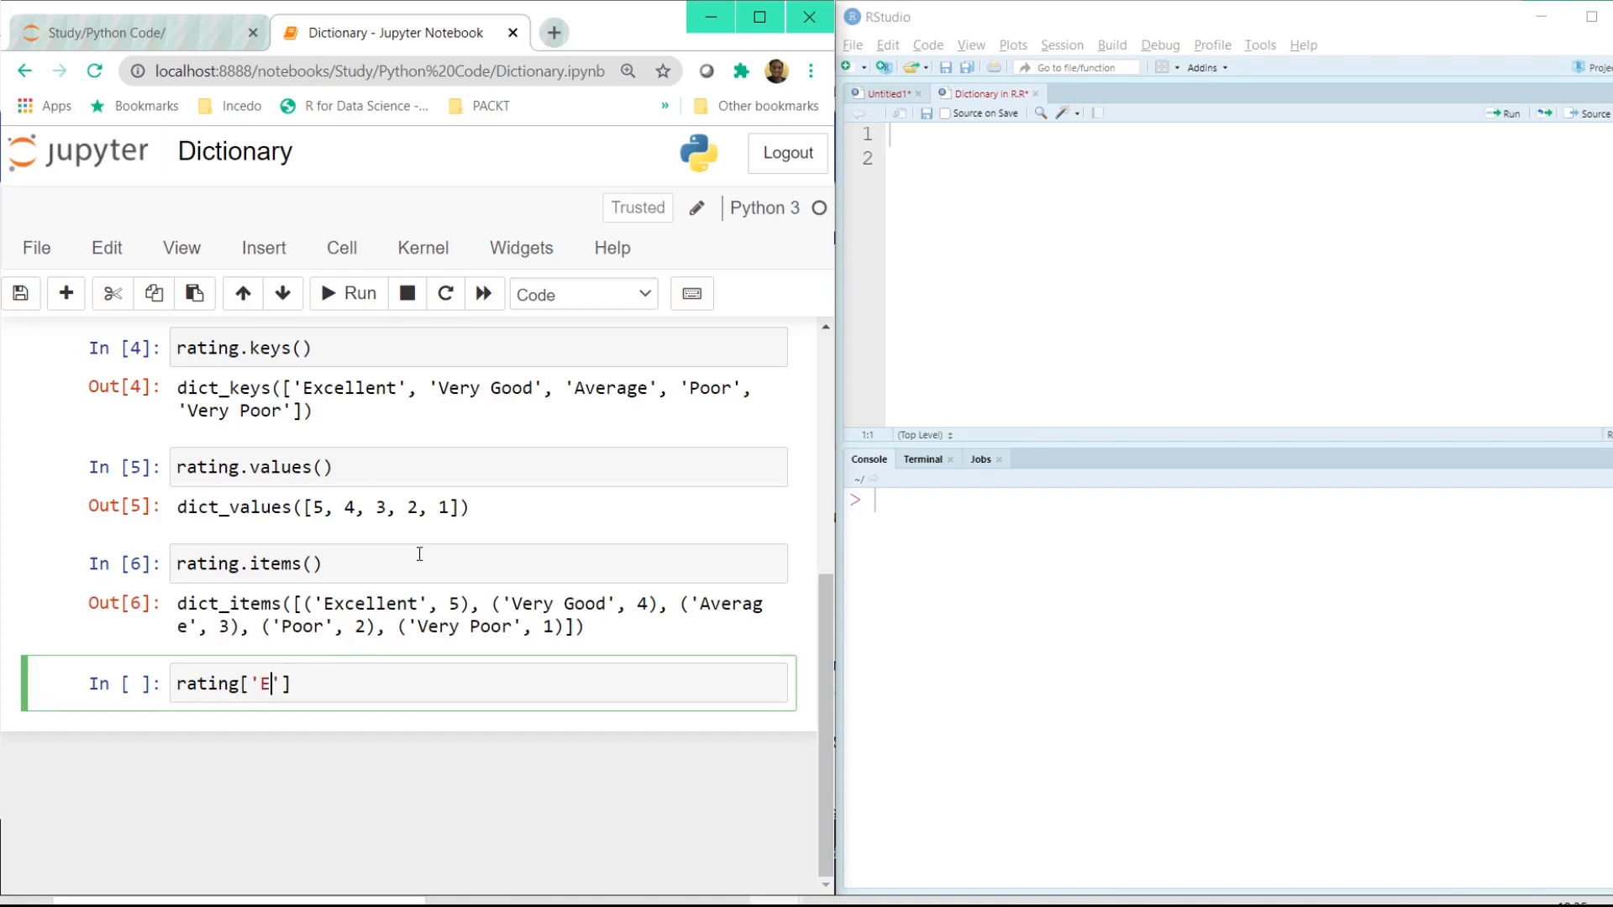
text(xceptionally)
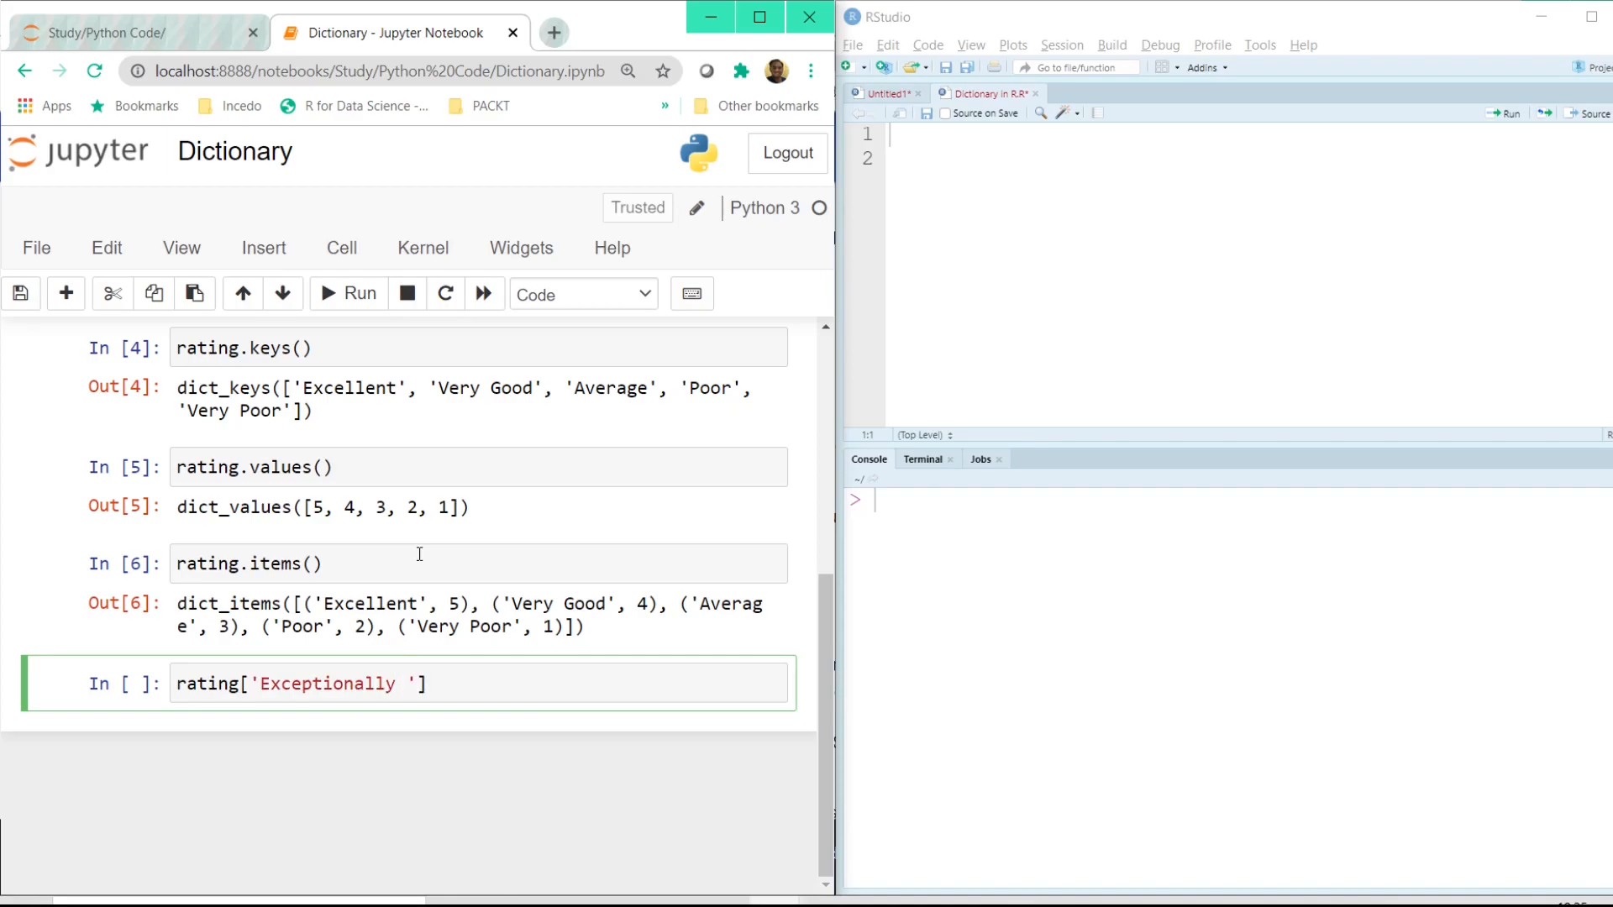
text(Good'] =)
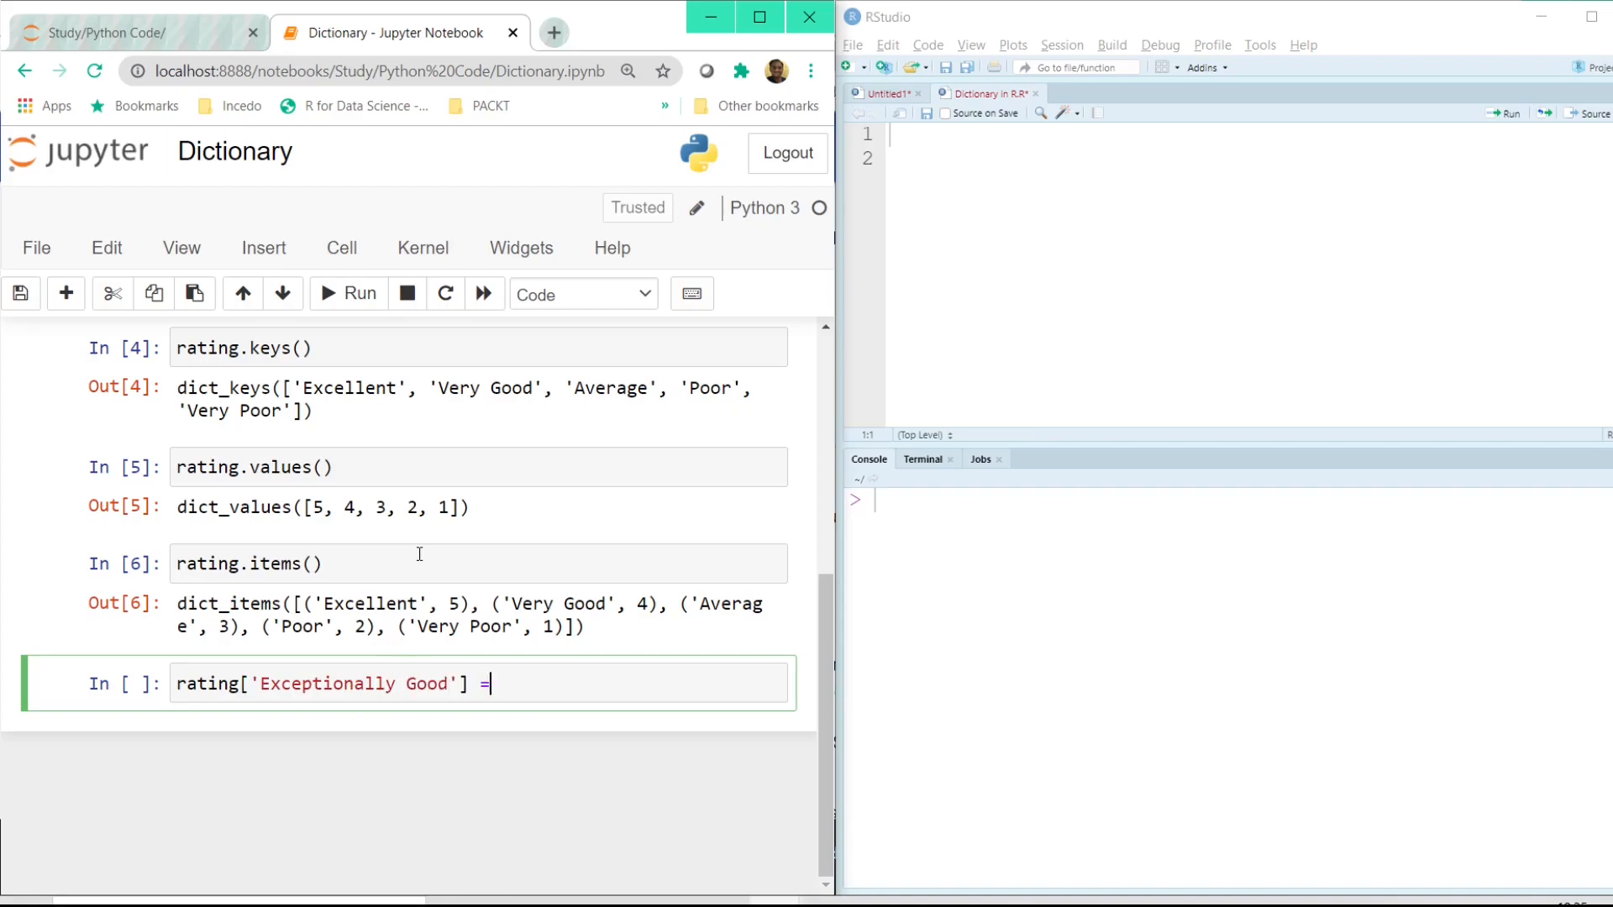
text(6)
text(rating)
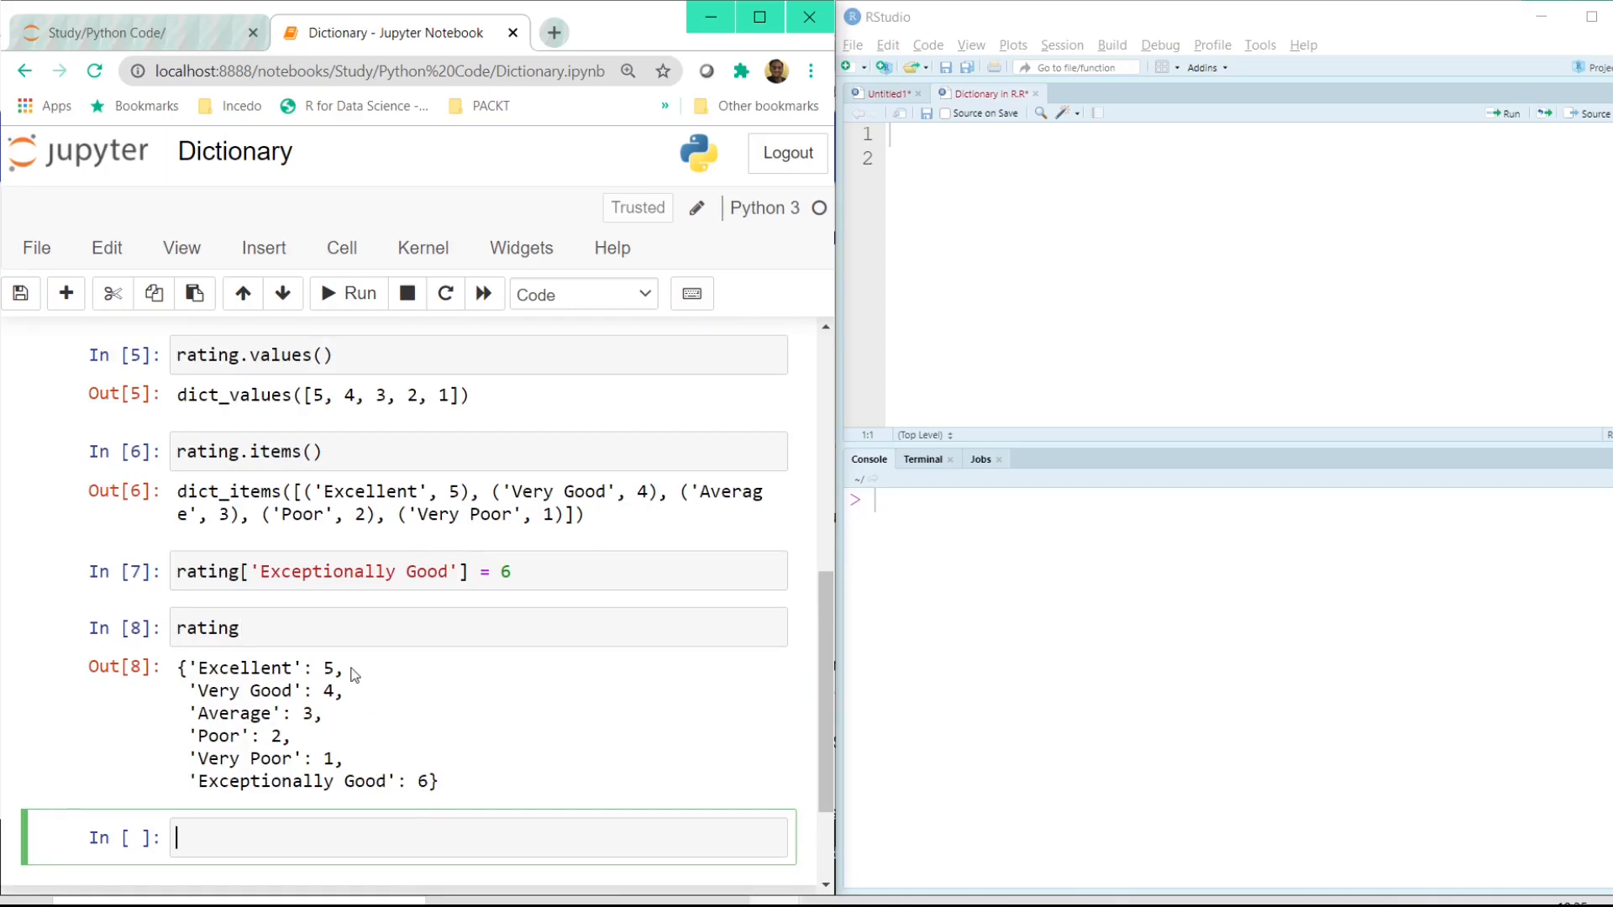
mouse_move(242, 739)
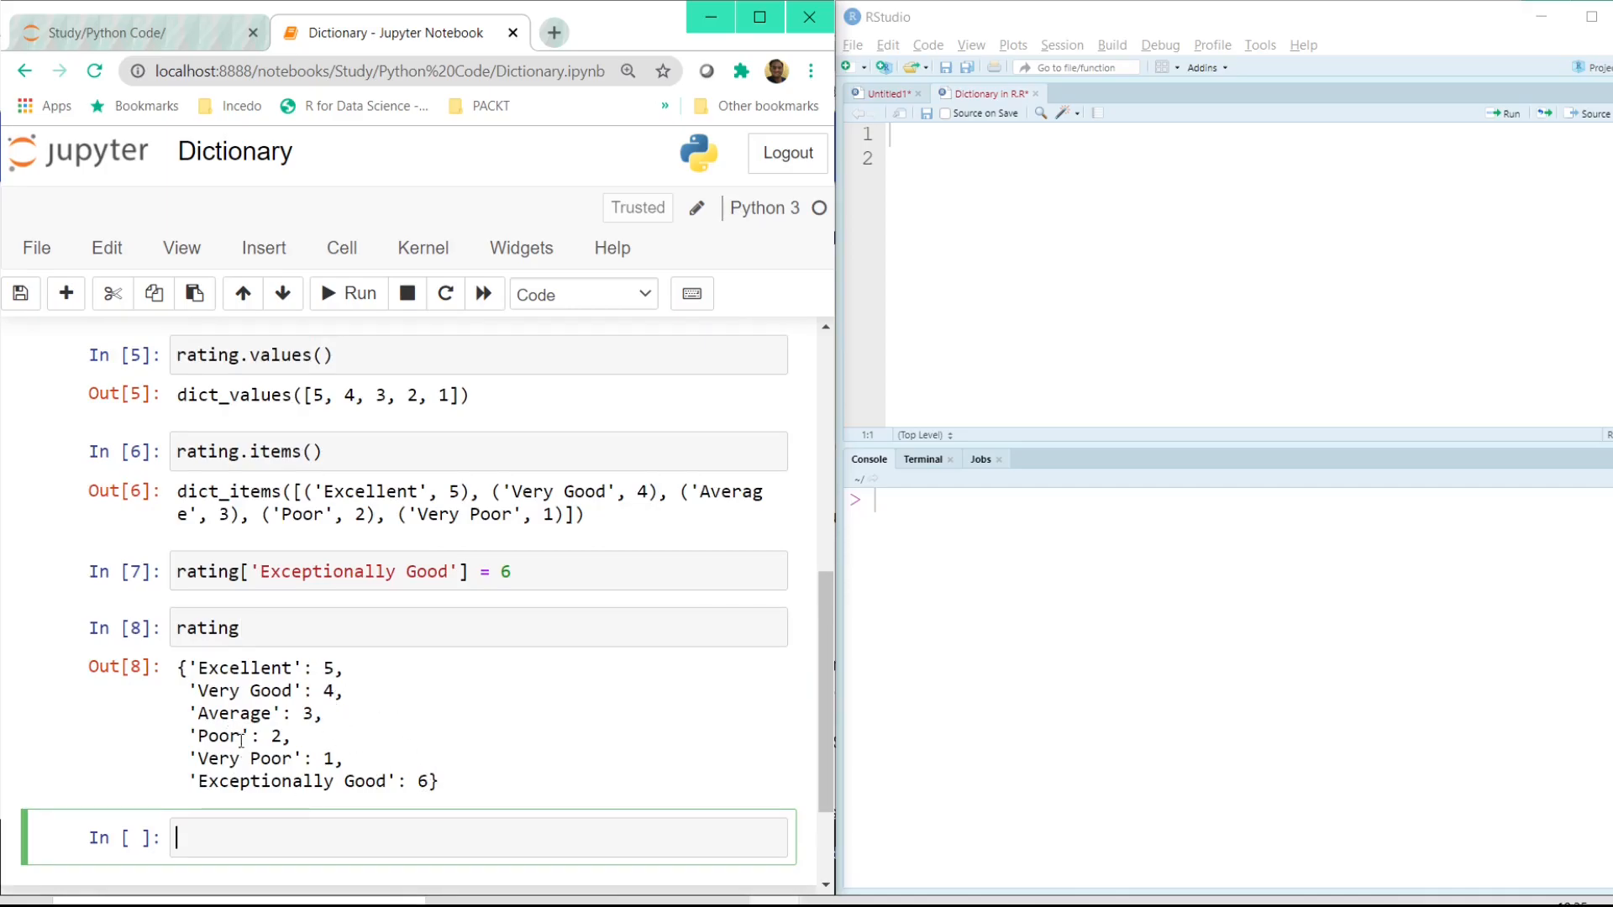
mouse_move(334, 764)
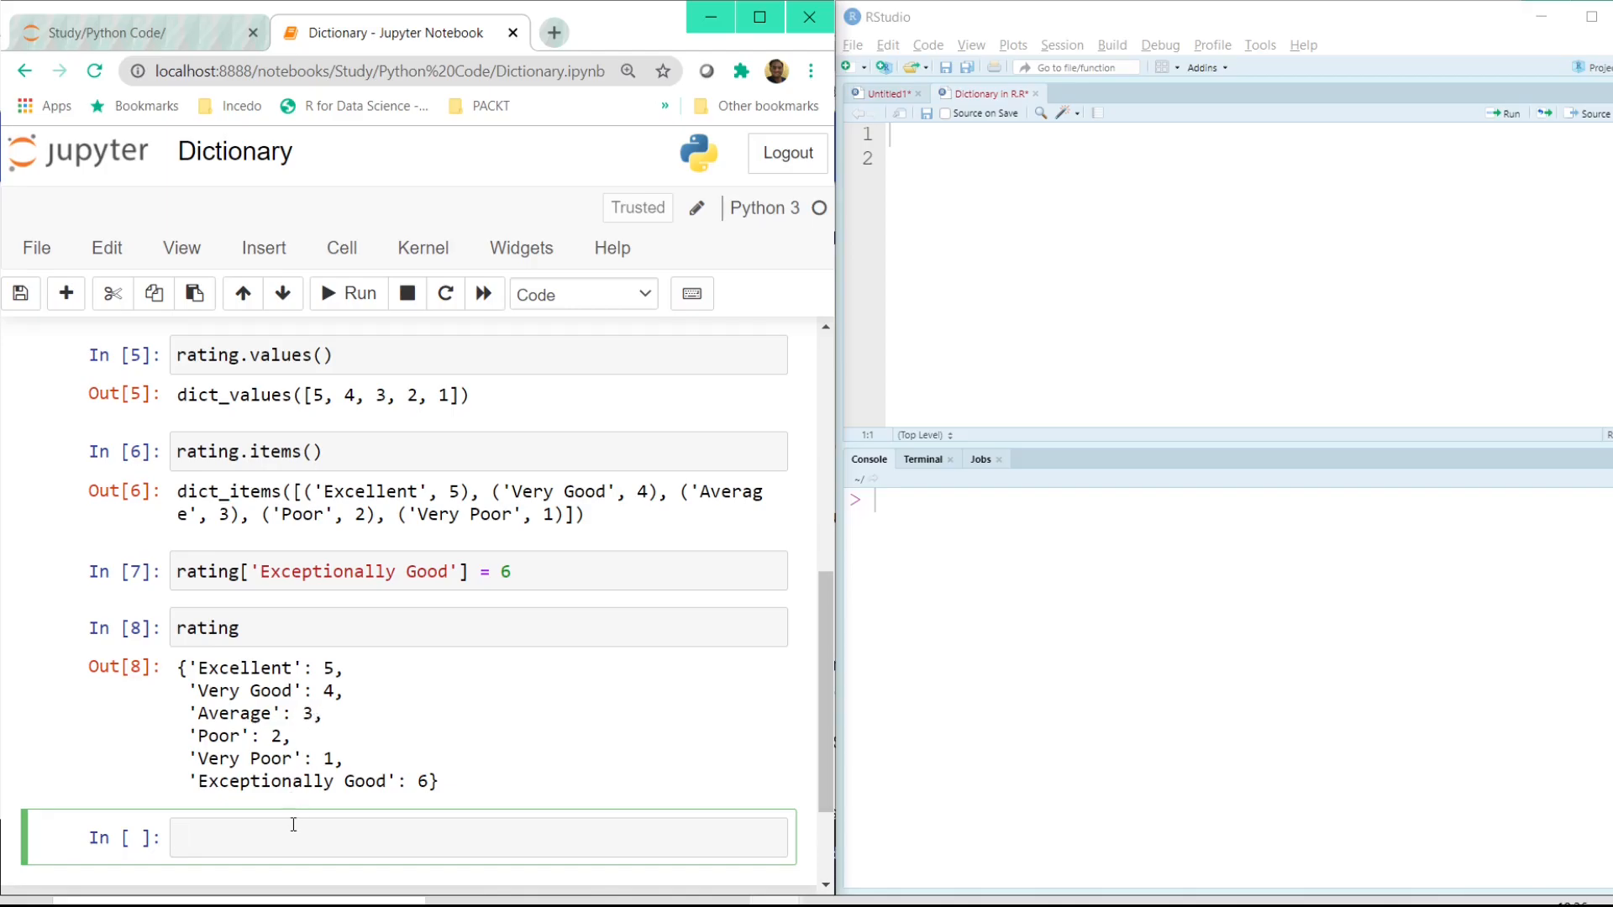
mouse_move(453, 674)
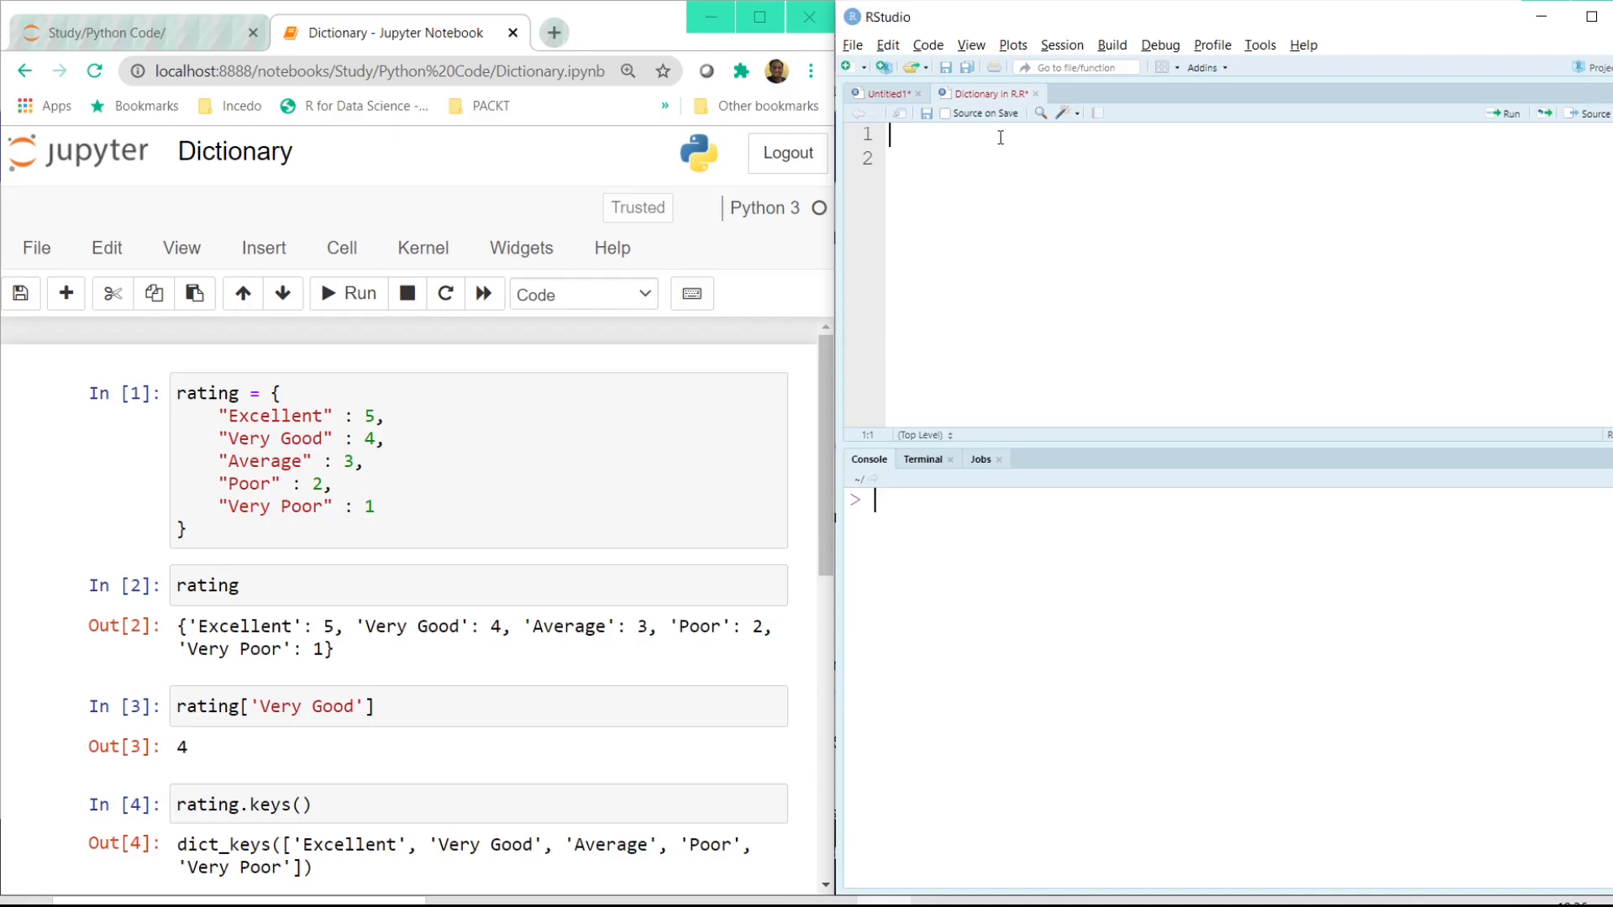
Install the hash package via Tools > Install Packages.
click(1259, 43)
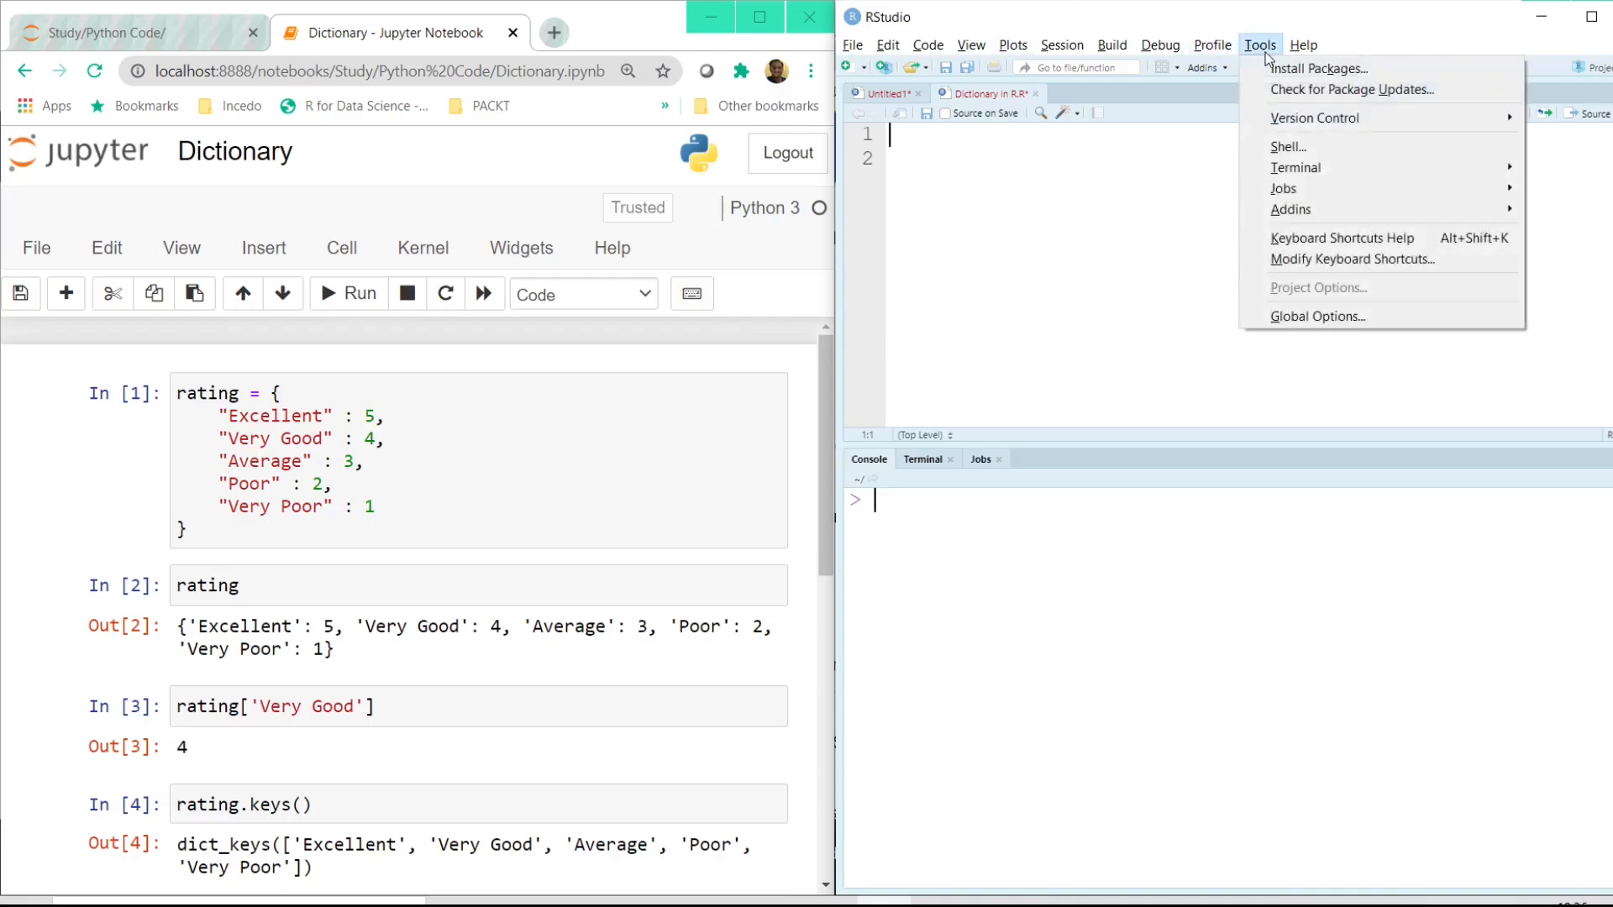
mouse_move(1321, 67)
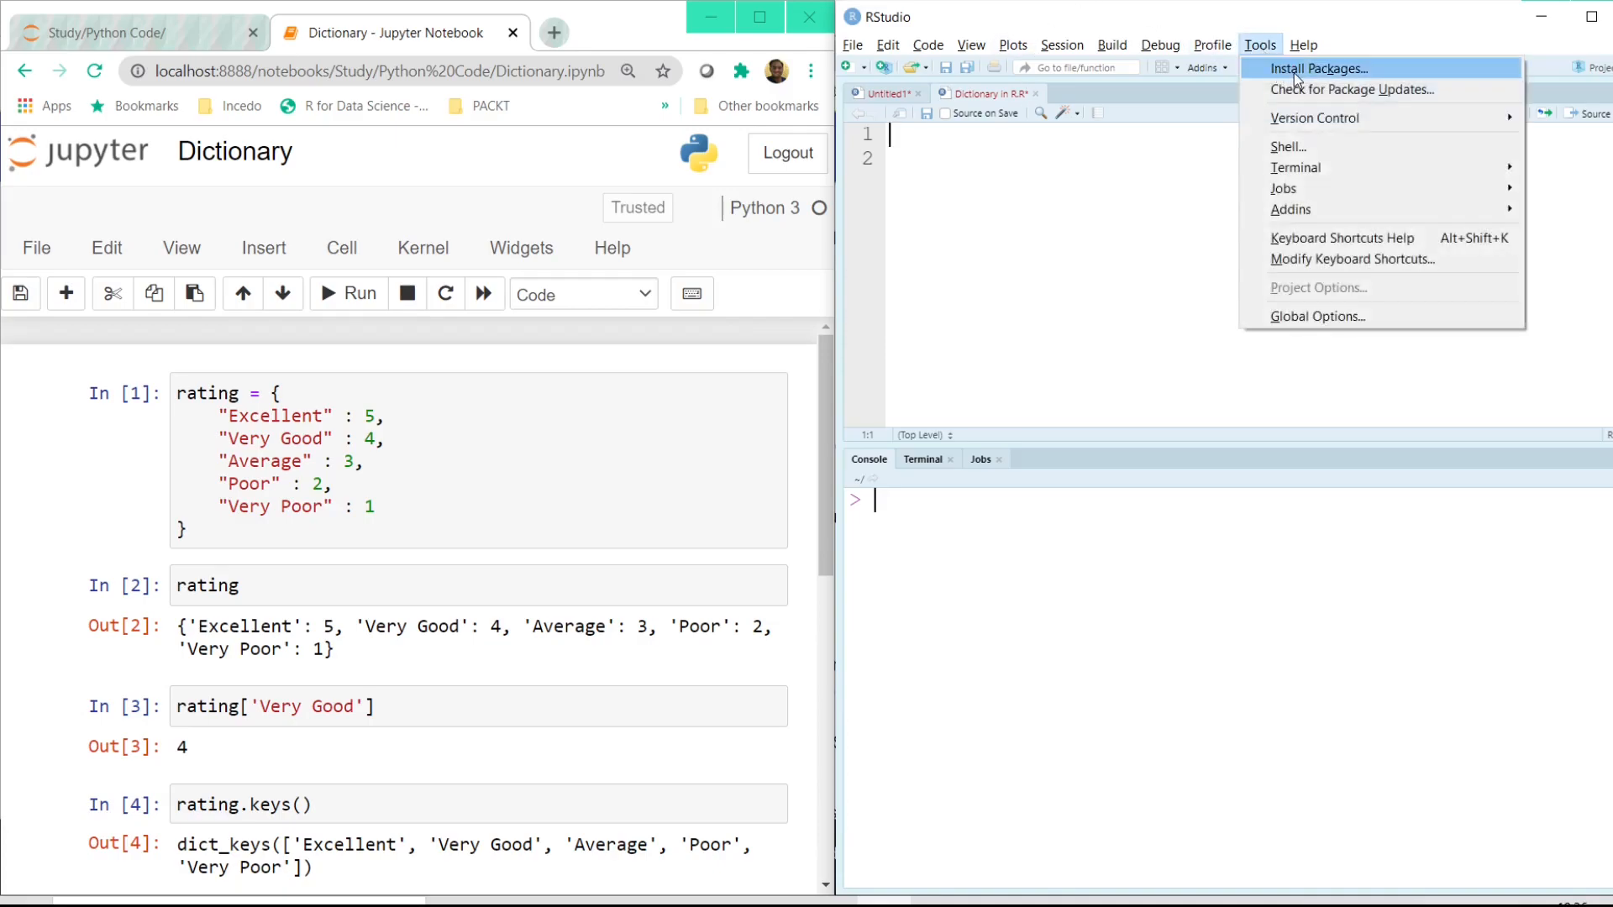
click(1320, 68)
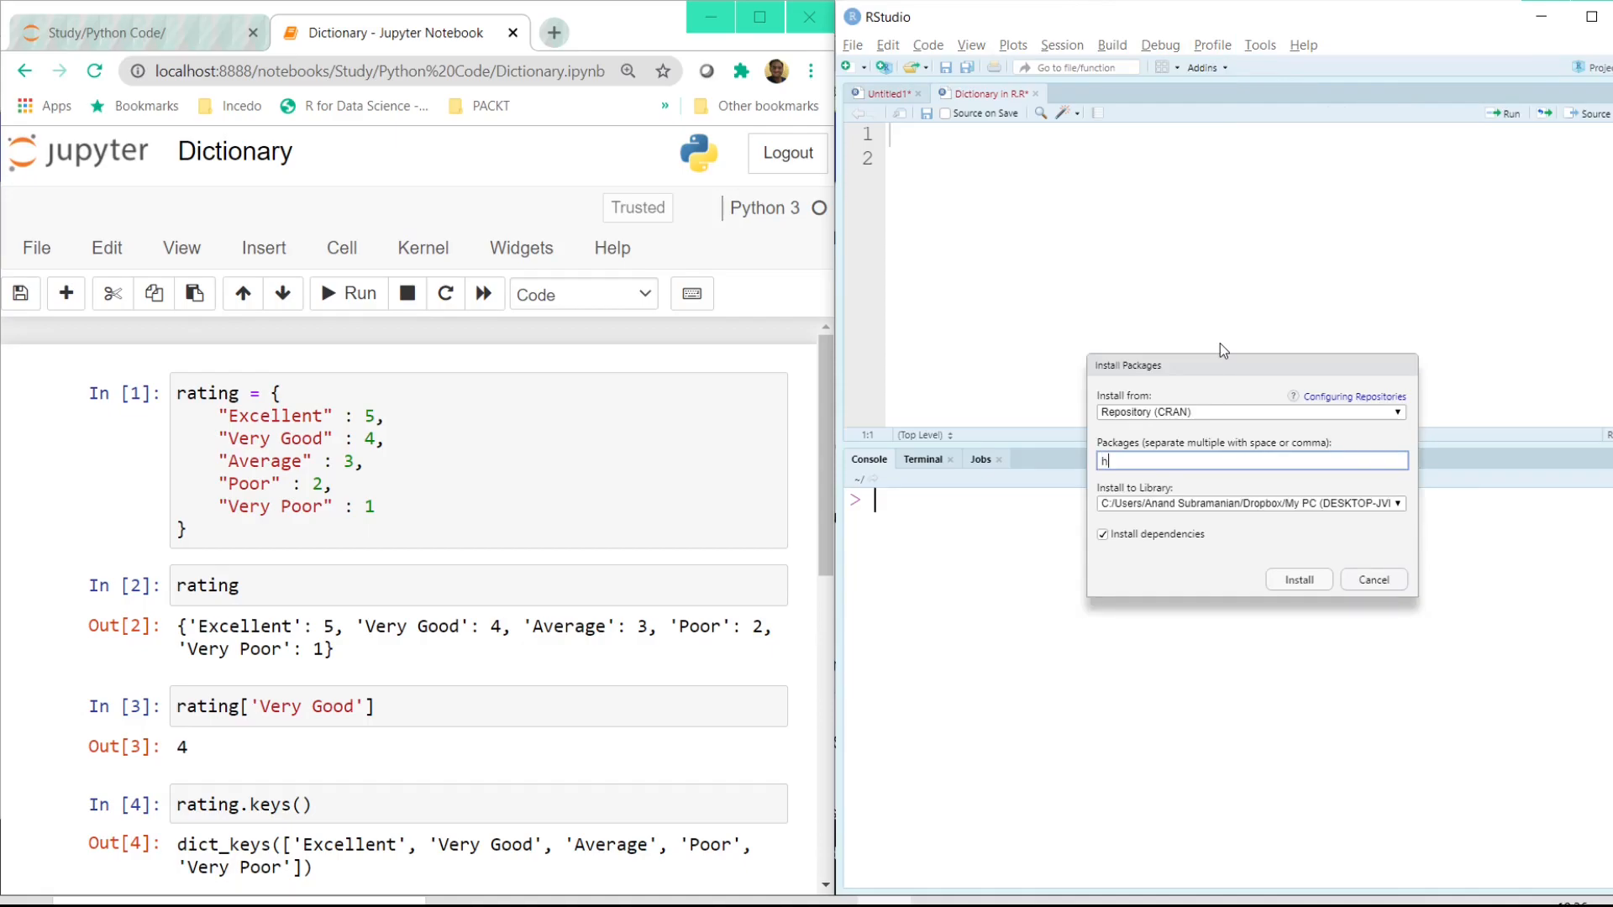
text(ash)
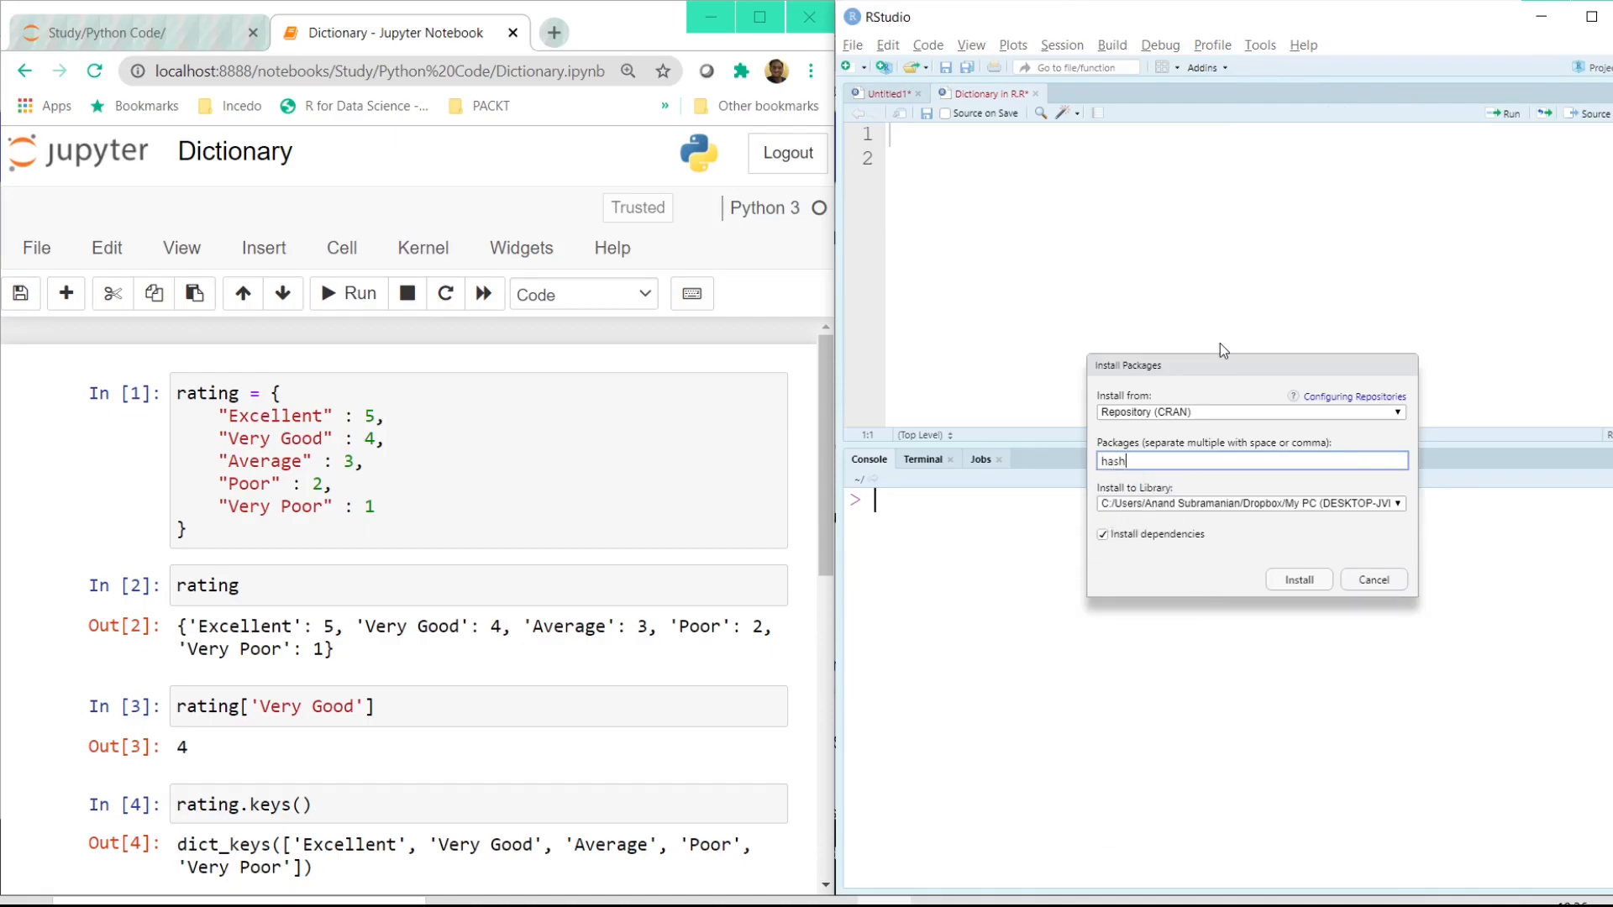
click(1297, 580)
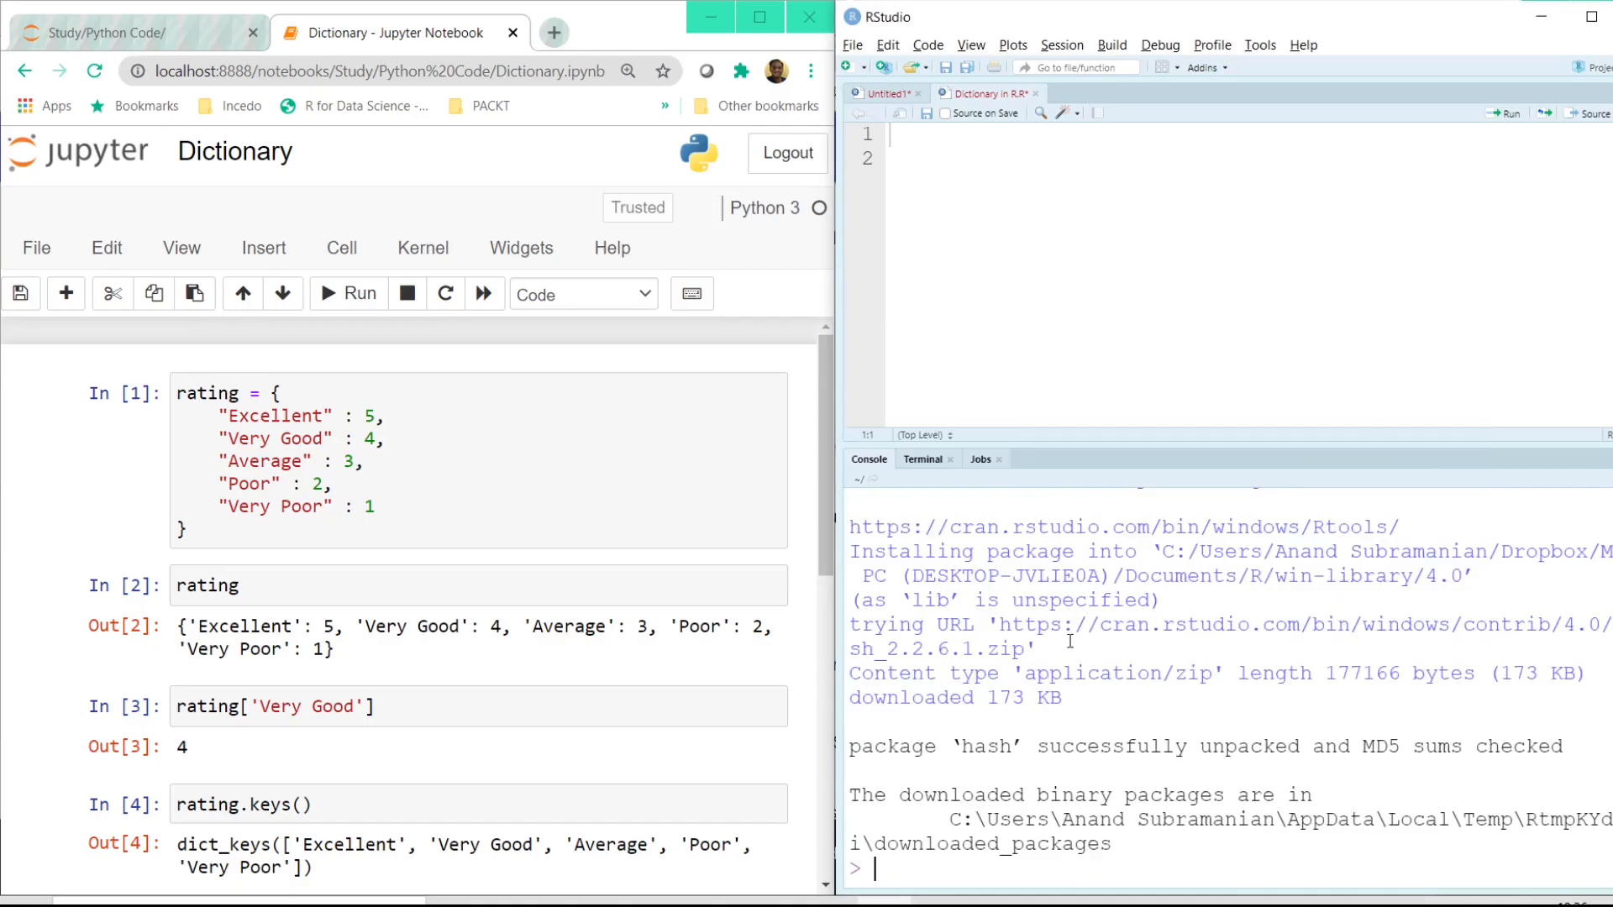
mouse_move(1006, 211)
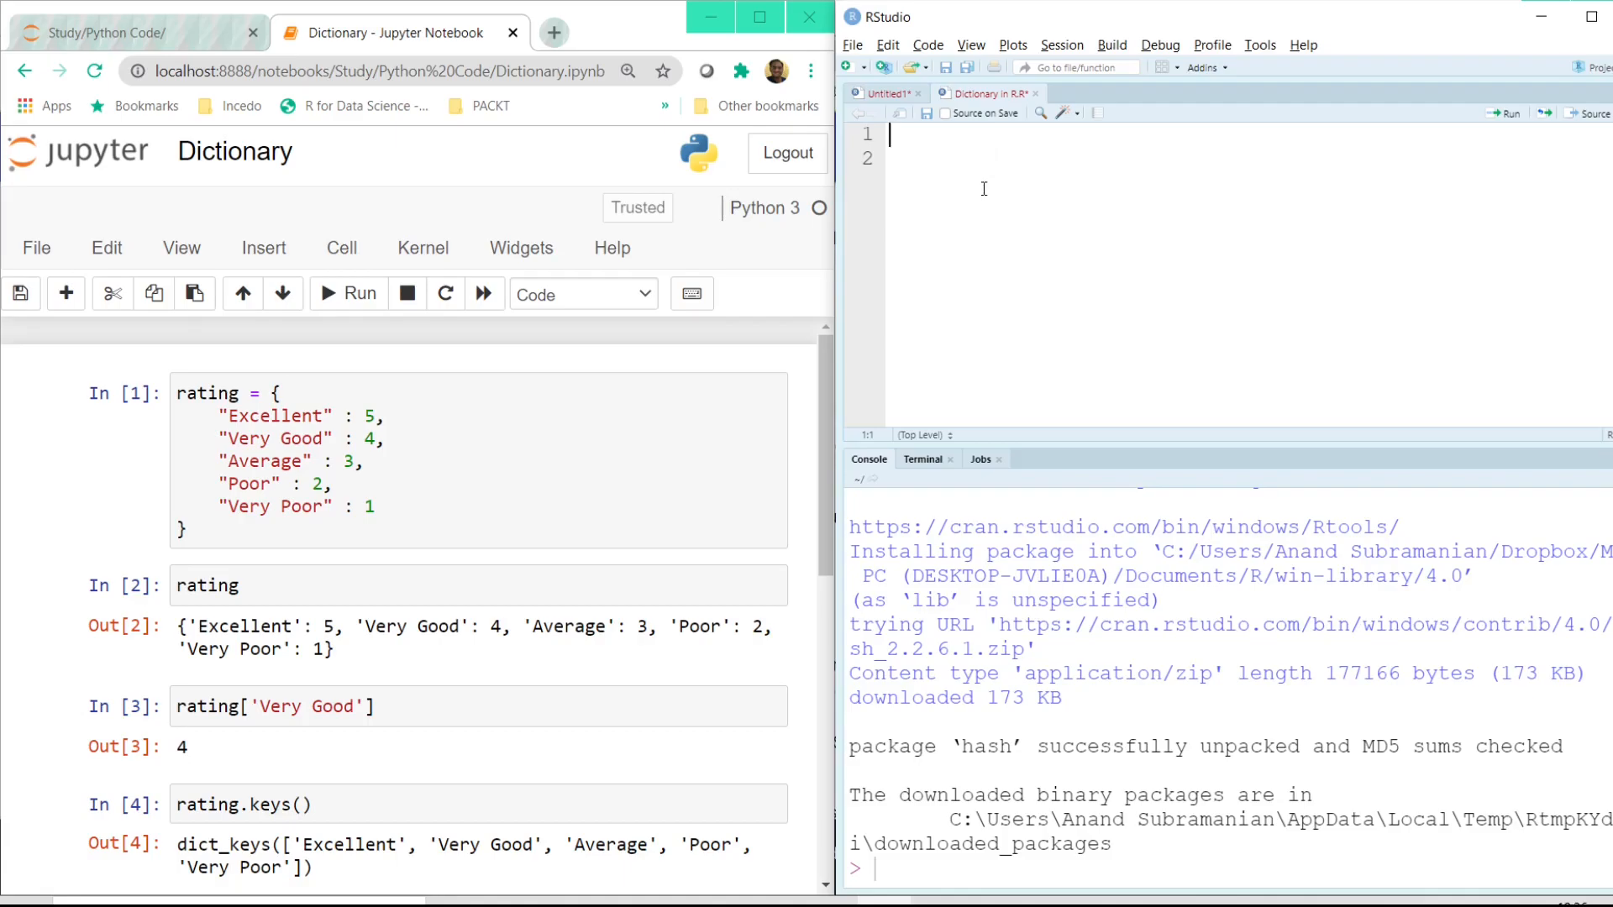
Write library(hash) on line 1 and run it to load hash.
text(library(ha)
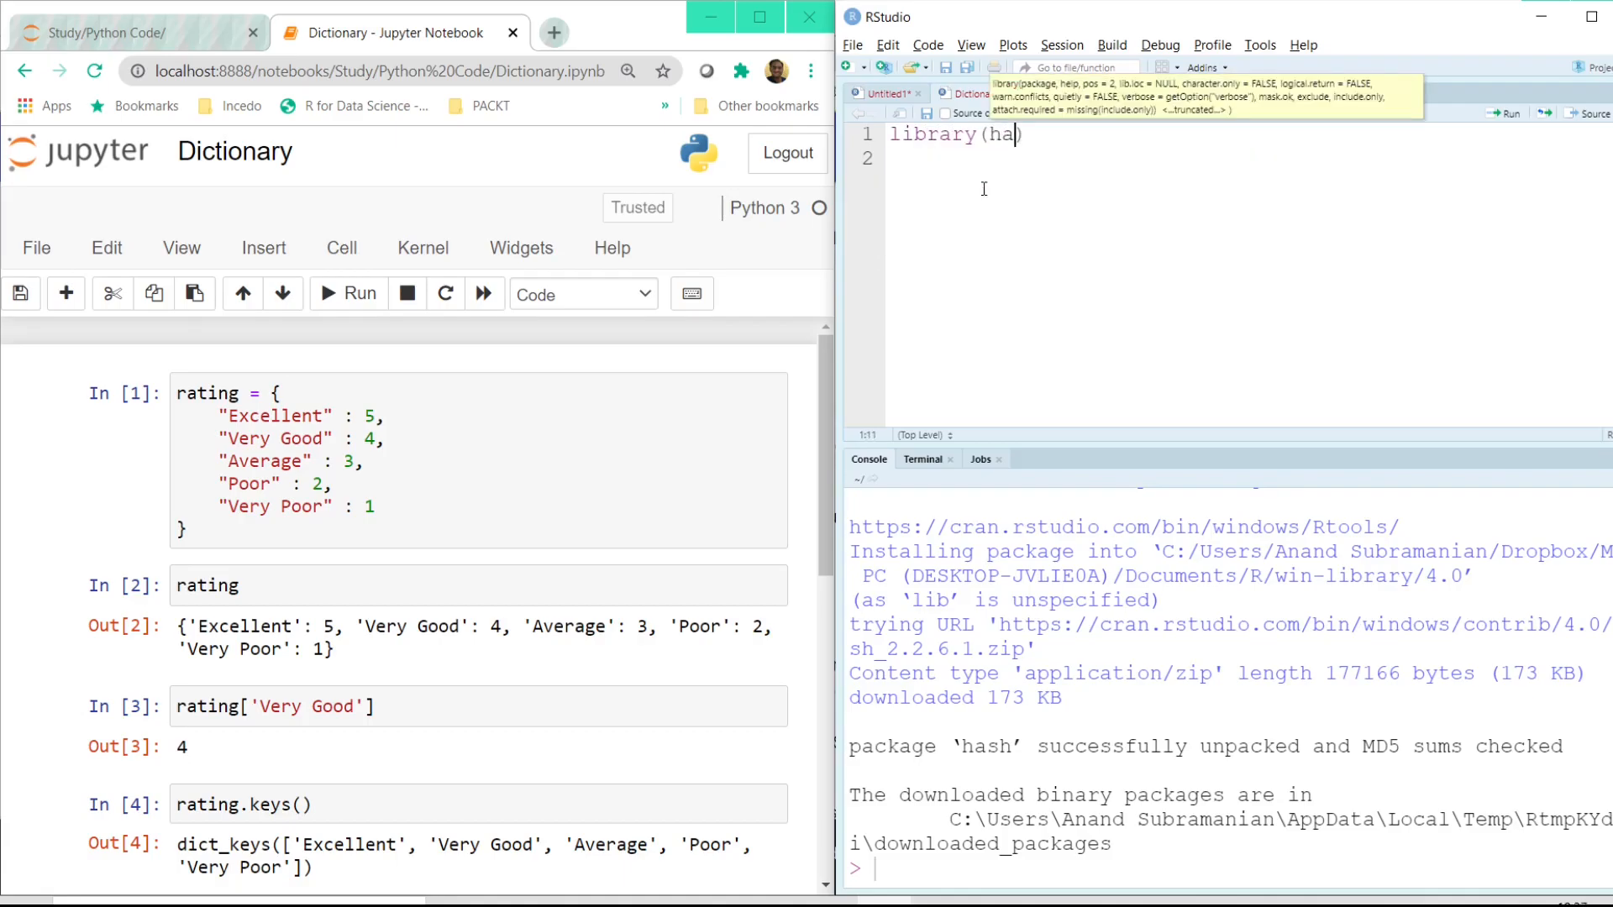
text(sh)
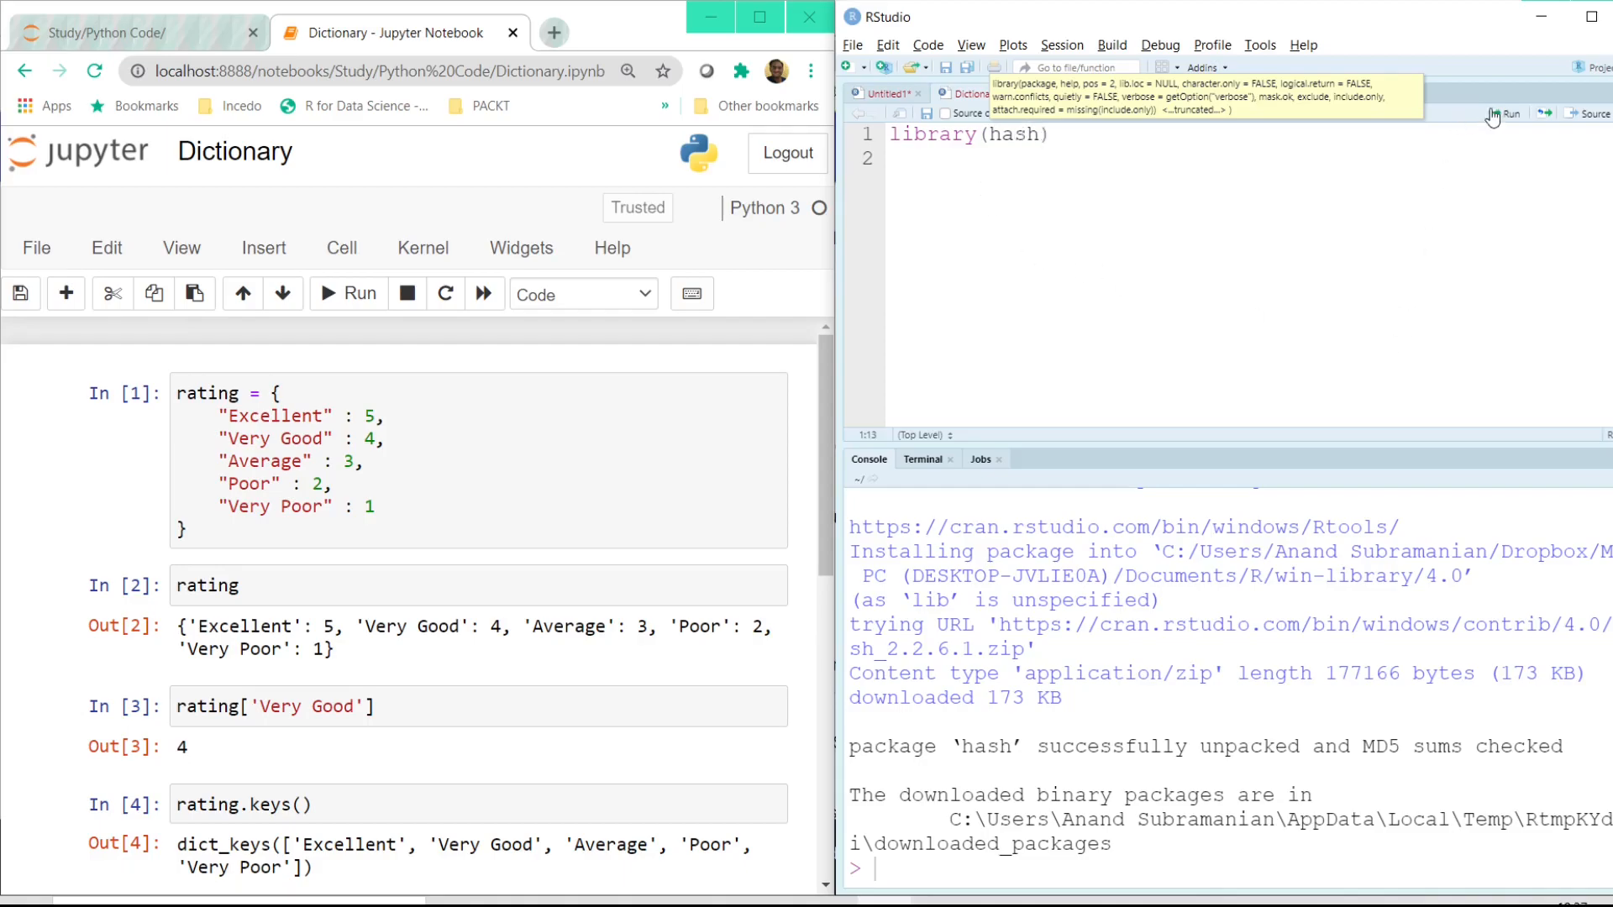
click(1504, 112)
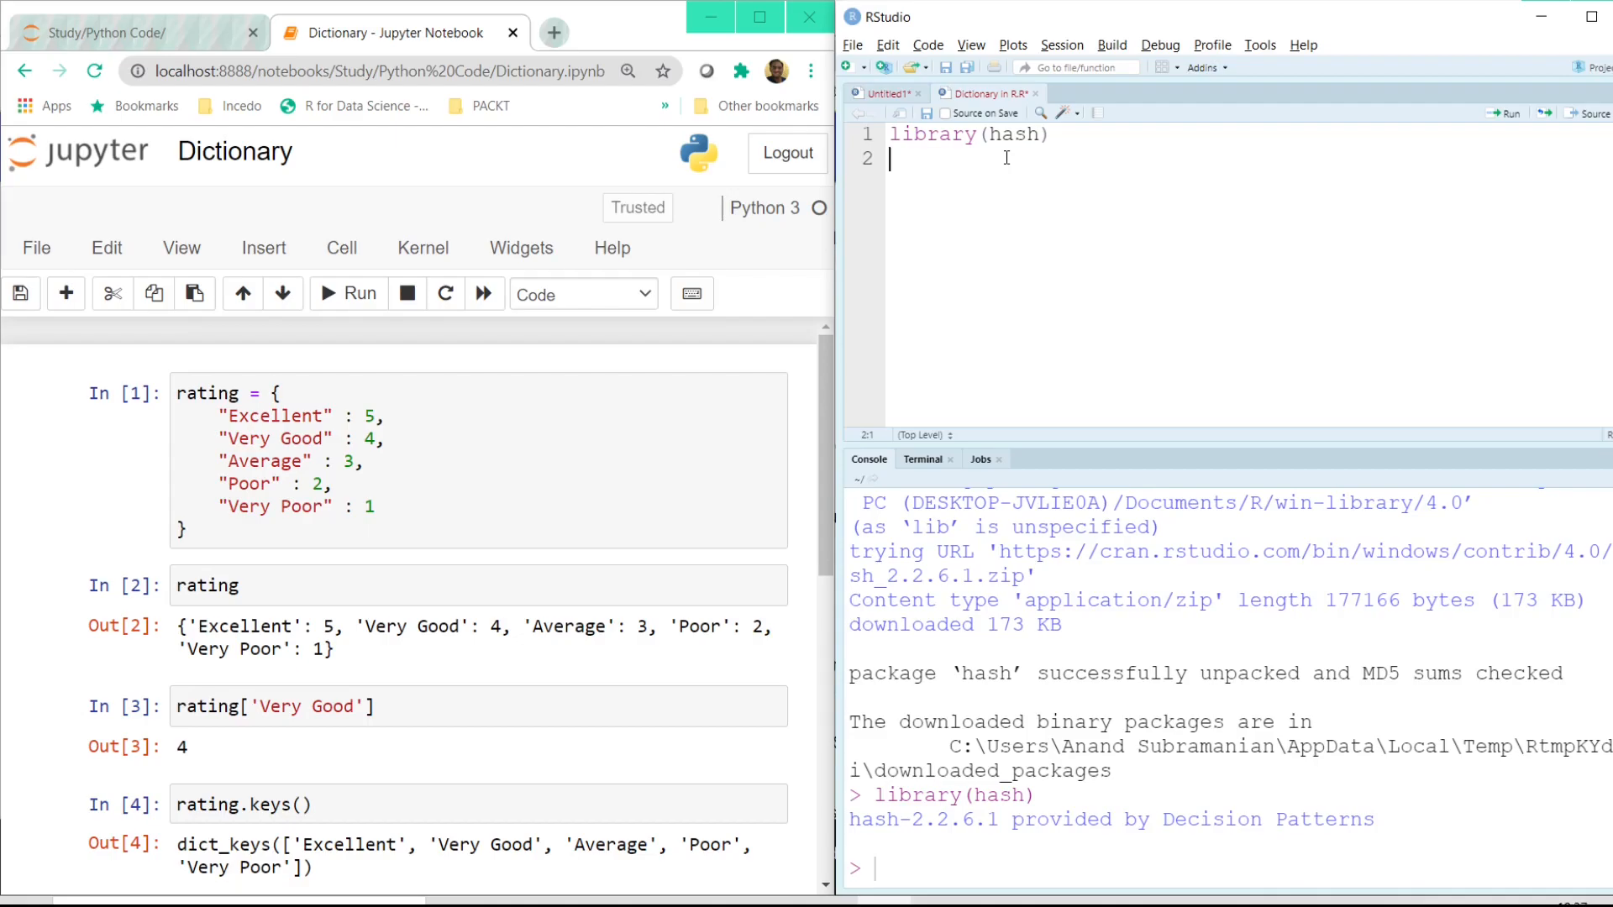
Start rating = hash(keys = c("Excellent", 'Very Good' ...).
text(r)
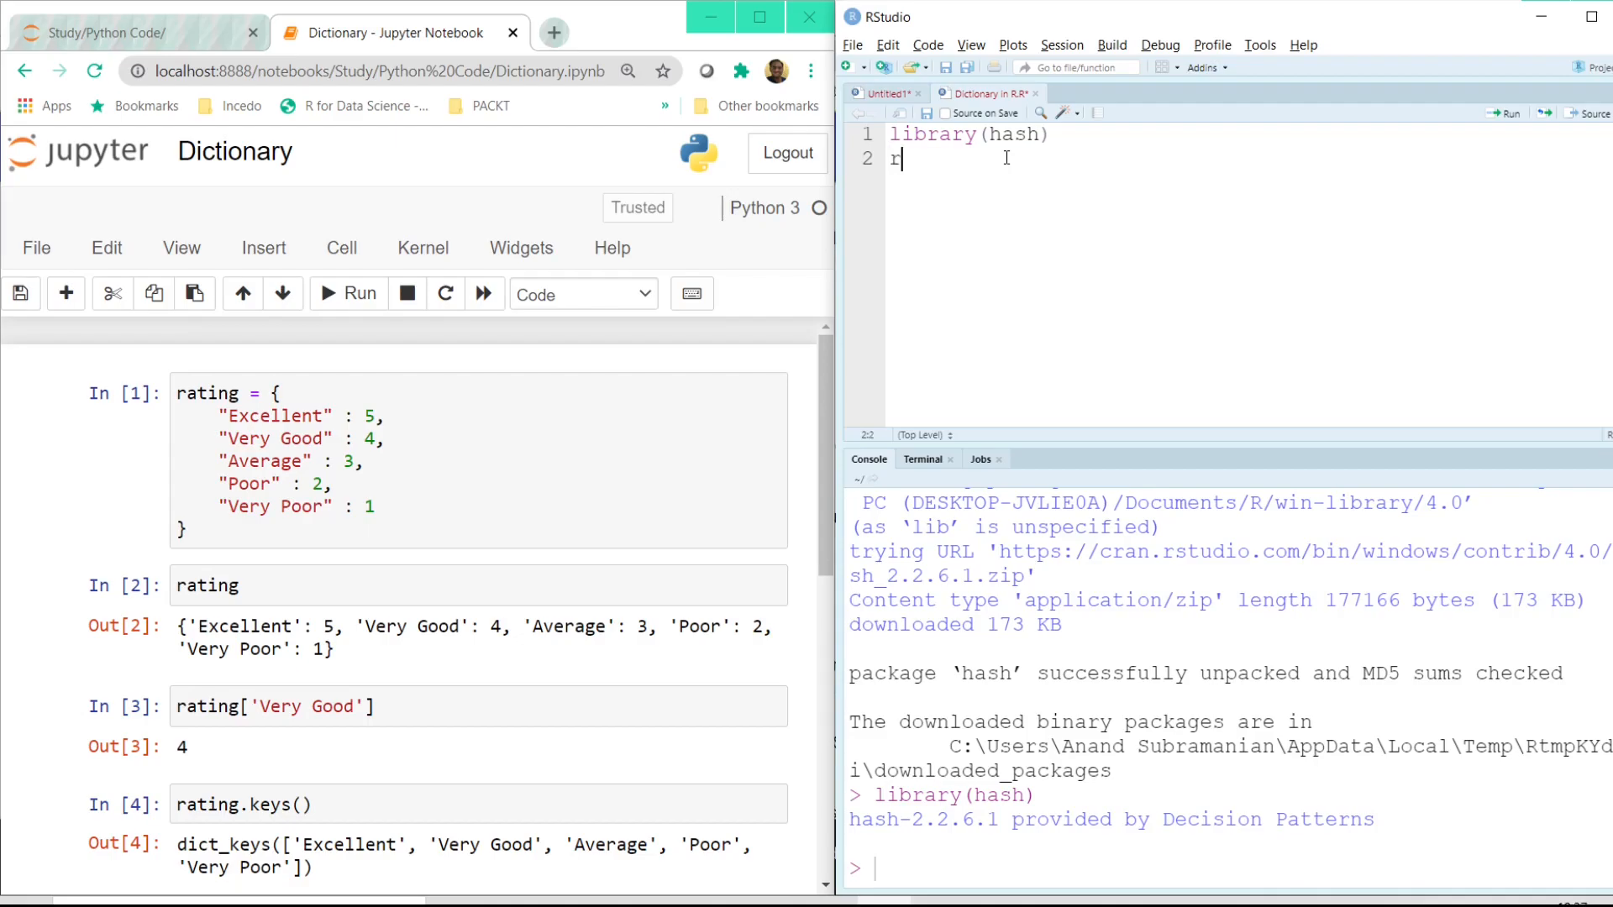
text(ating)
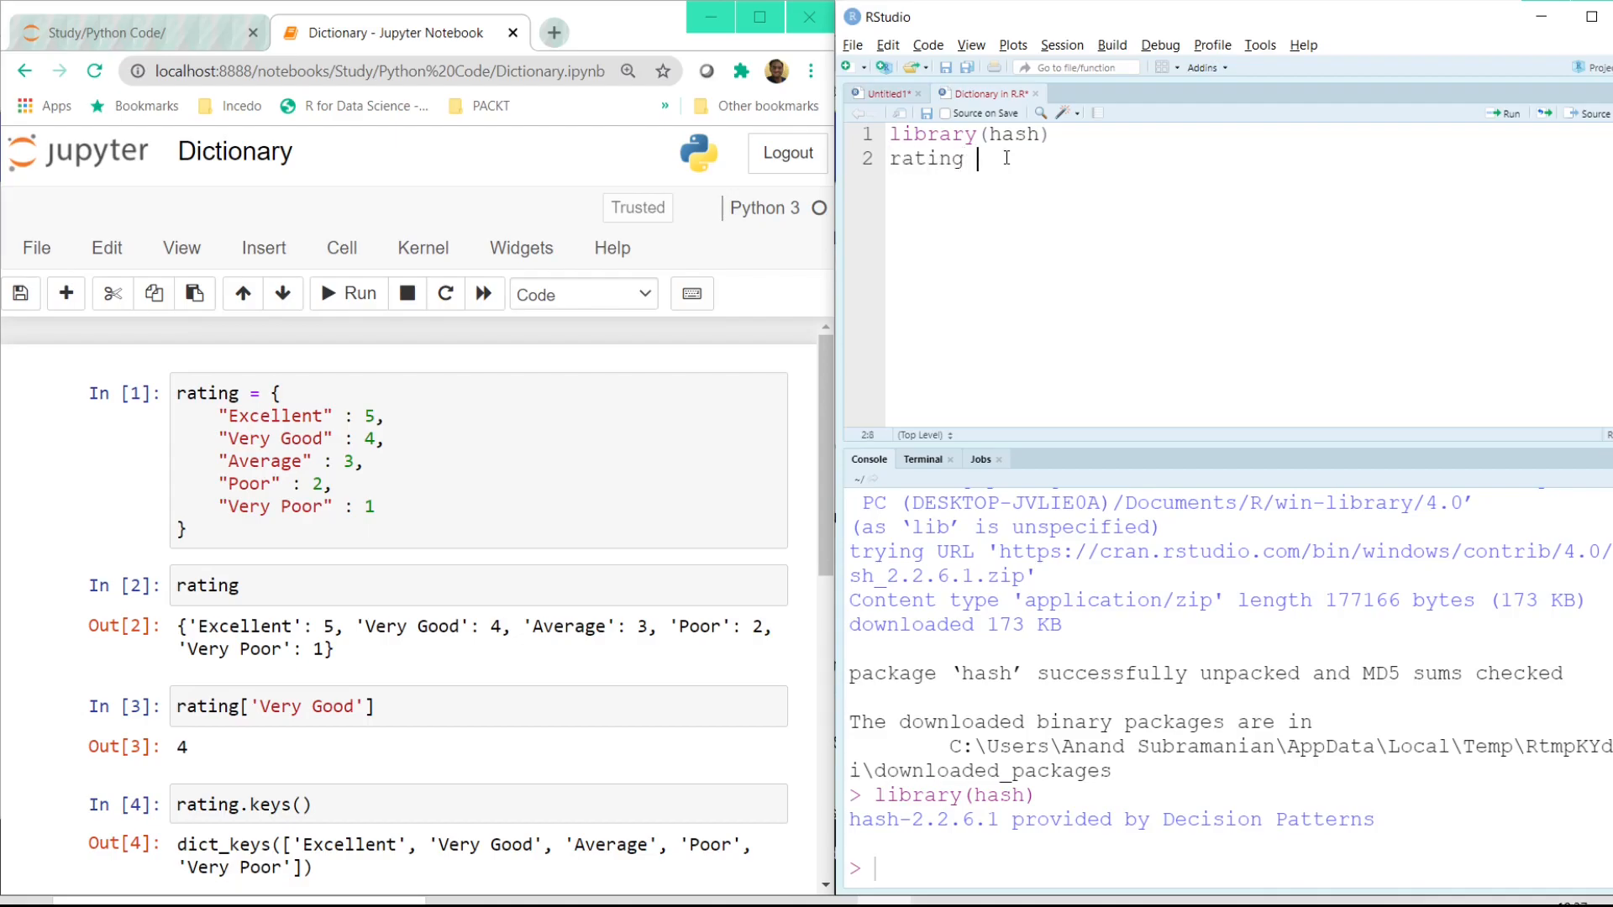
text(=)
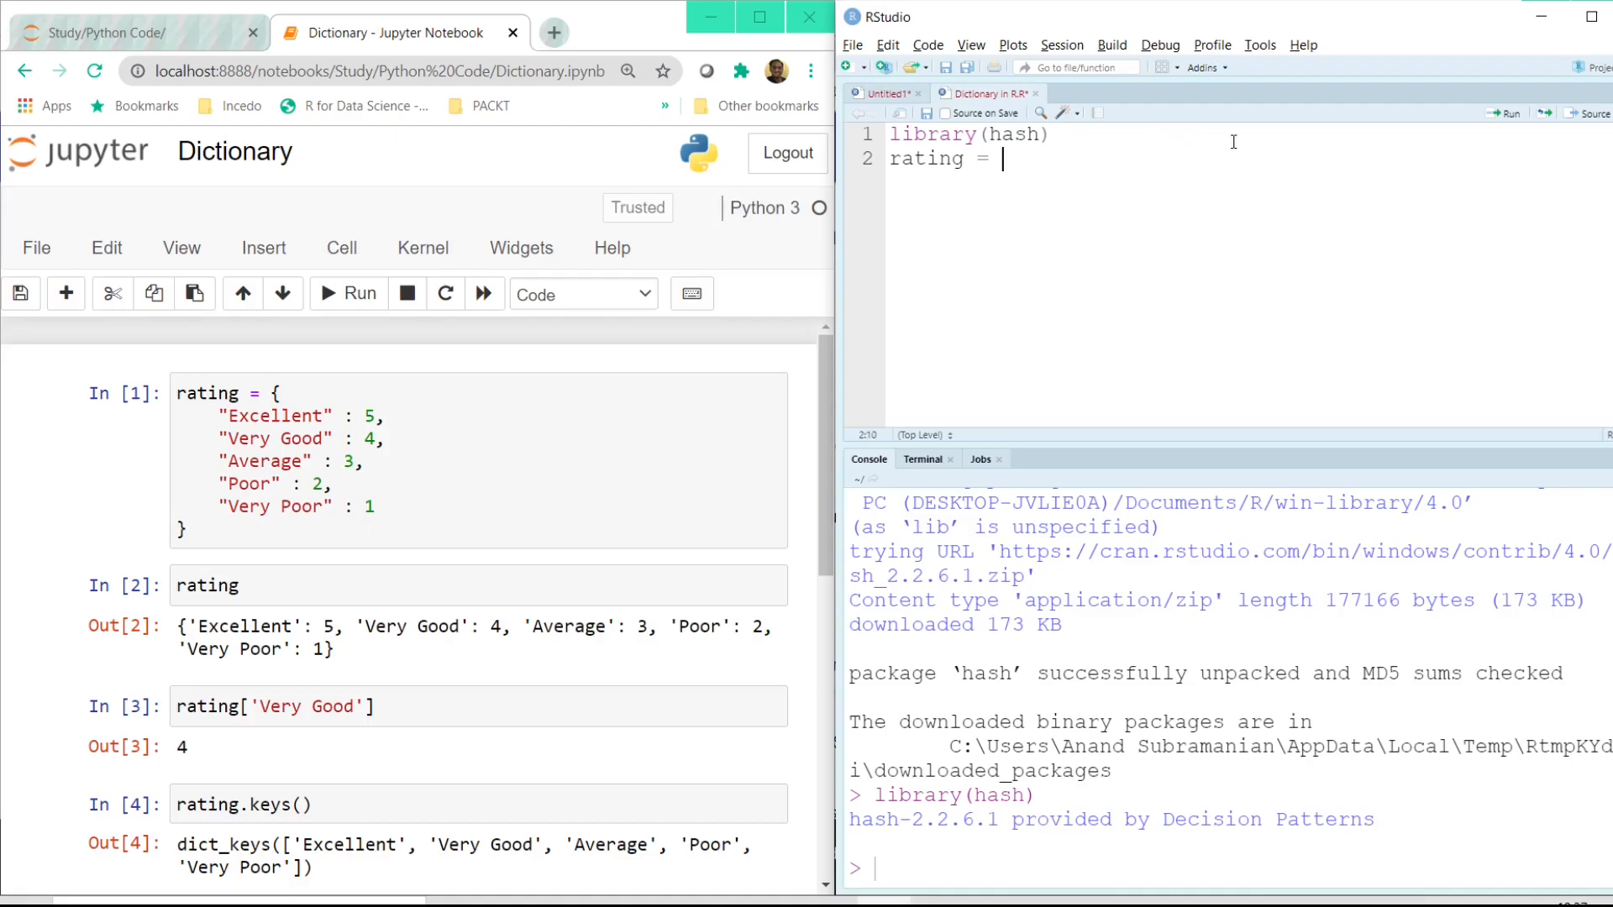
text(hash()
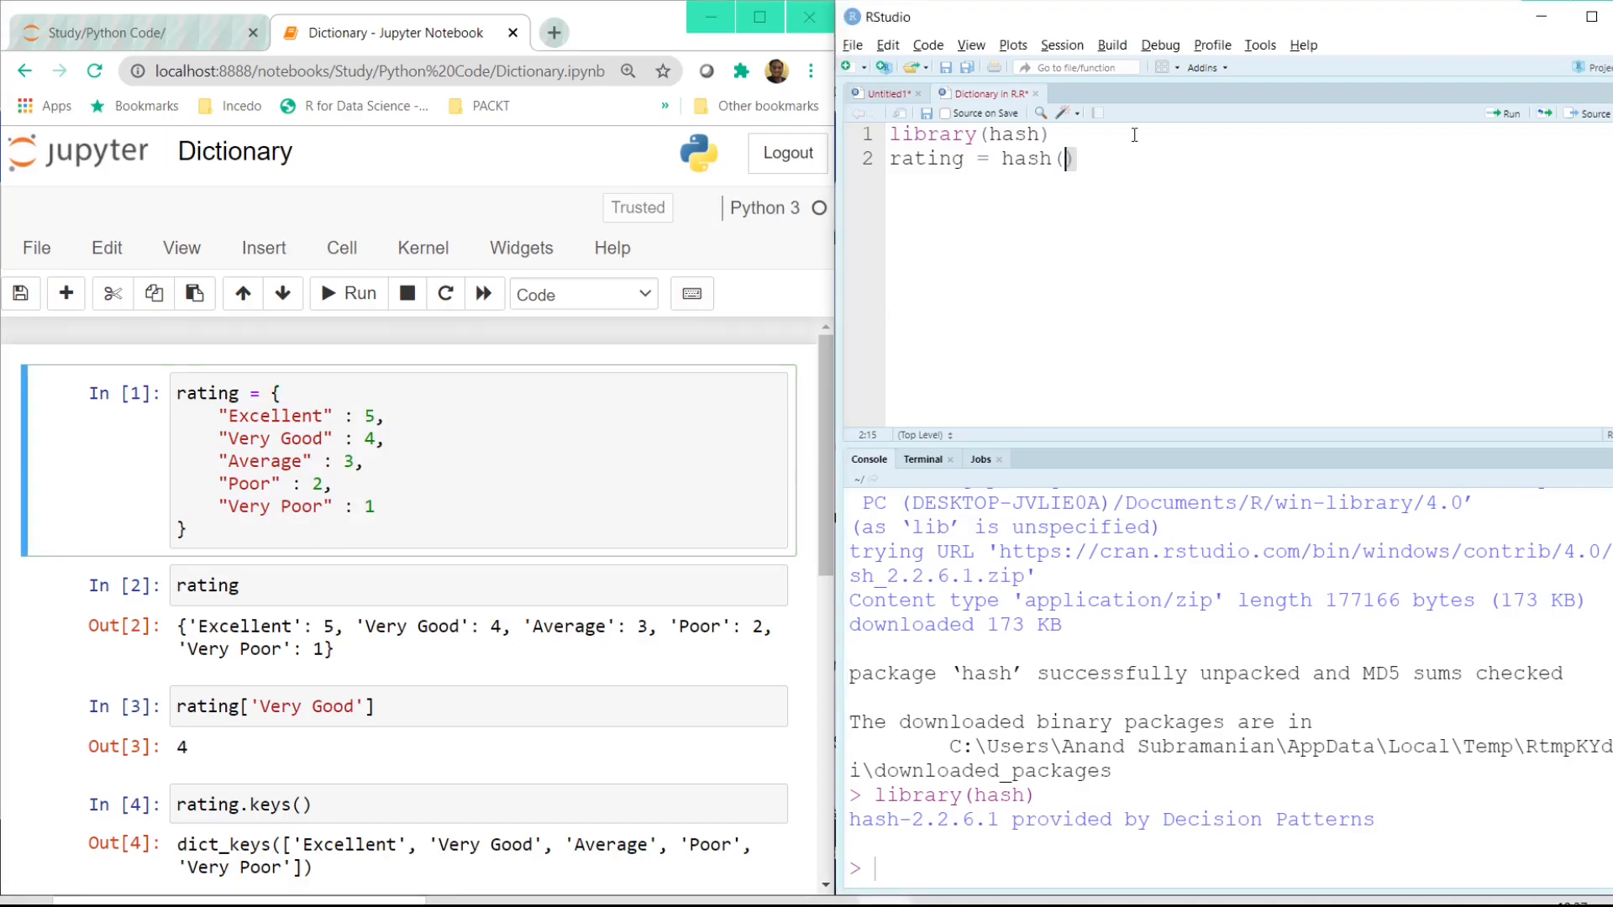
text(keys =)
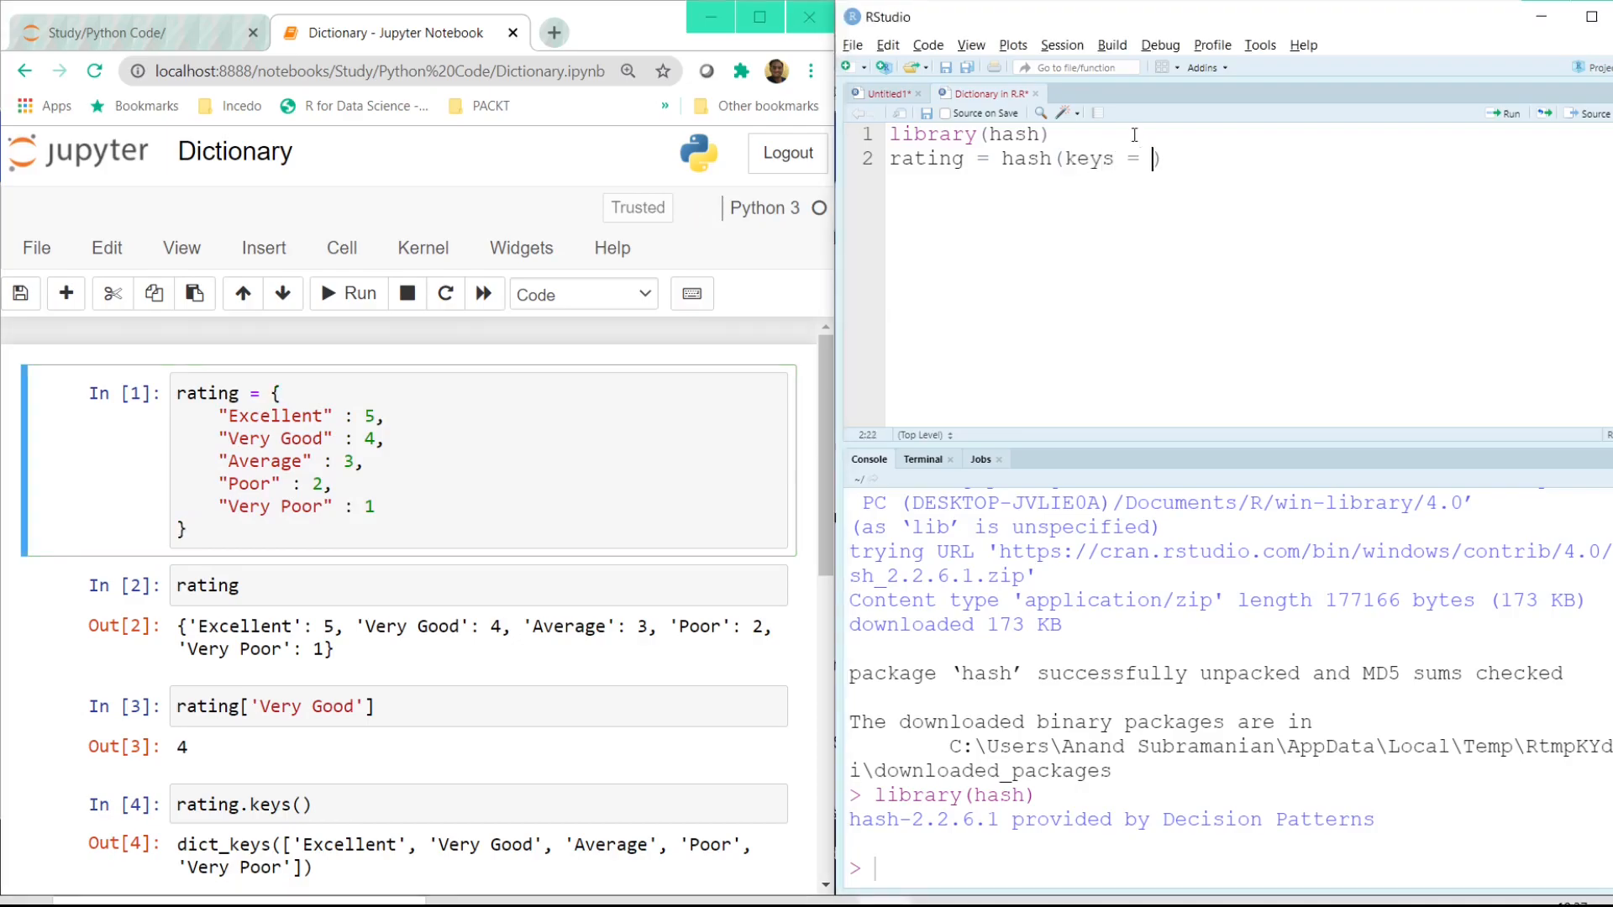
text(c()
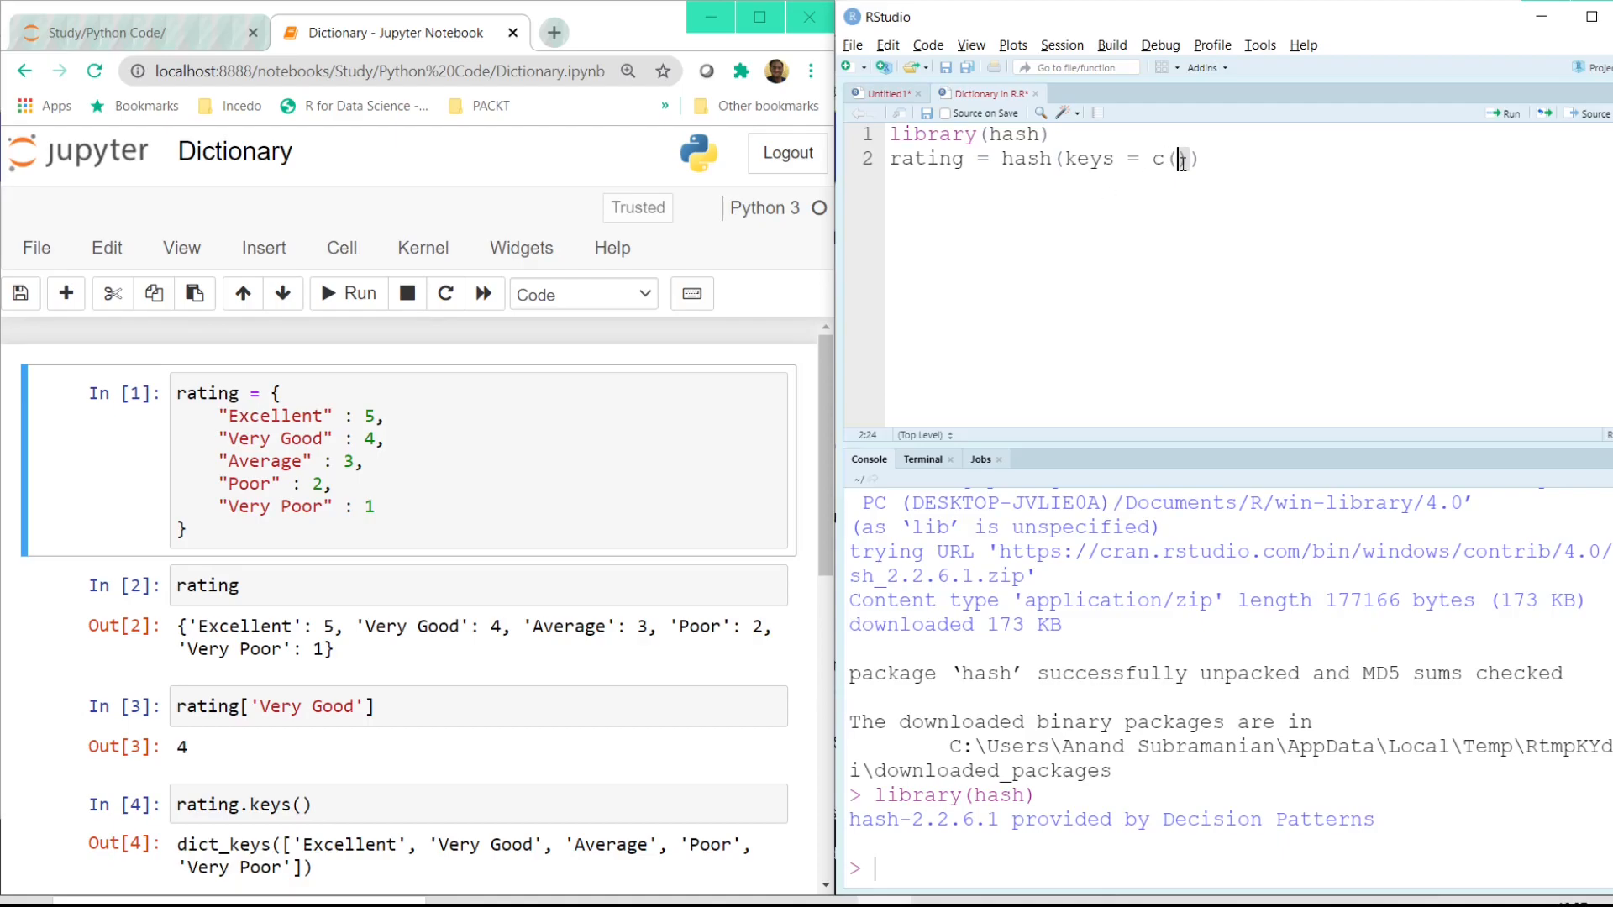
text(")
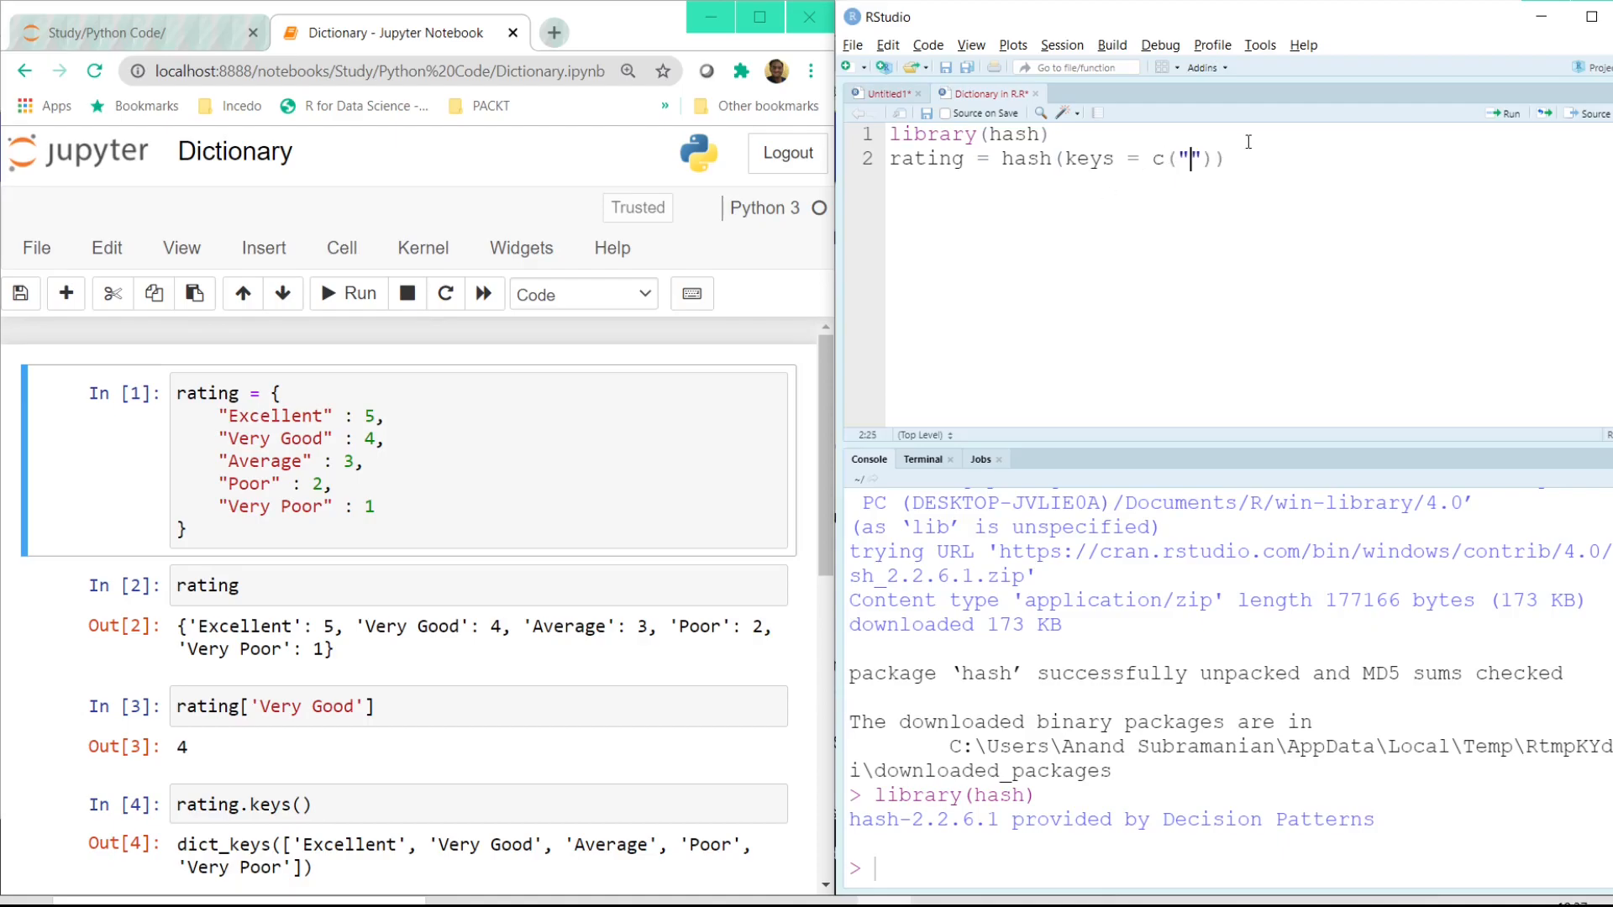
text(Excellent)
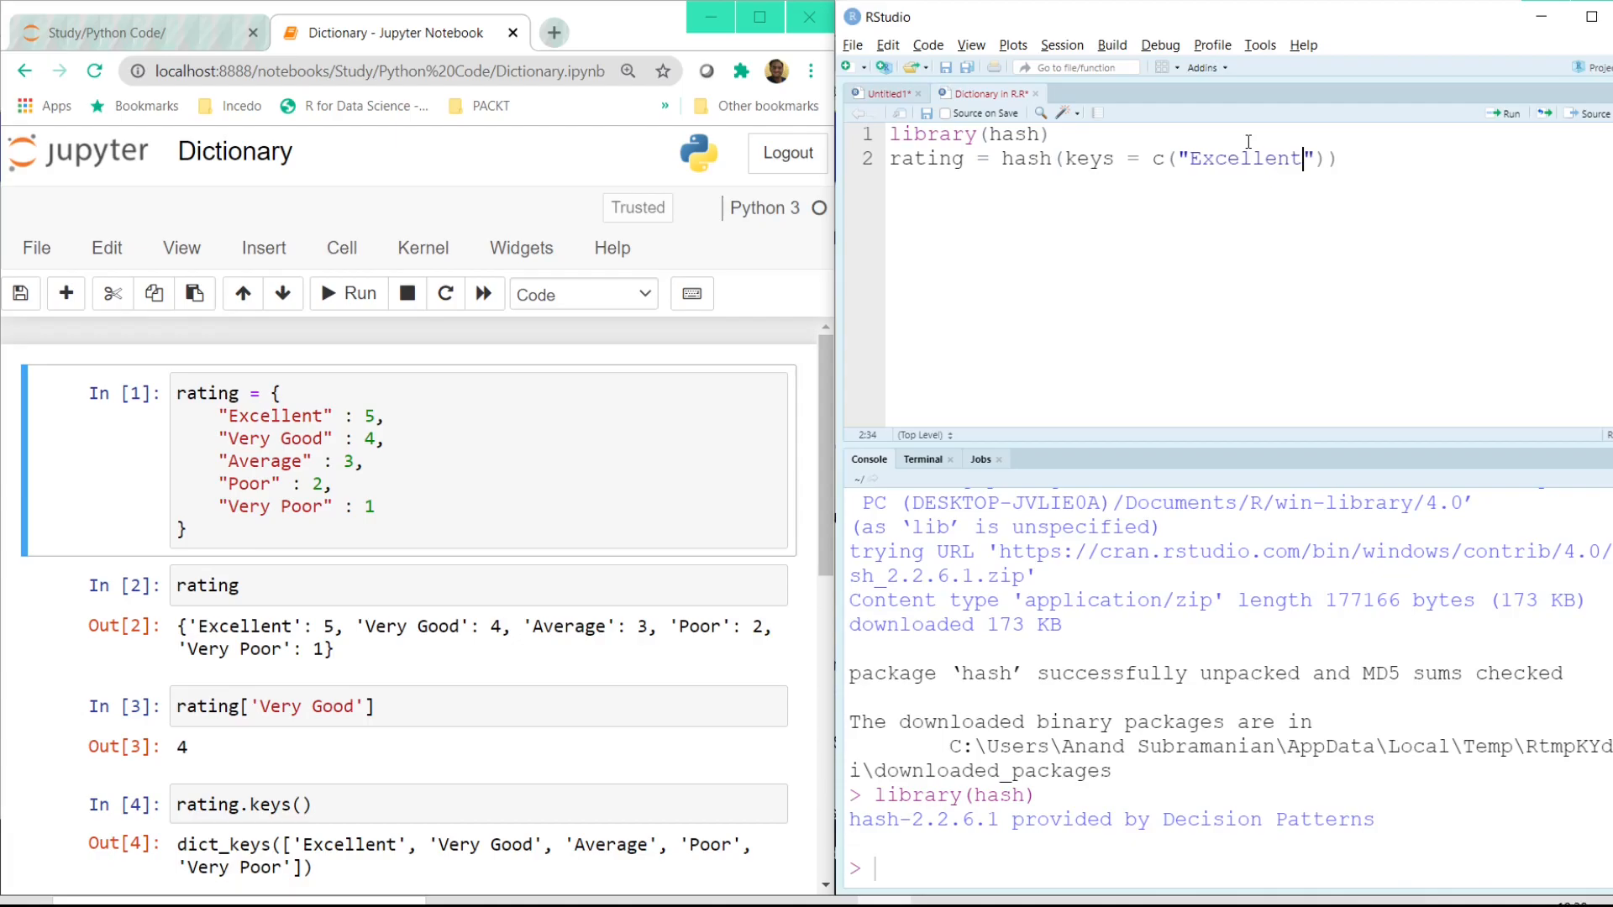
text(, 'Very Good',)
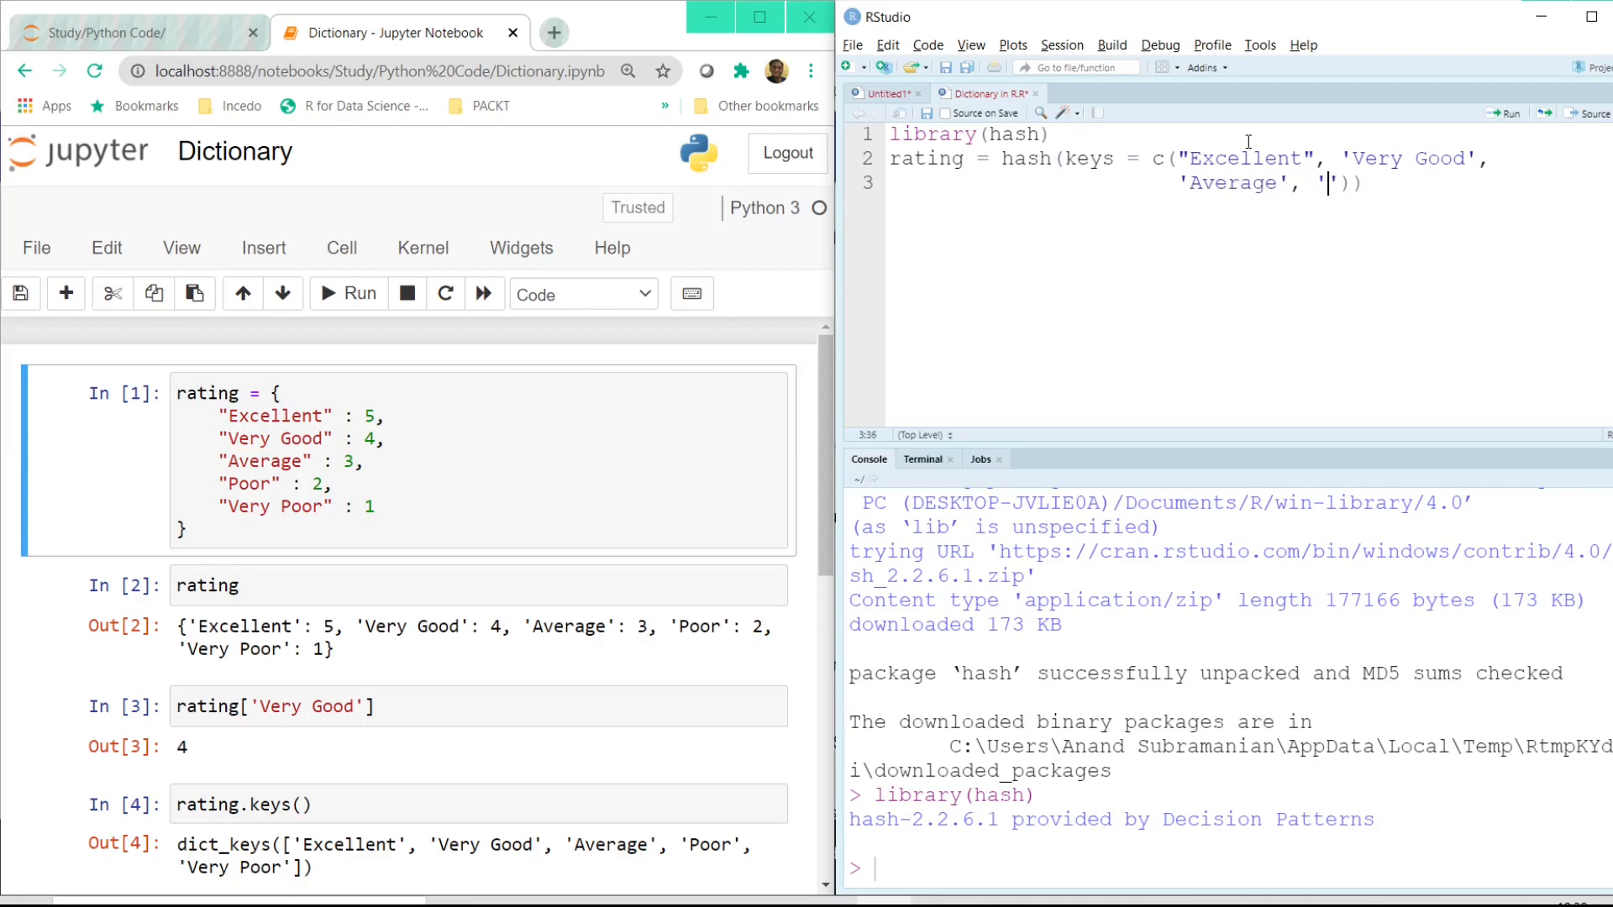
Finish the keys with Poor and Very Poor, add values = c(5,4,3,2,1), and print rating.
text(Poor', 'Very)
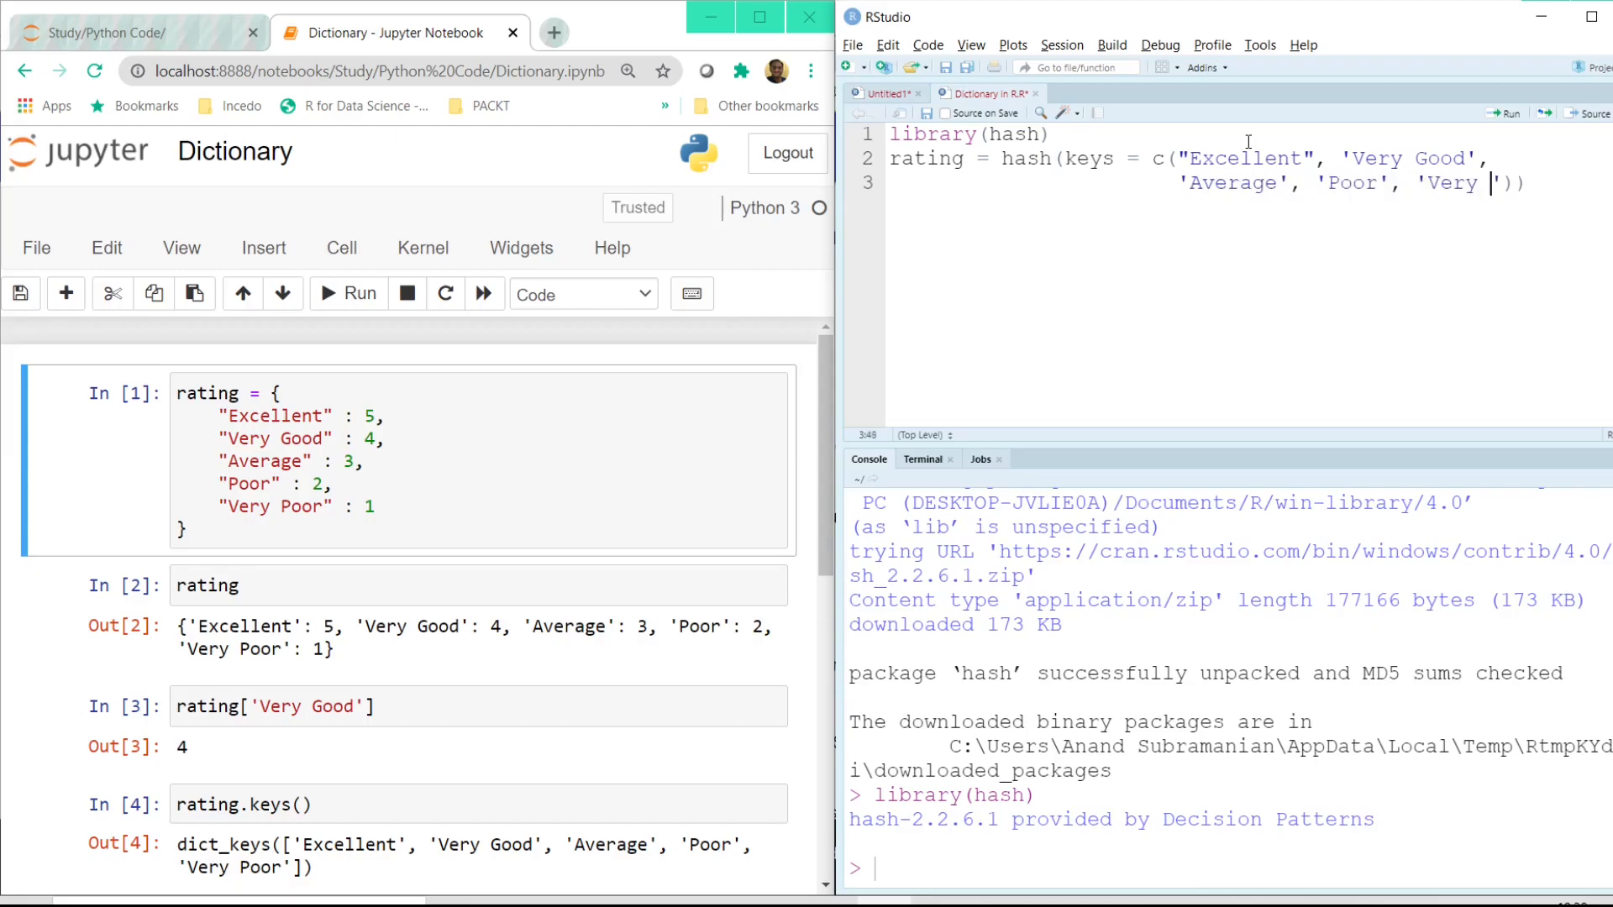
text(Poor'))
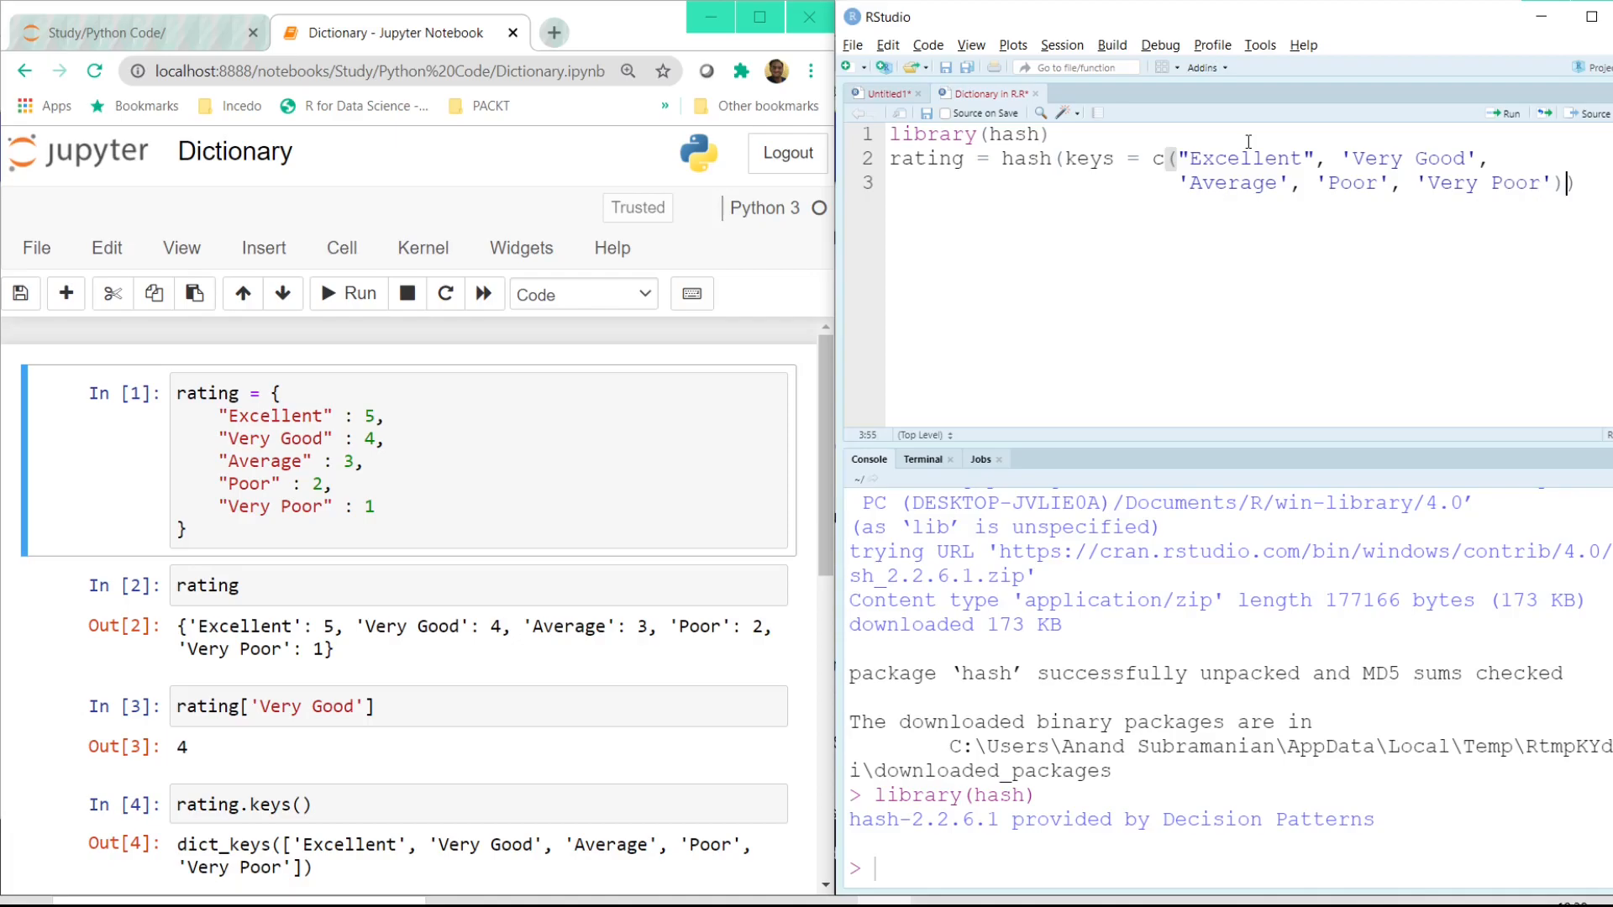
text(,)
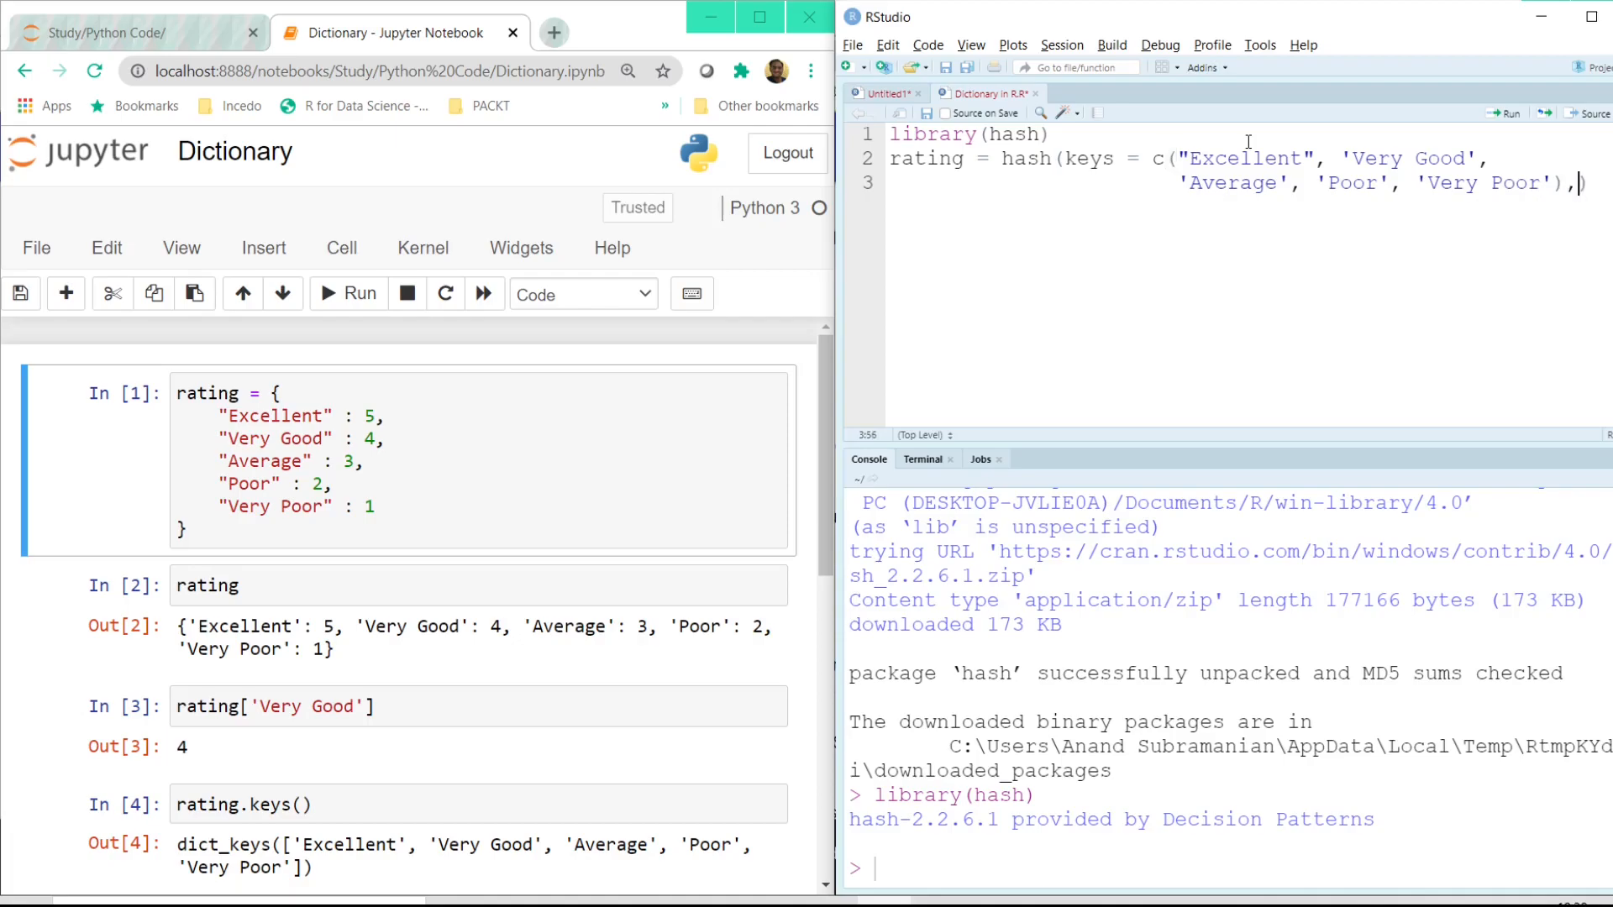
text(valu))
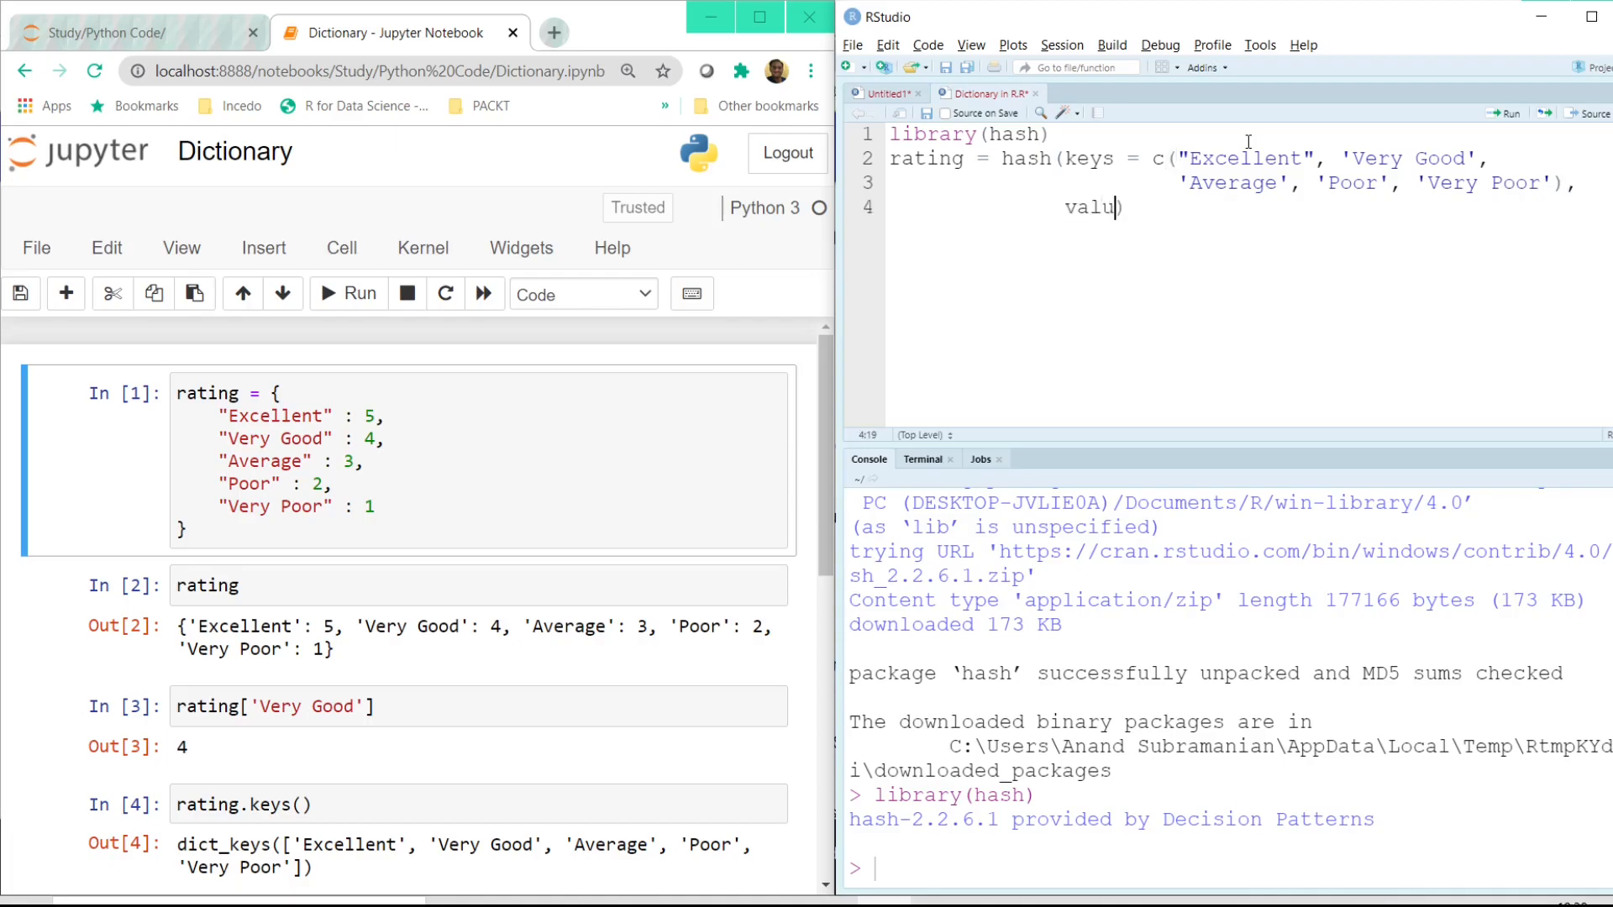
text(es = c()
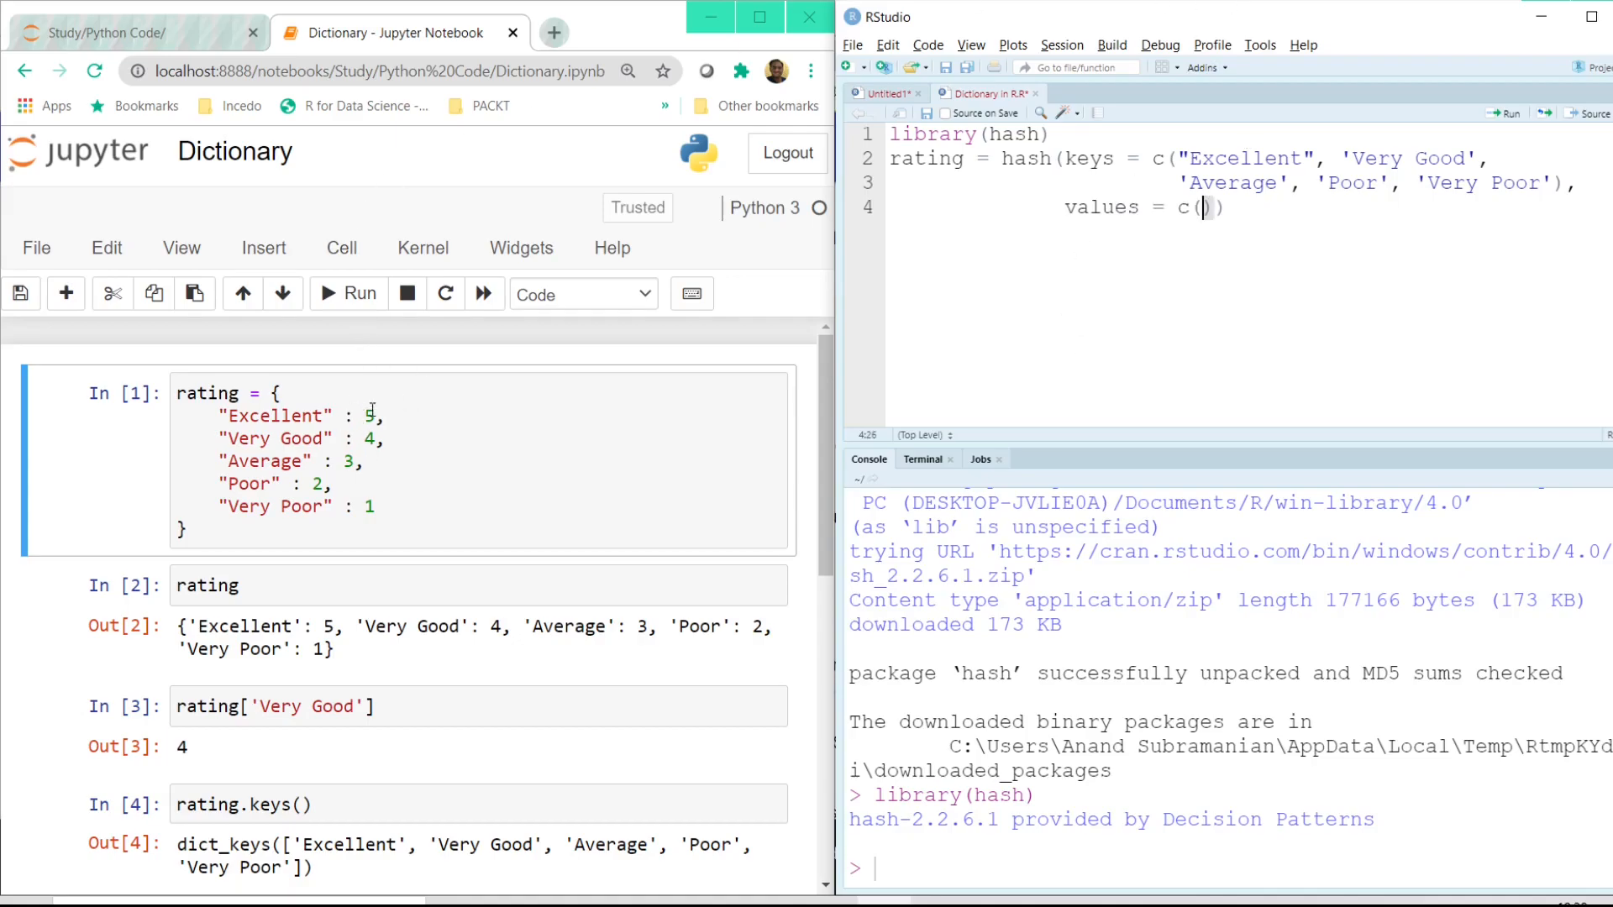
mouse_move(1173, 222)
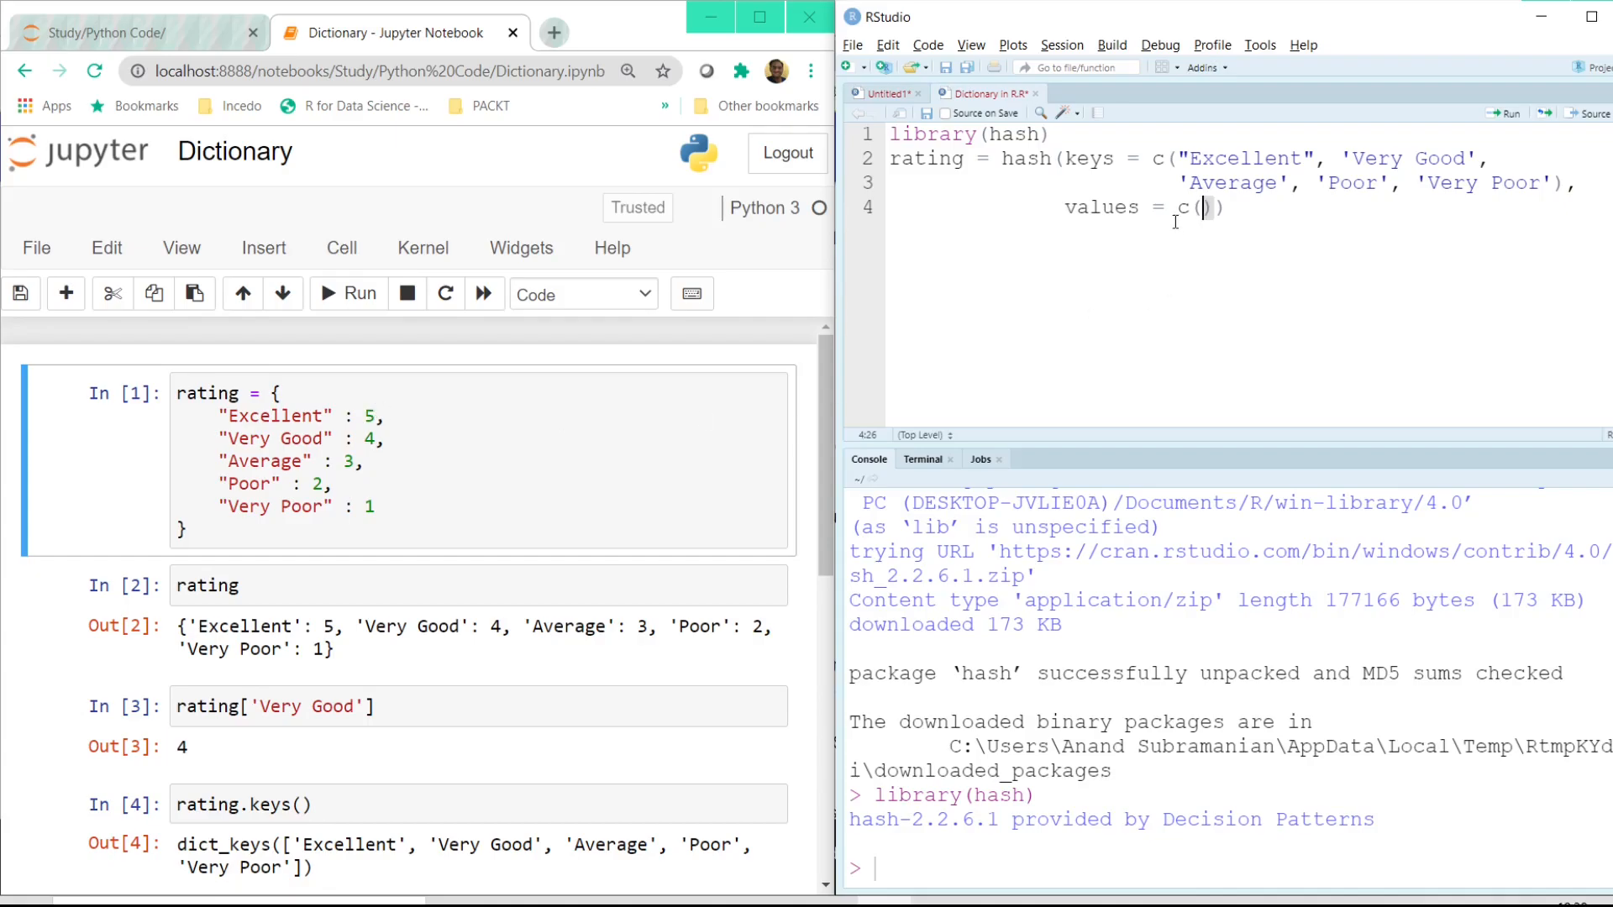
text(5,4,3,2,1)
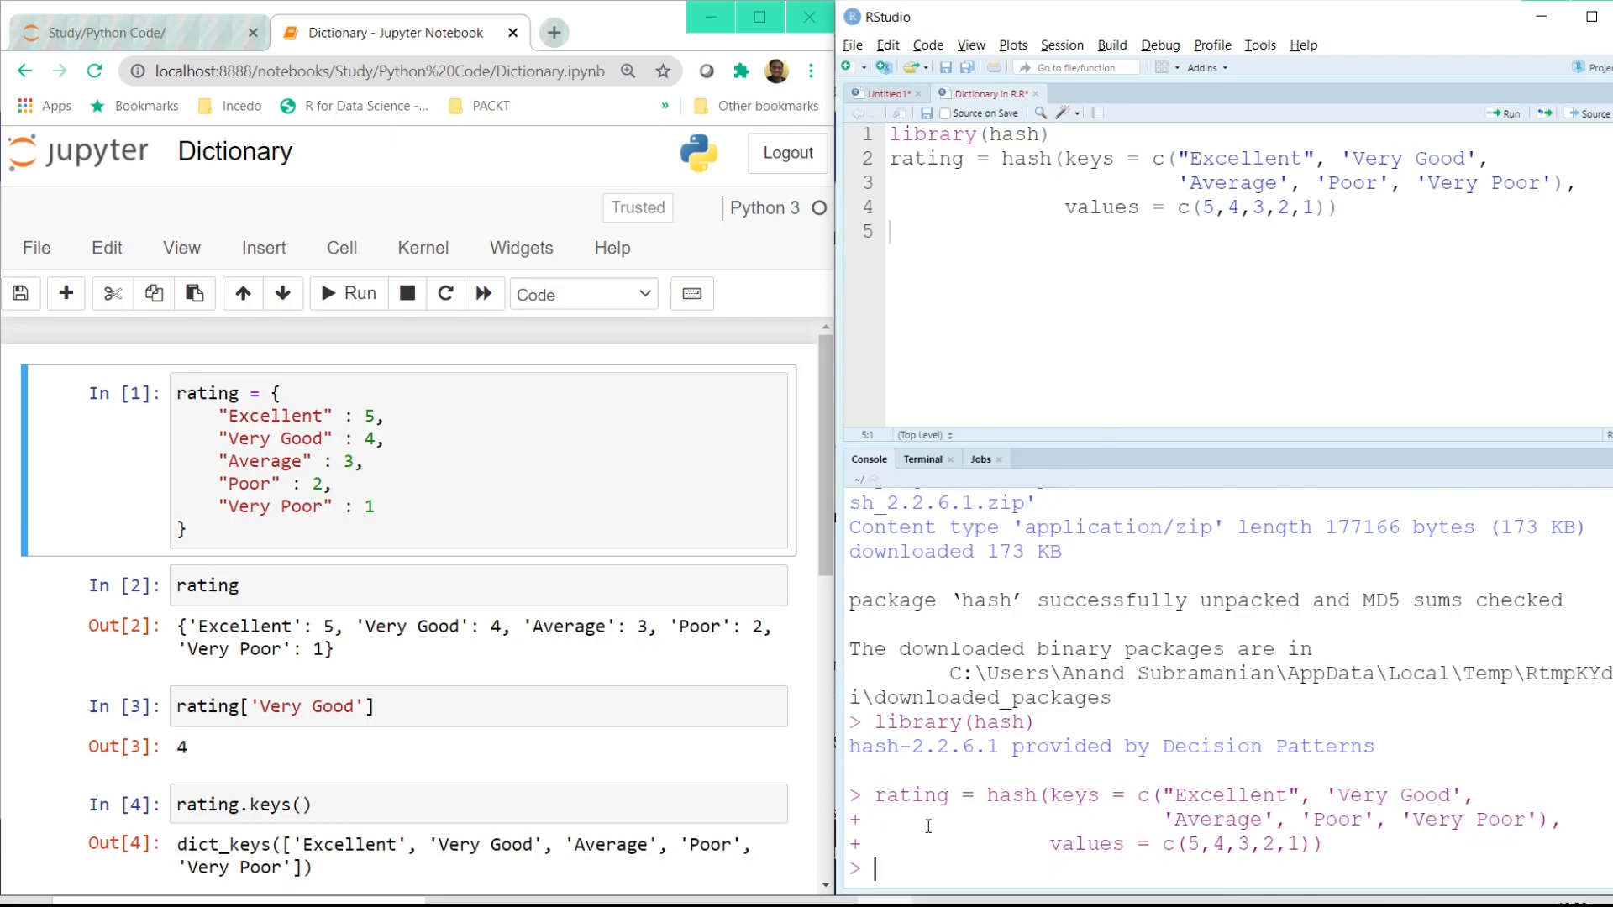
text(r)
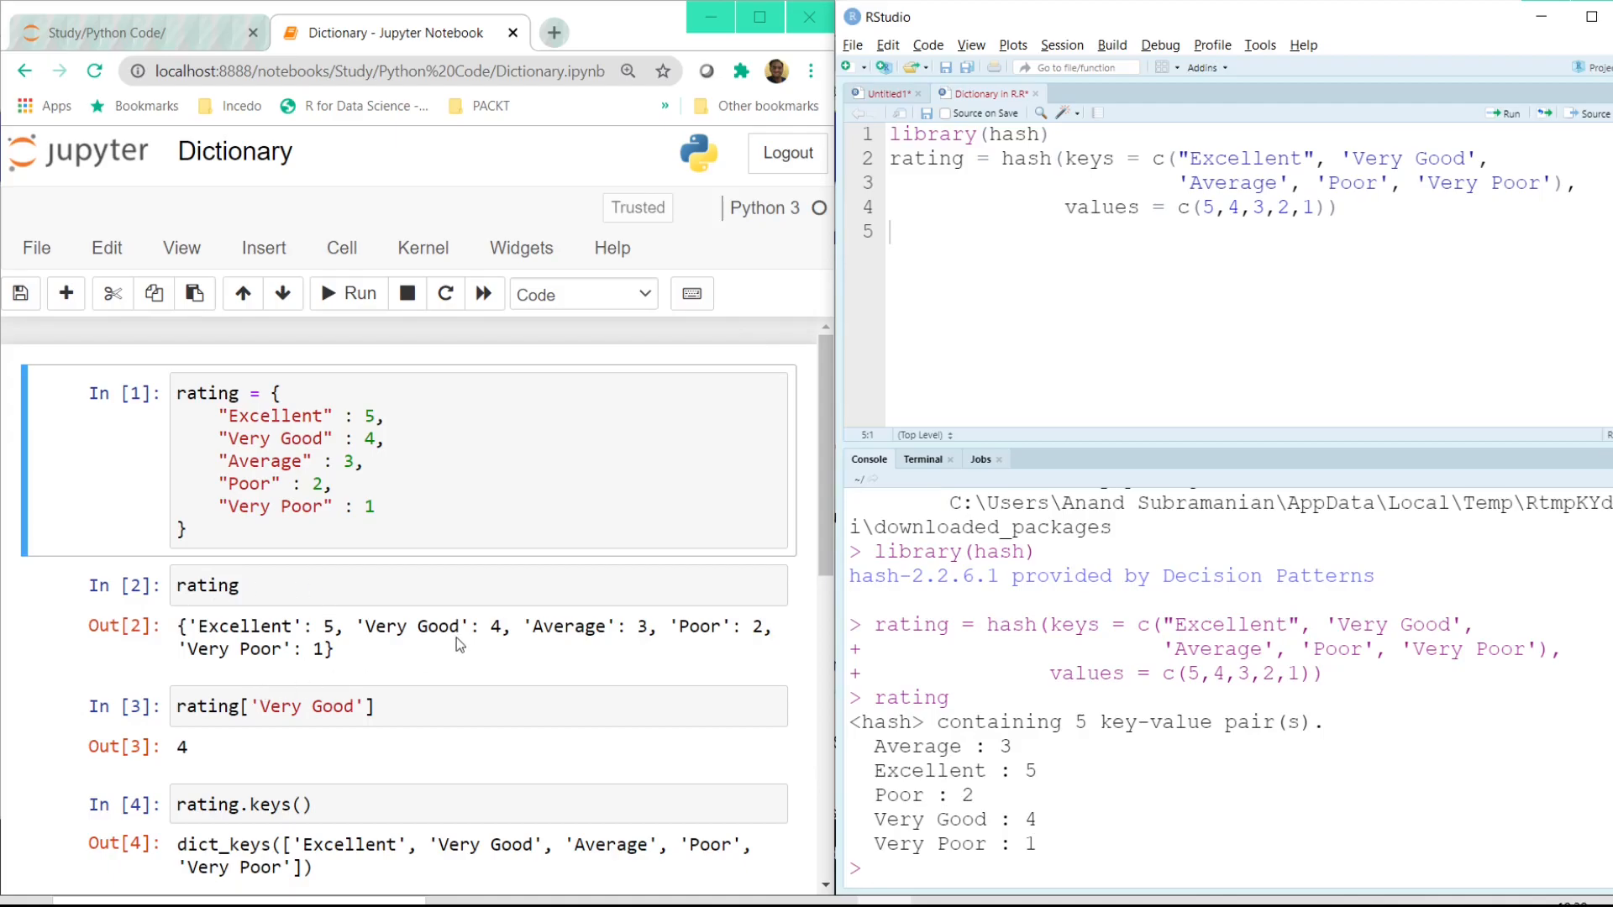
Run rating['Exceptionally Good'] = 6 to add a sixth pair to the hash.
click(936, 229)
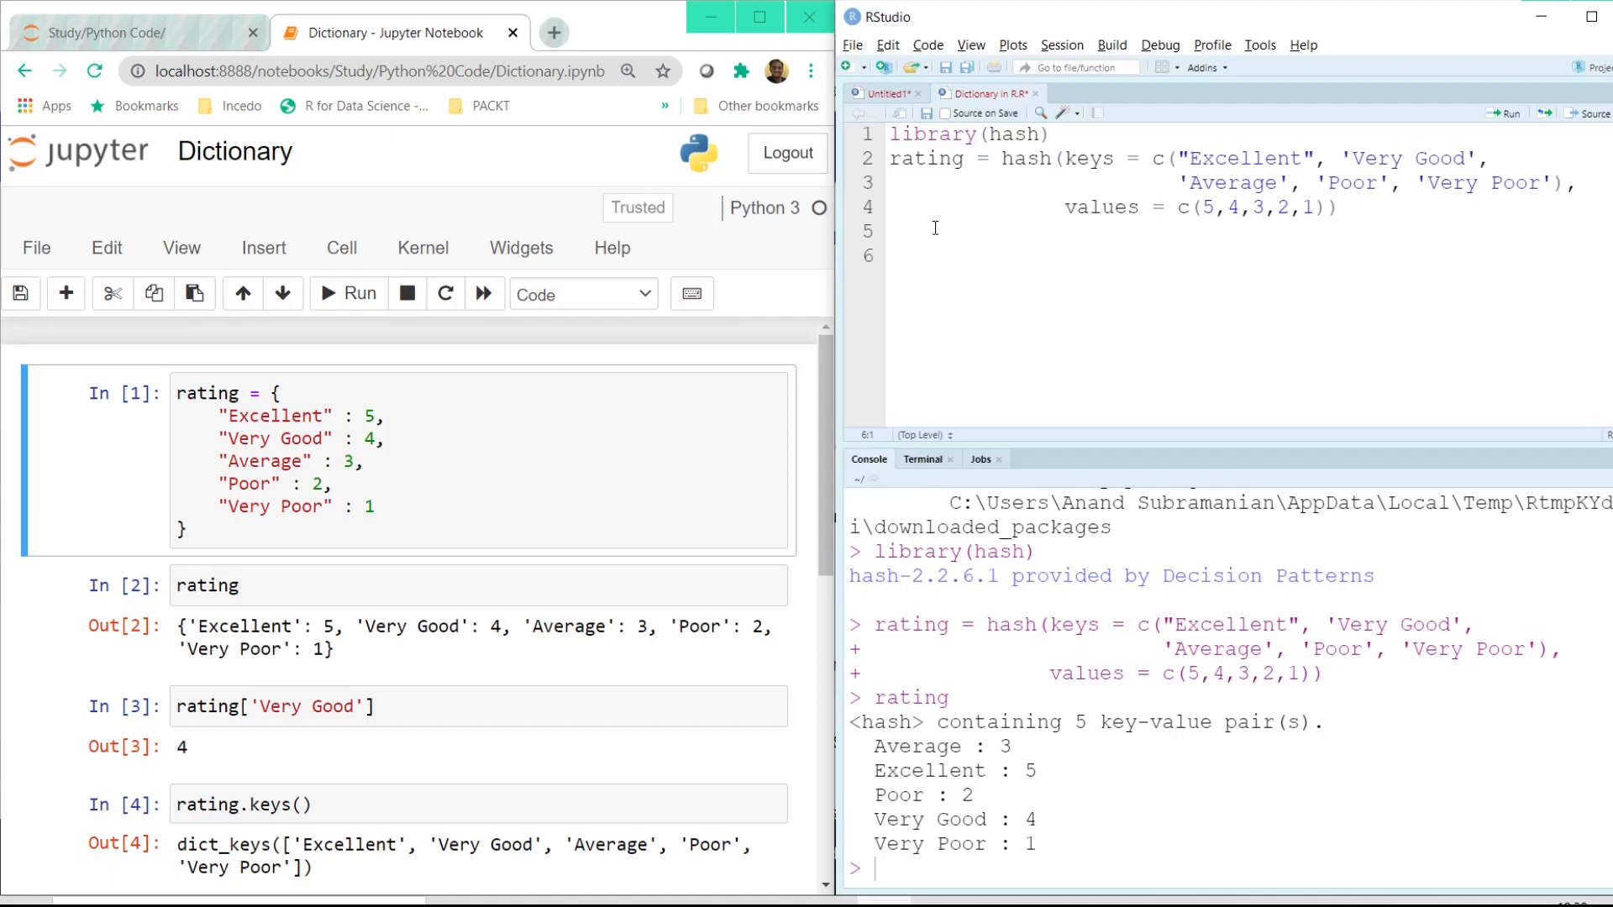
mouse_move(935, 231)
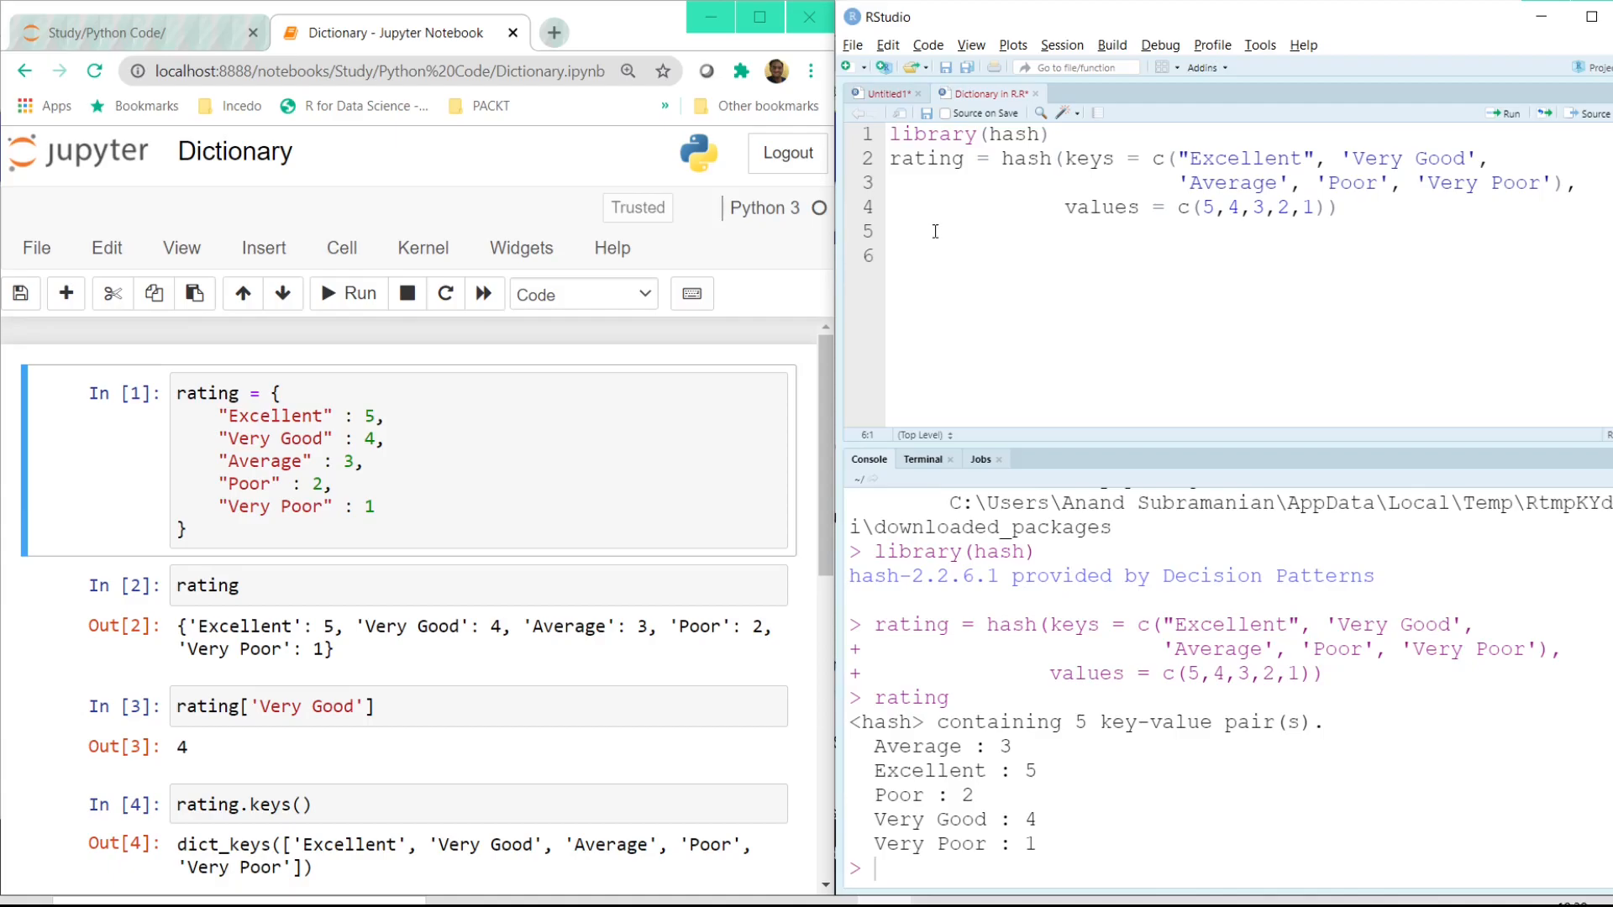
scroll(down, 3)
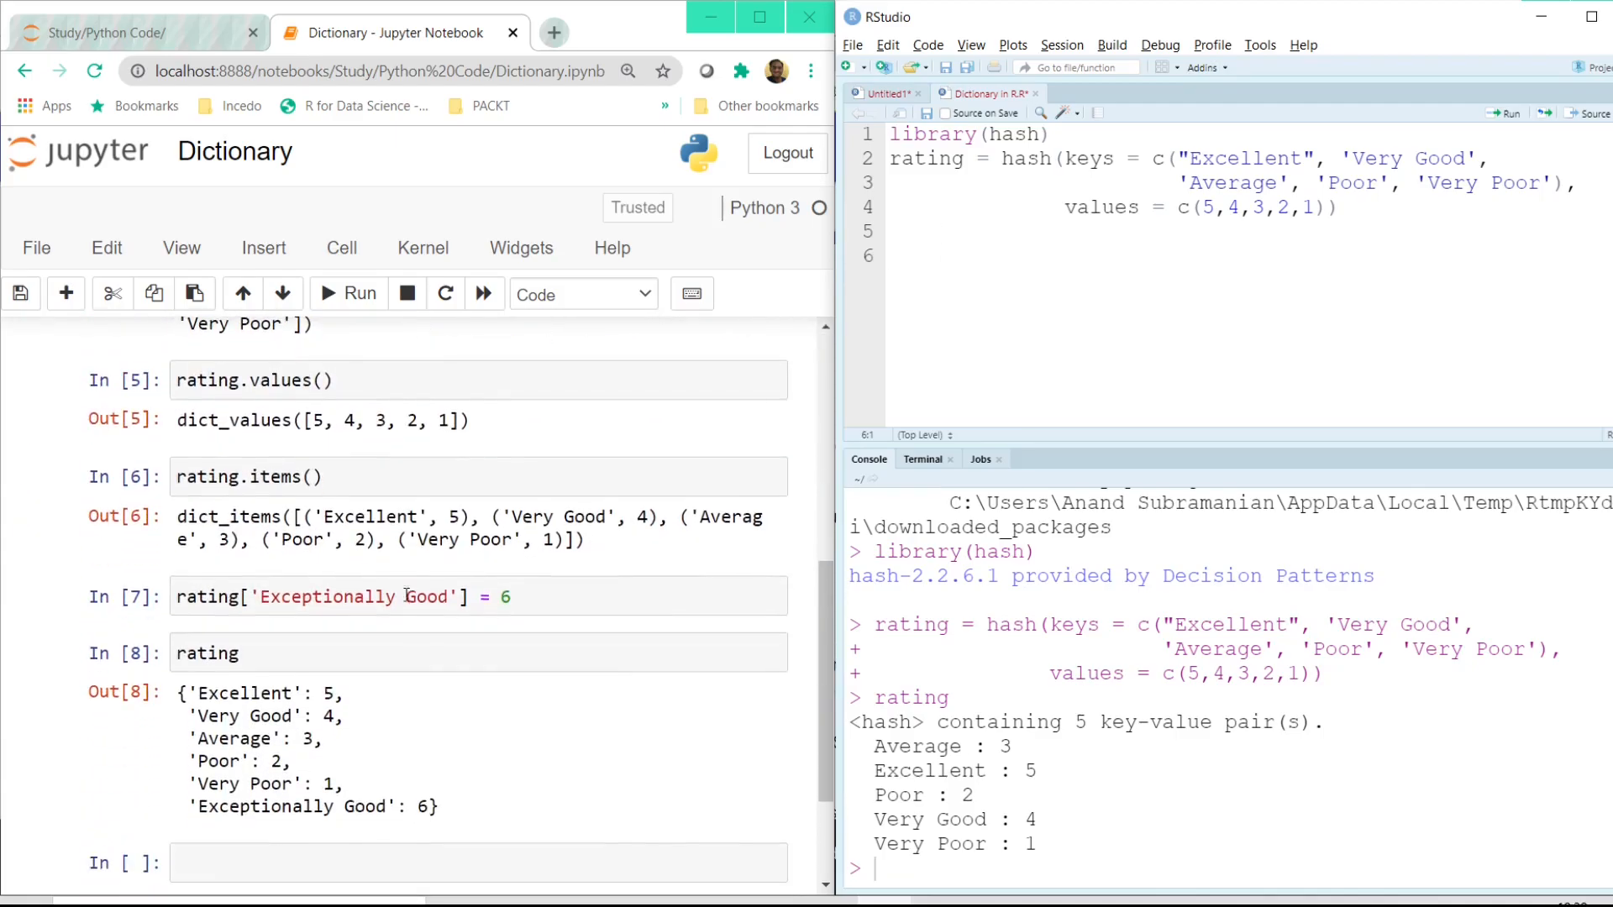
click(1036, 263)
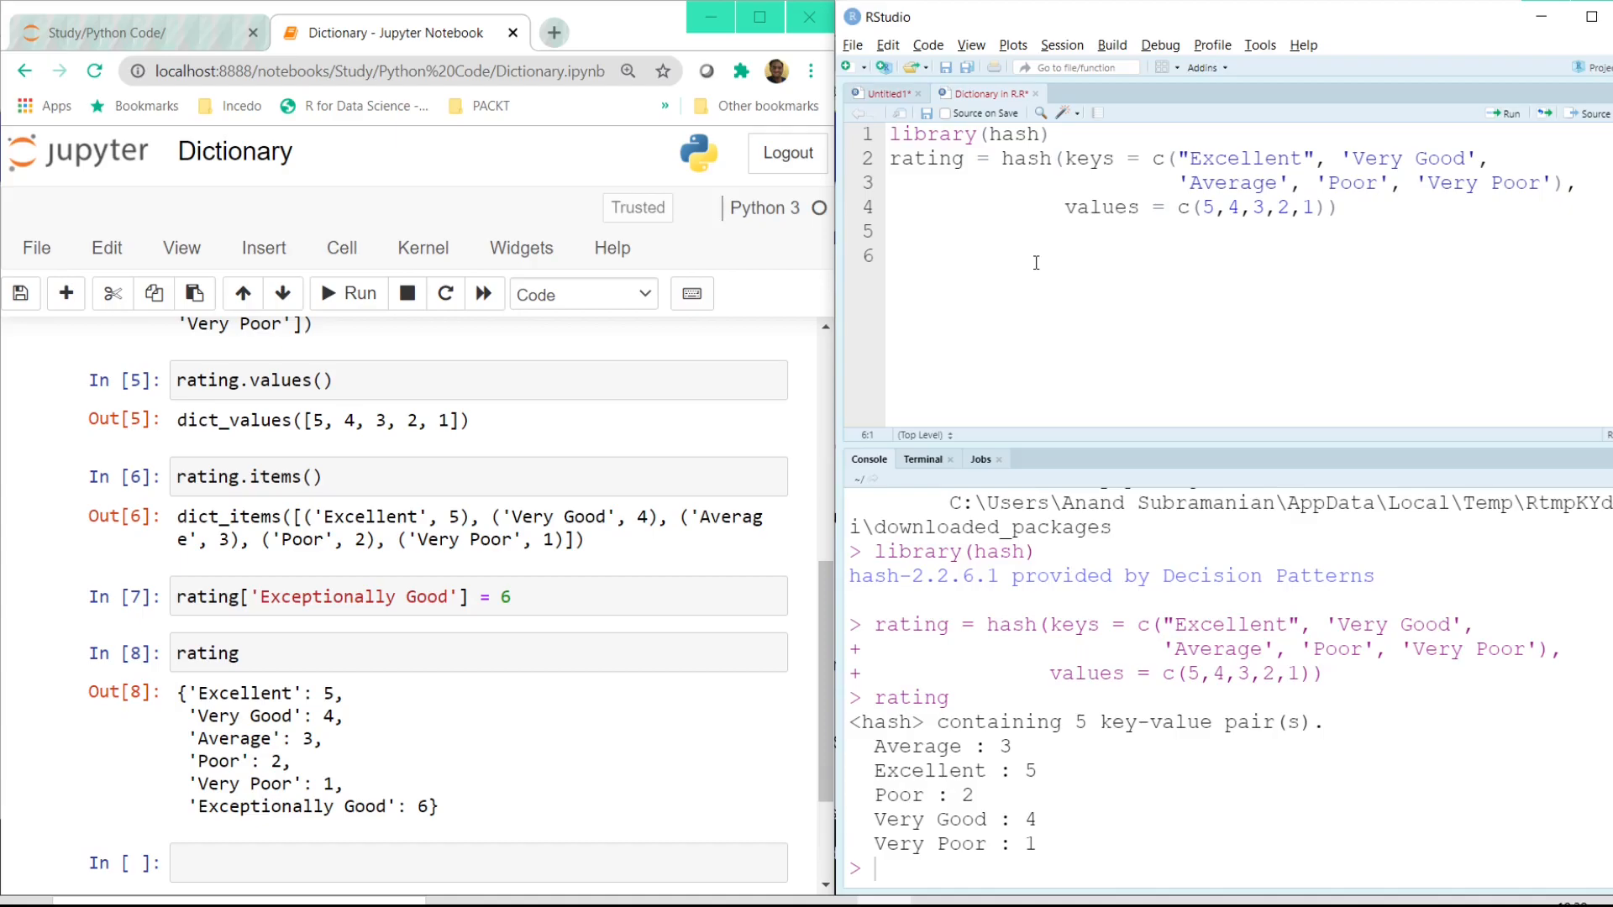
text(rating[')
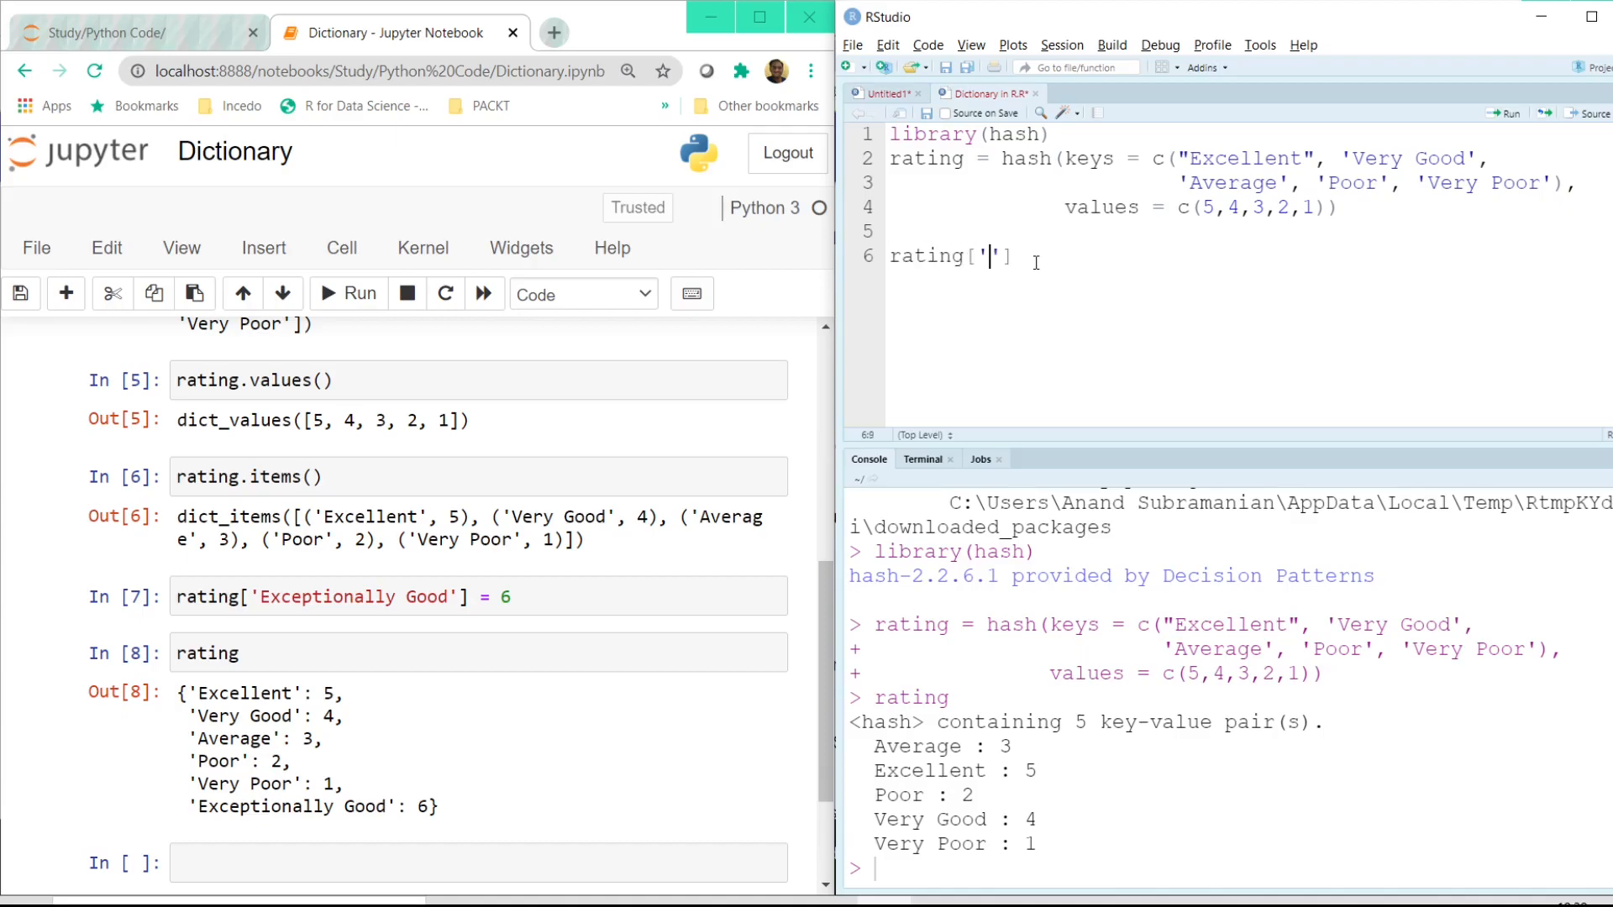
text(Exce)
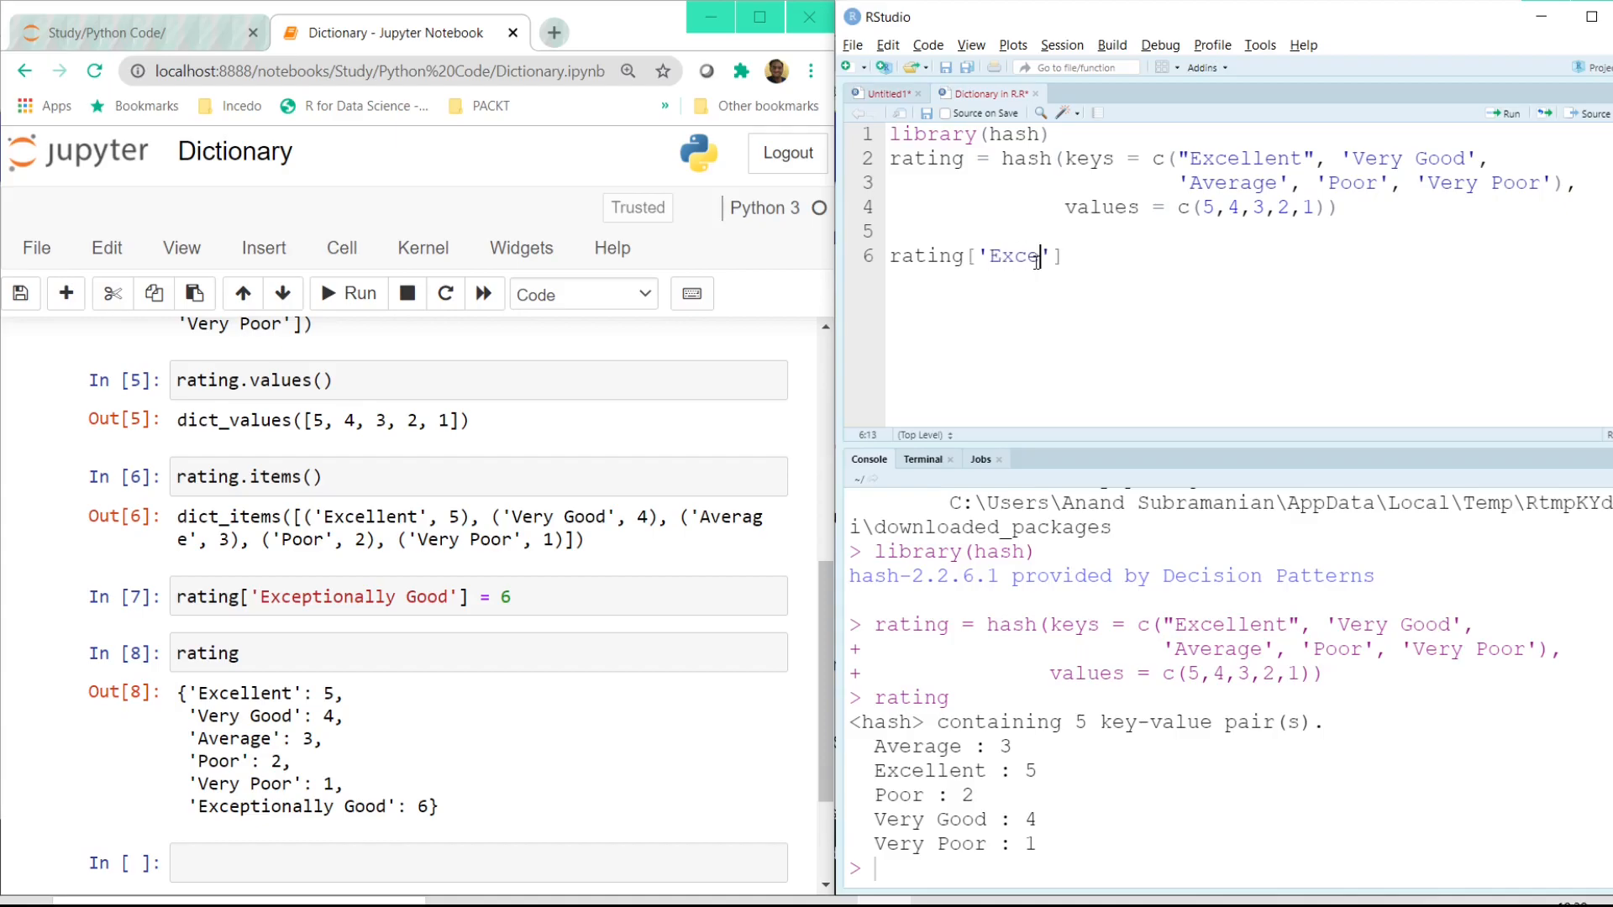
text(ptionally G)
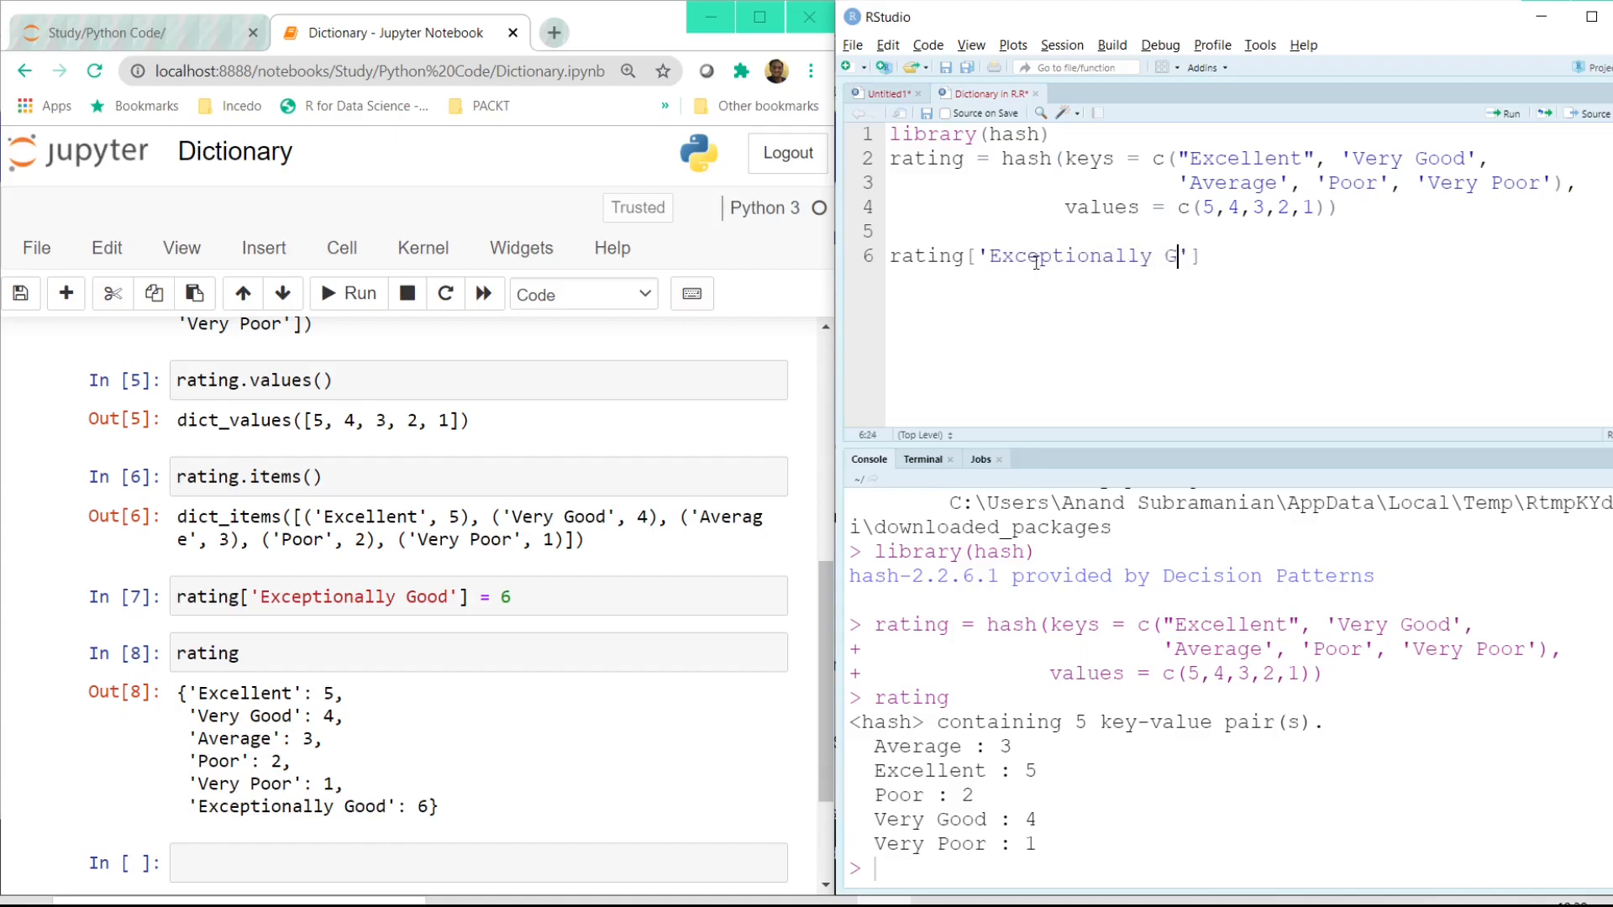
text(ood'])
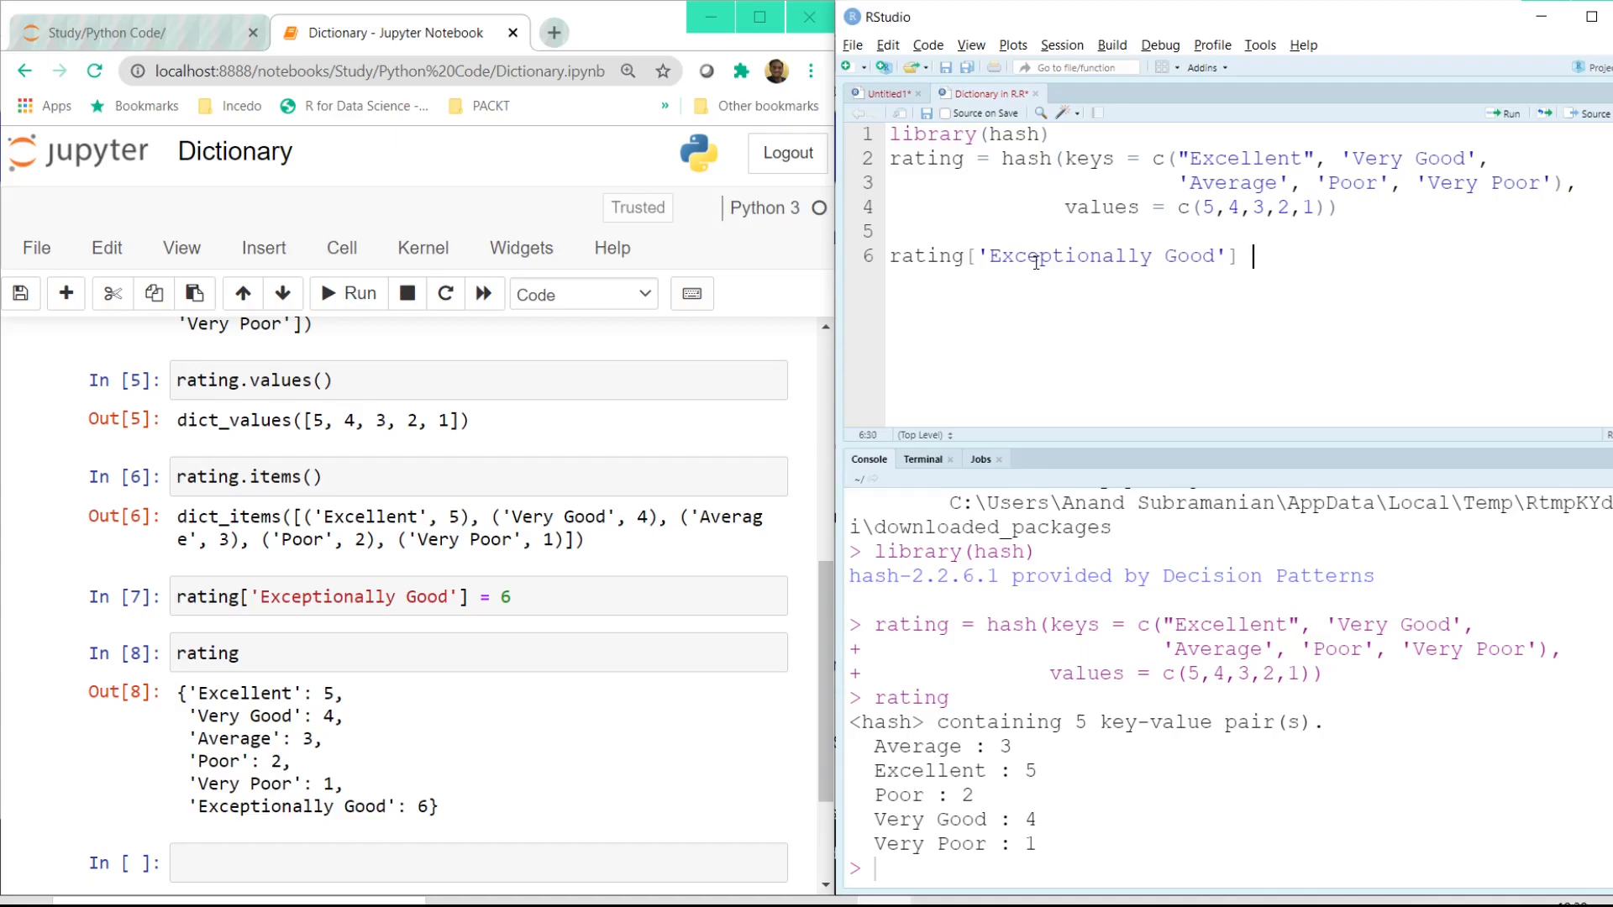
text(= 6)
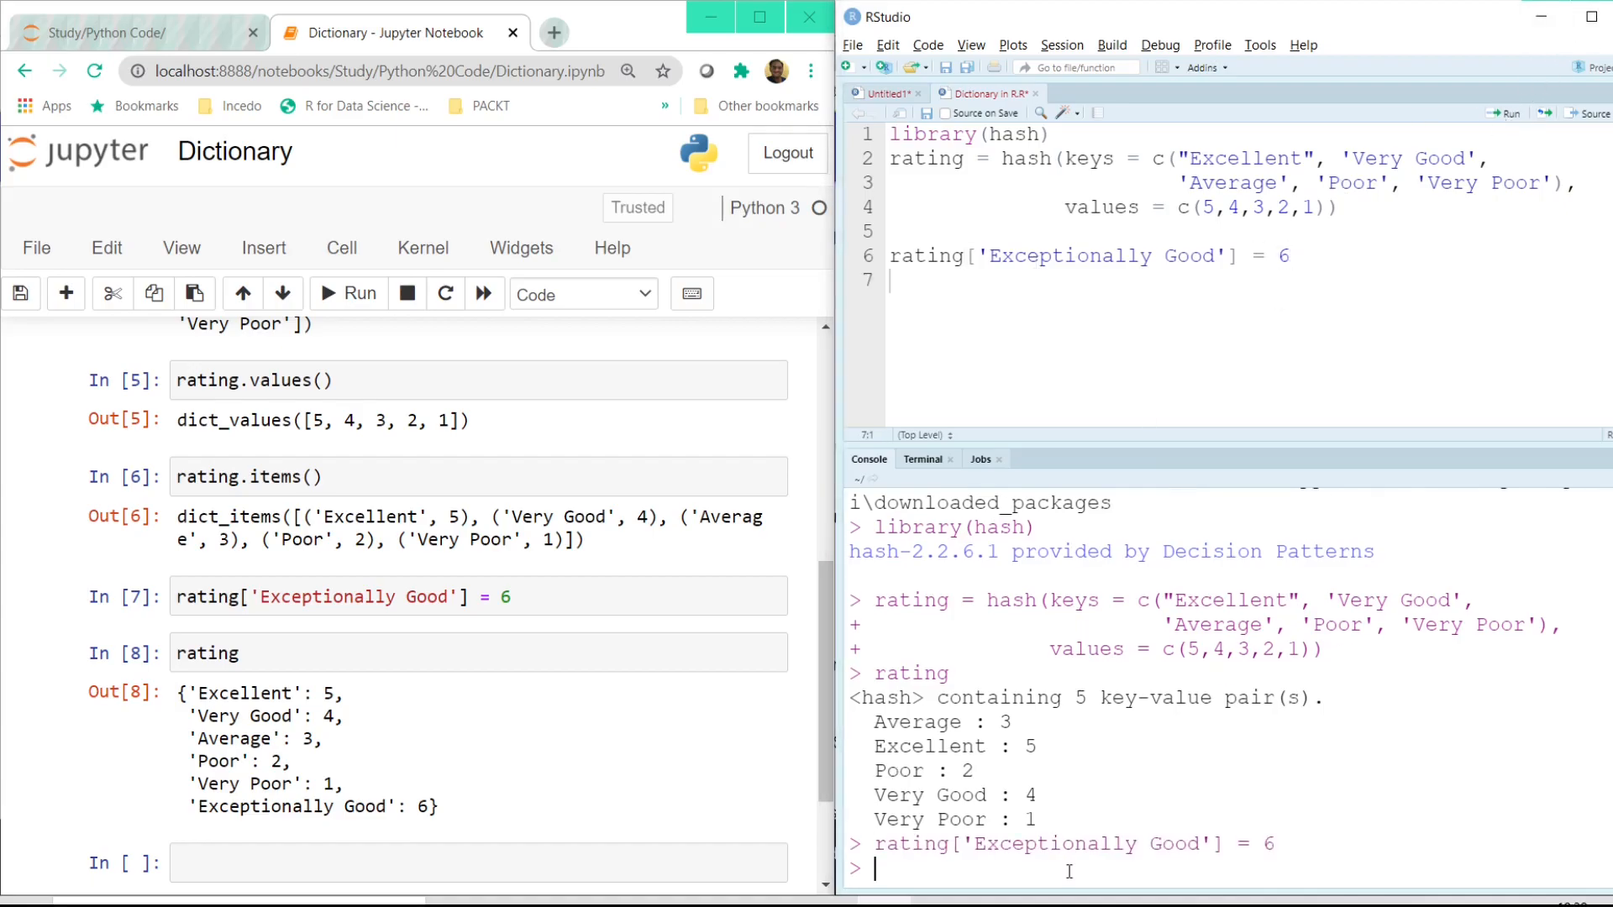
key(Return)
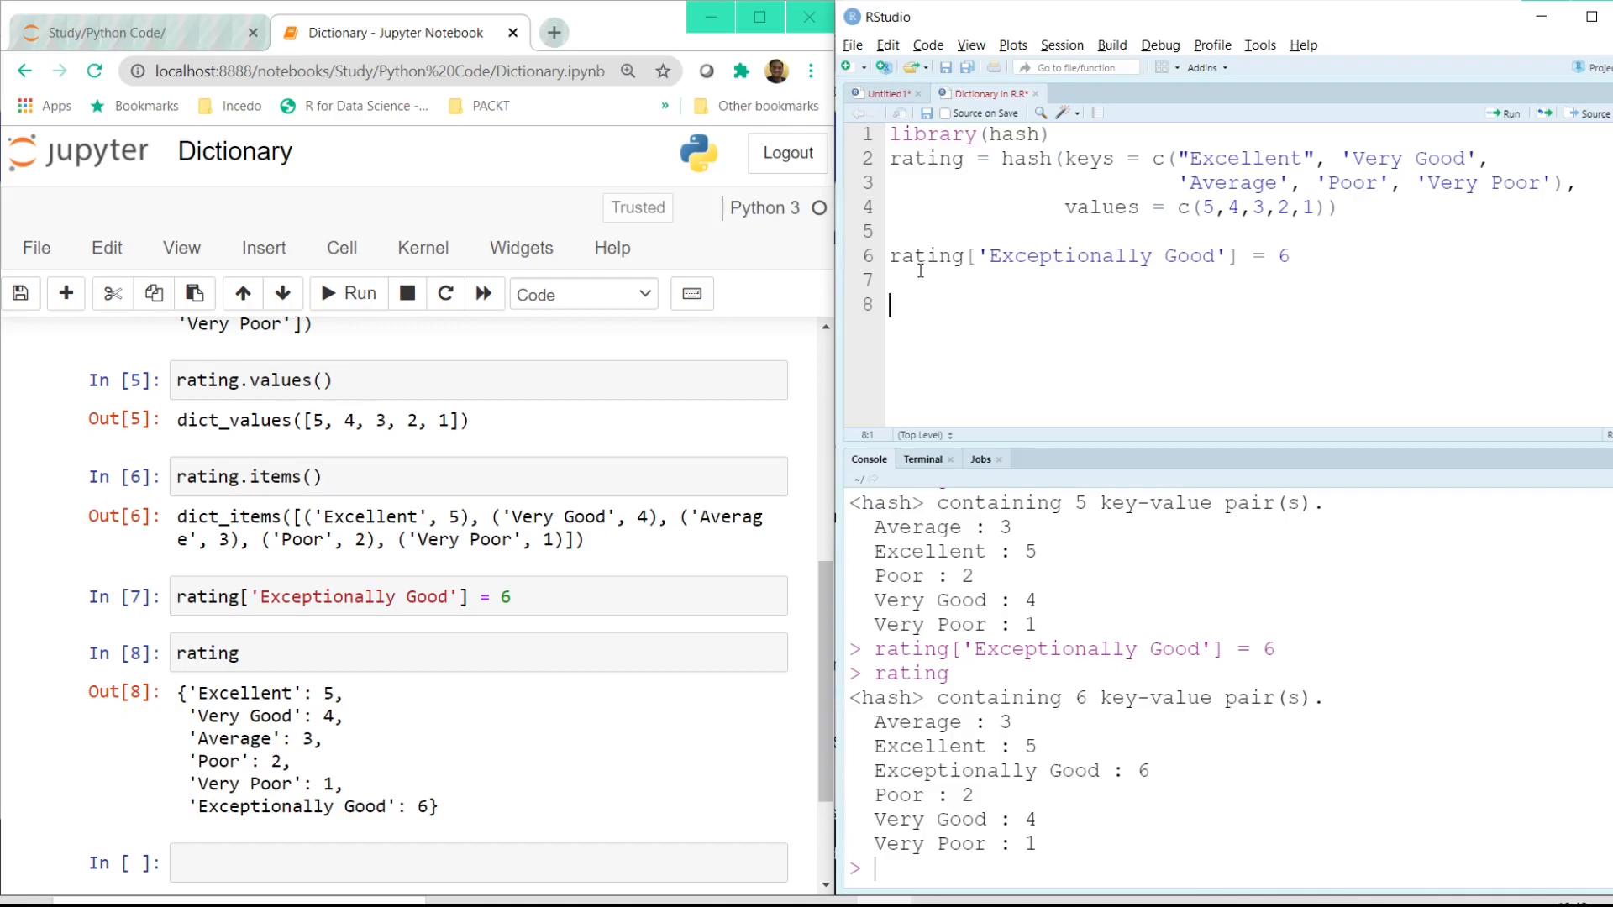
Define rating_2 = list("Excelleint" = 5 ... "Poor" = 2, "Very Poor" = 1) and run it.
text(rating_2)
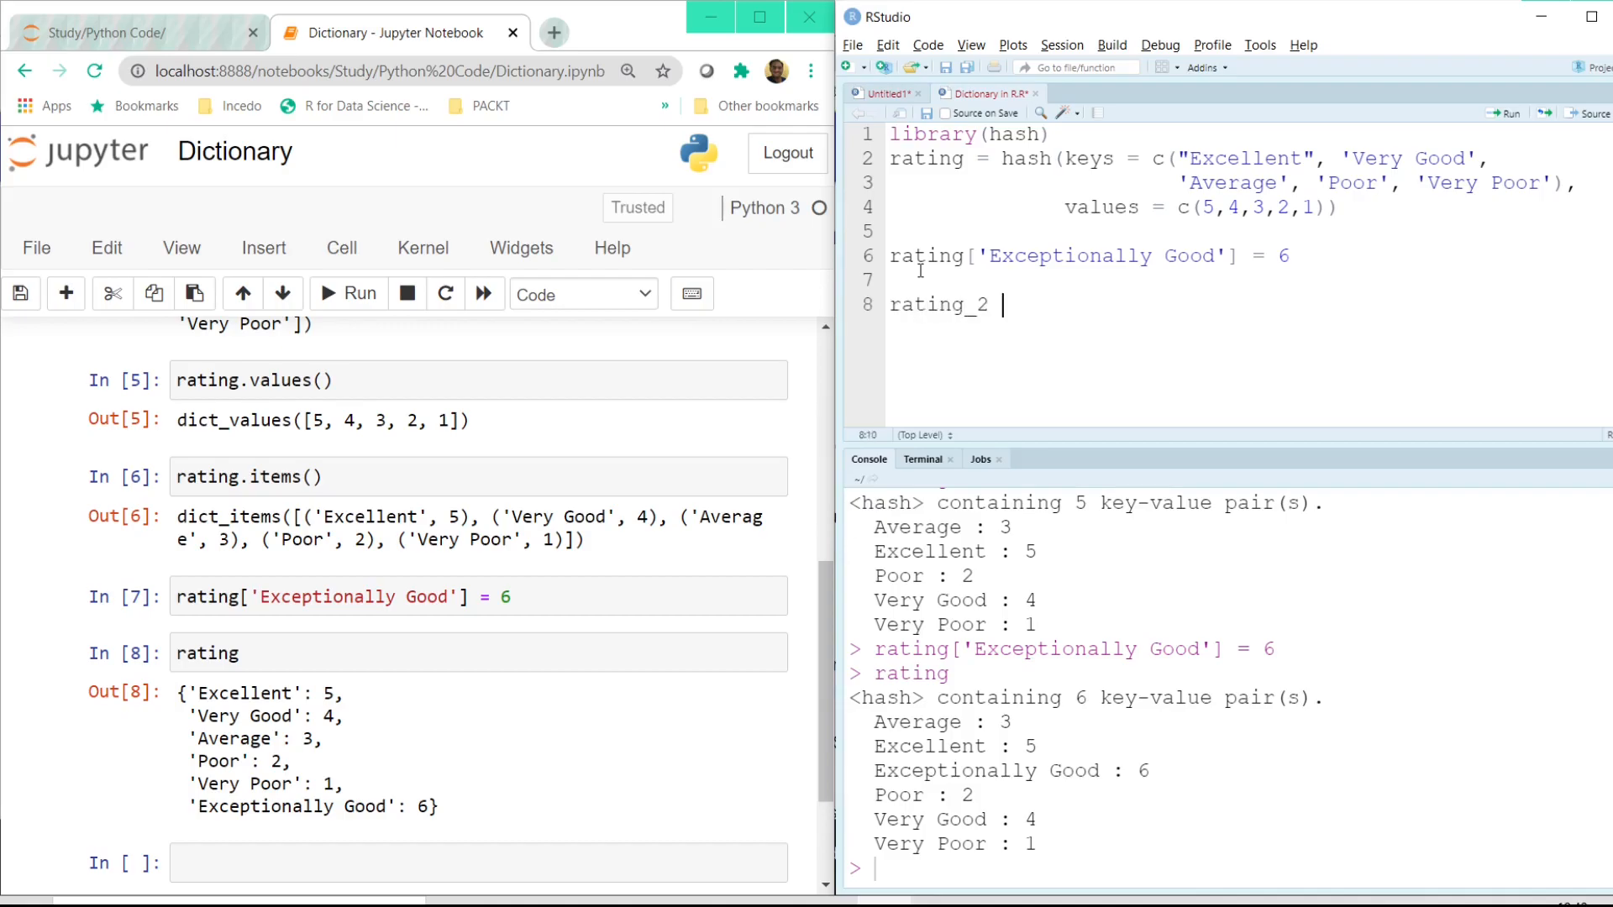
text(= list("E)
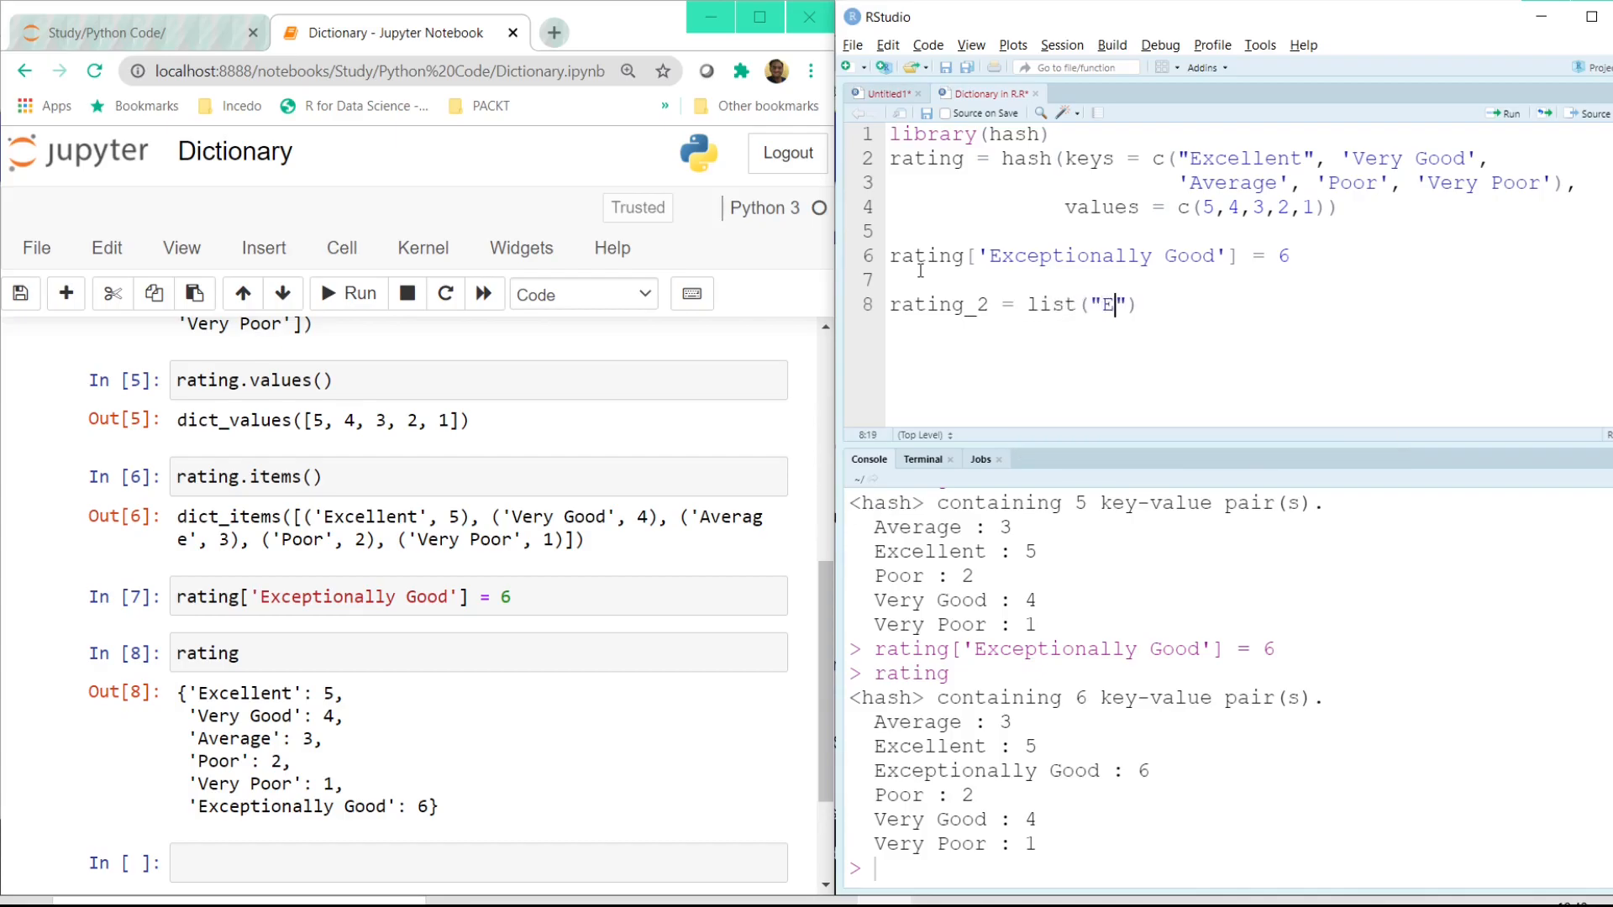
text(xcelleint)
text("Average" = 3,)
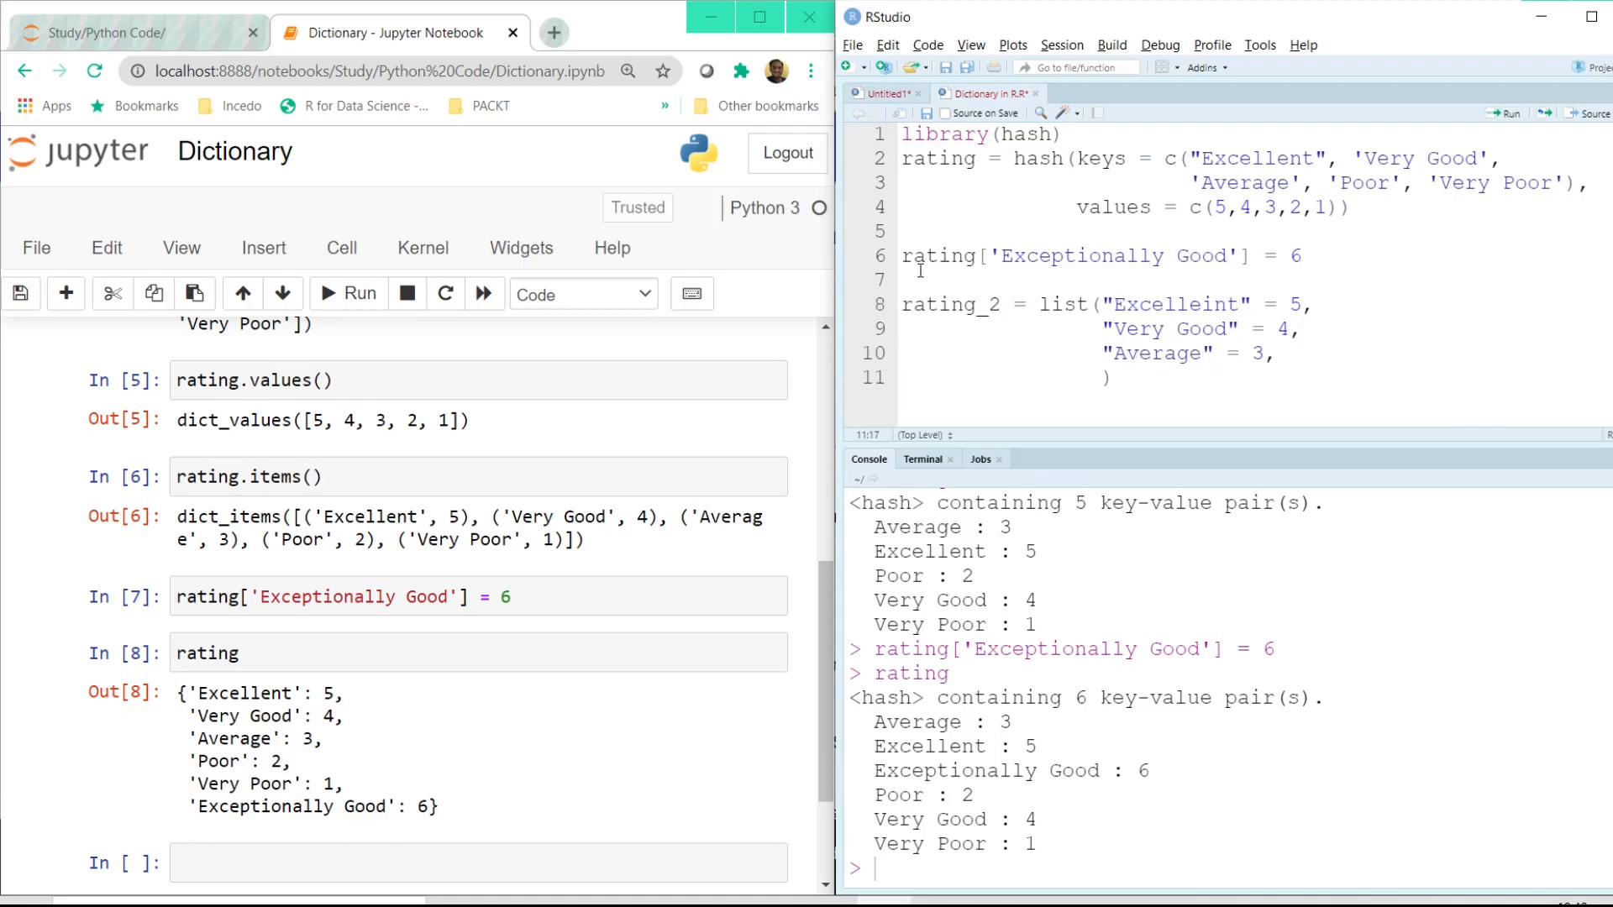
text("Poor" = 2,)
text("Very Poor"))
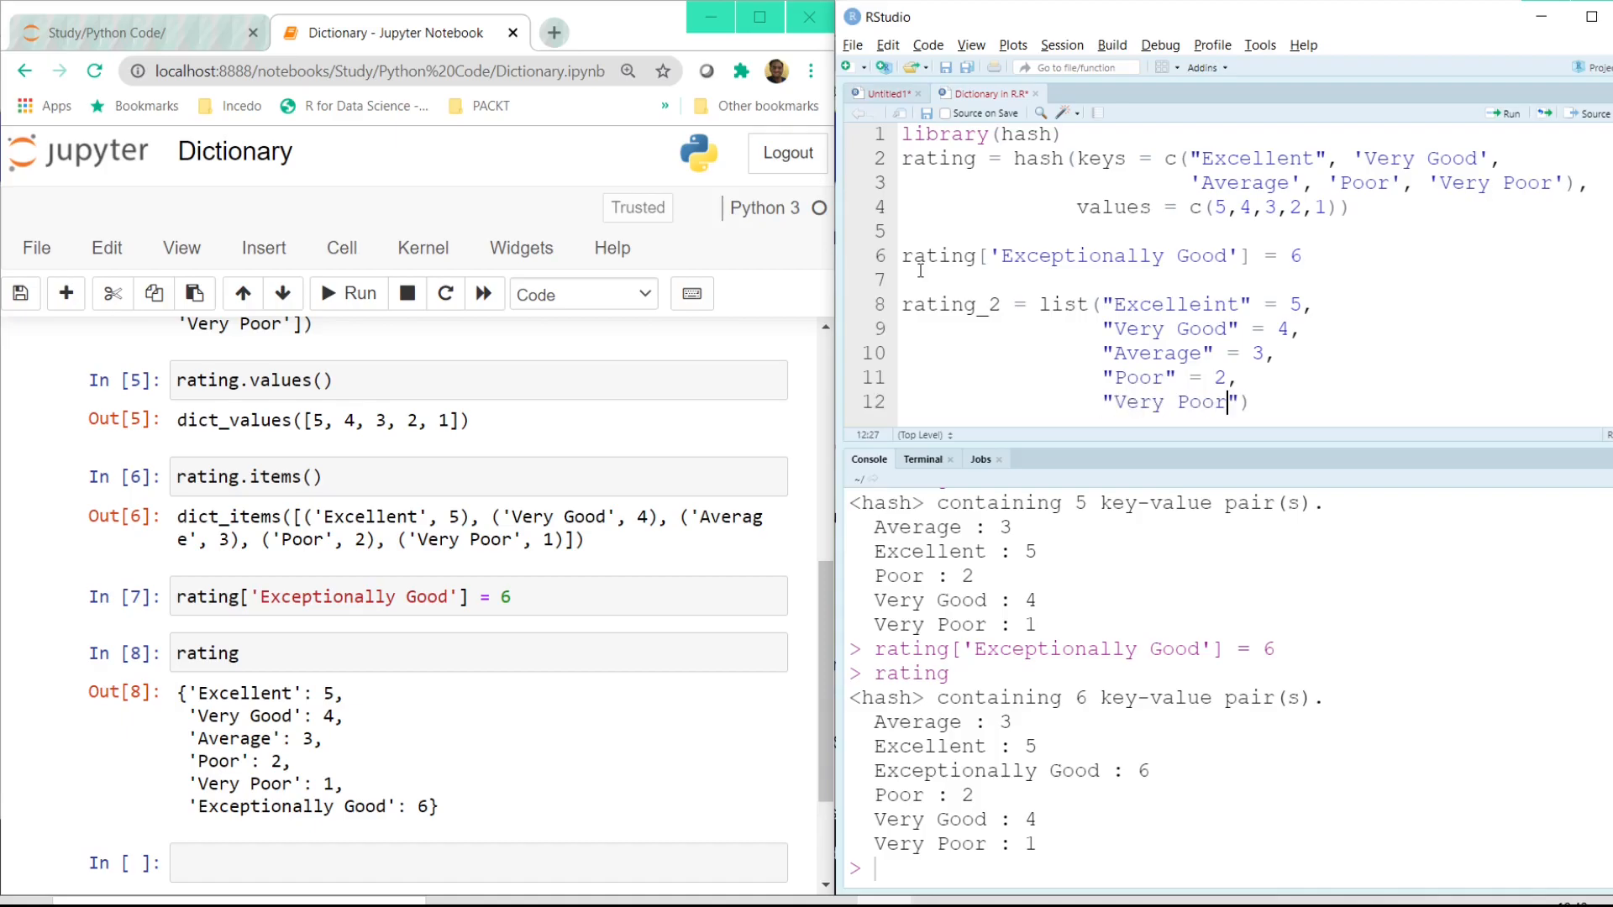
text(= 1)
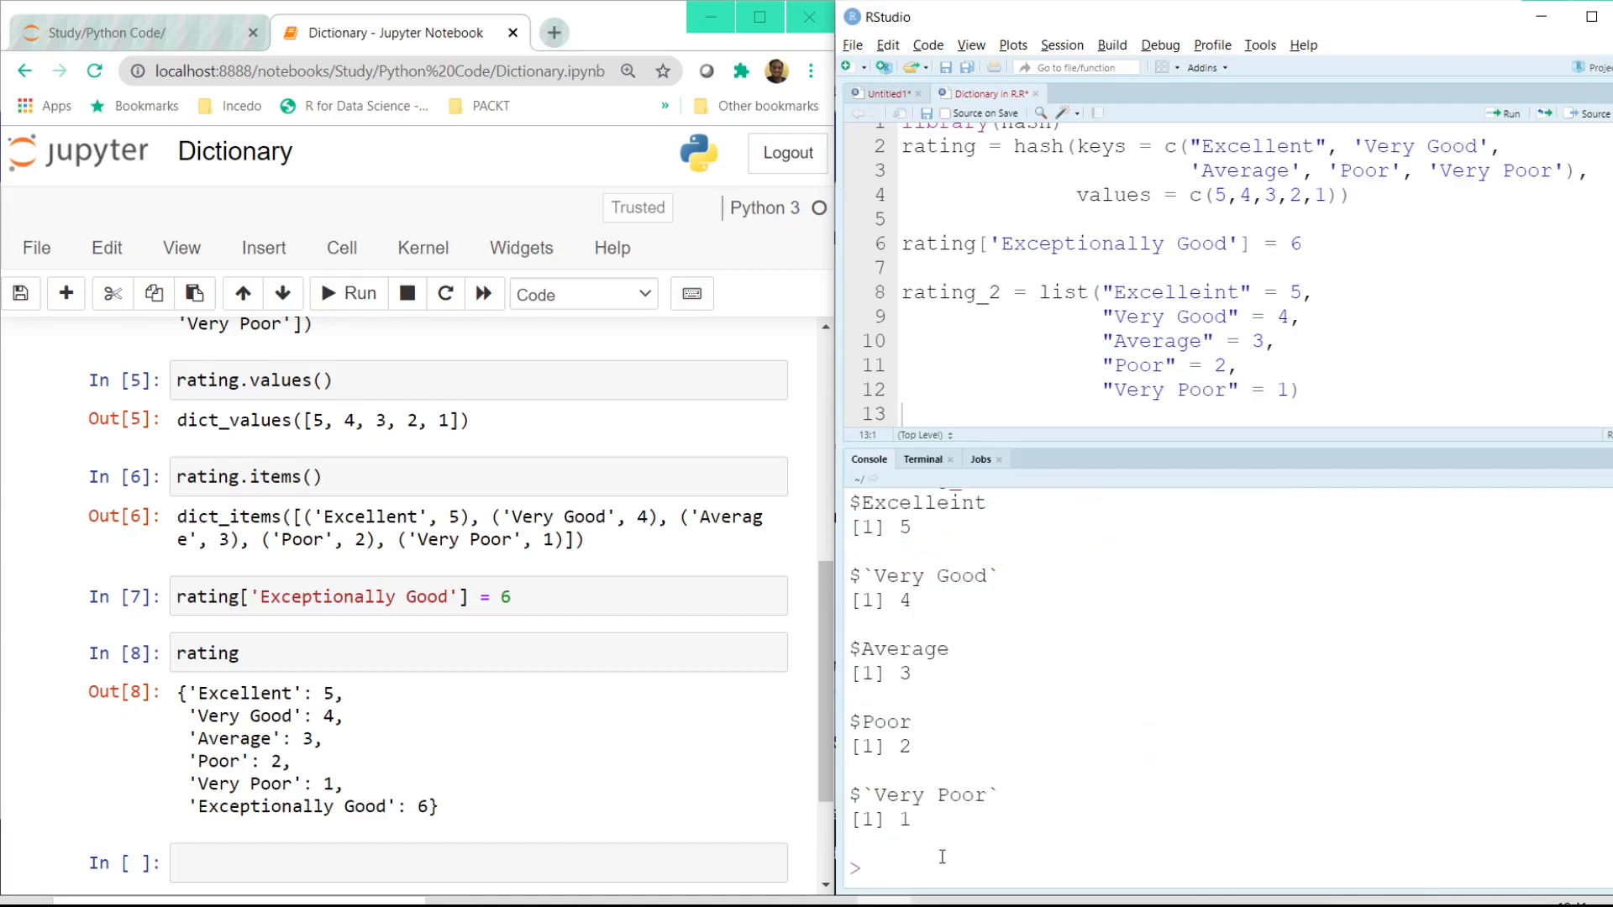
Evaluate rating_2$Poor in the console, which returns 2, then return to the script.
text(rating_2)
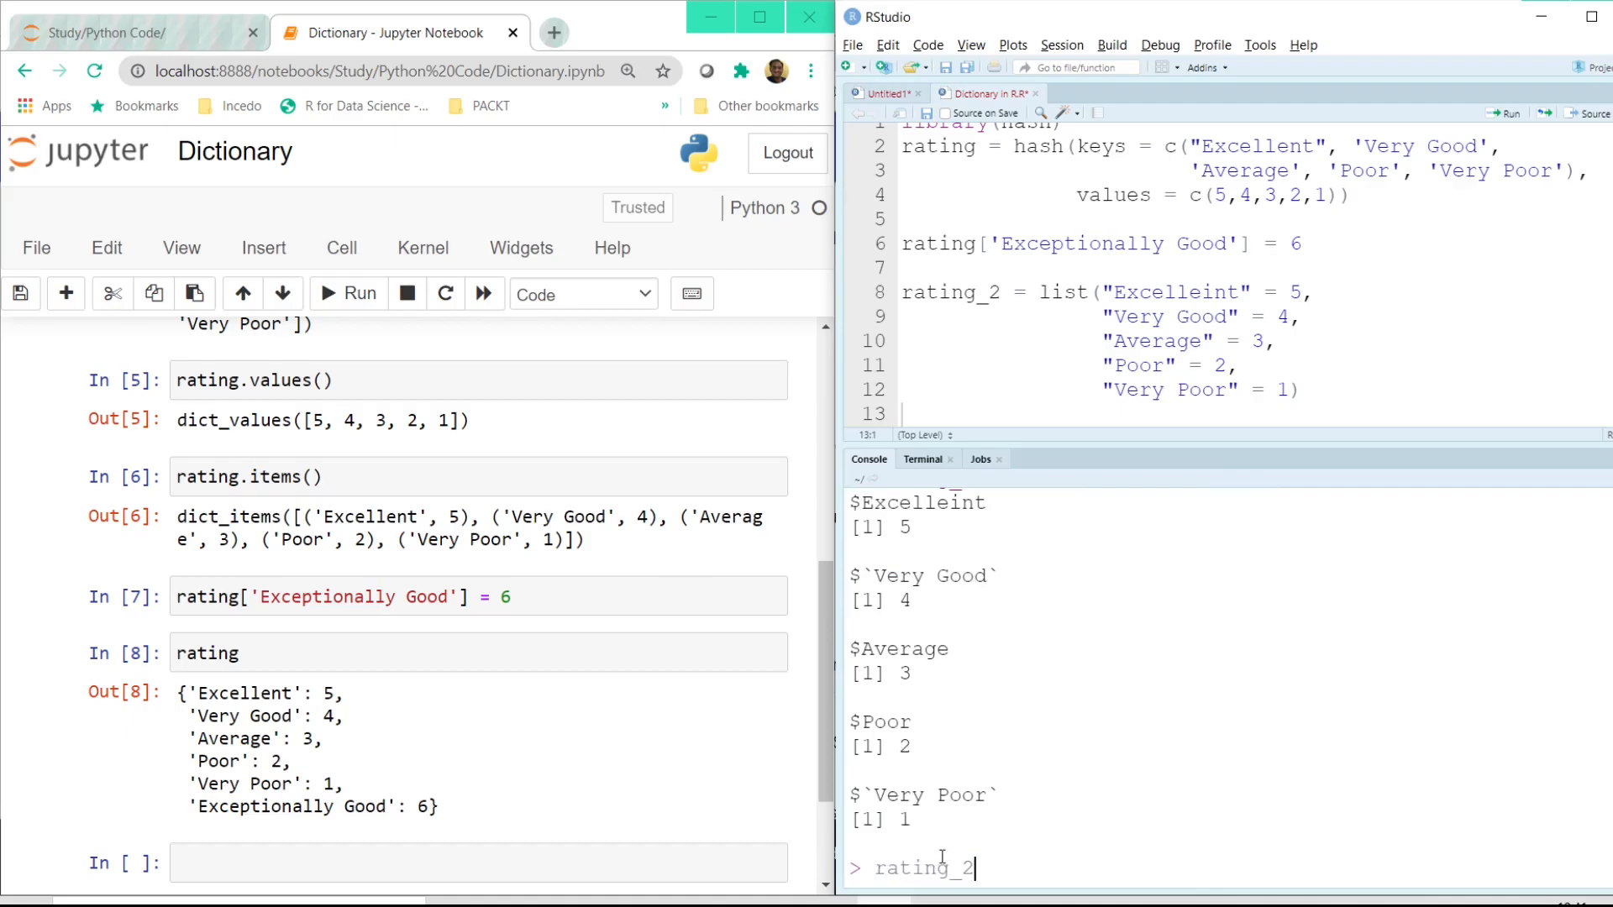
text($Poor)
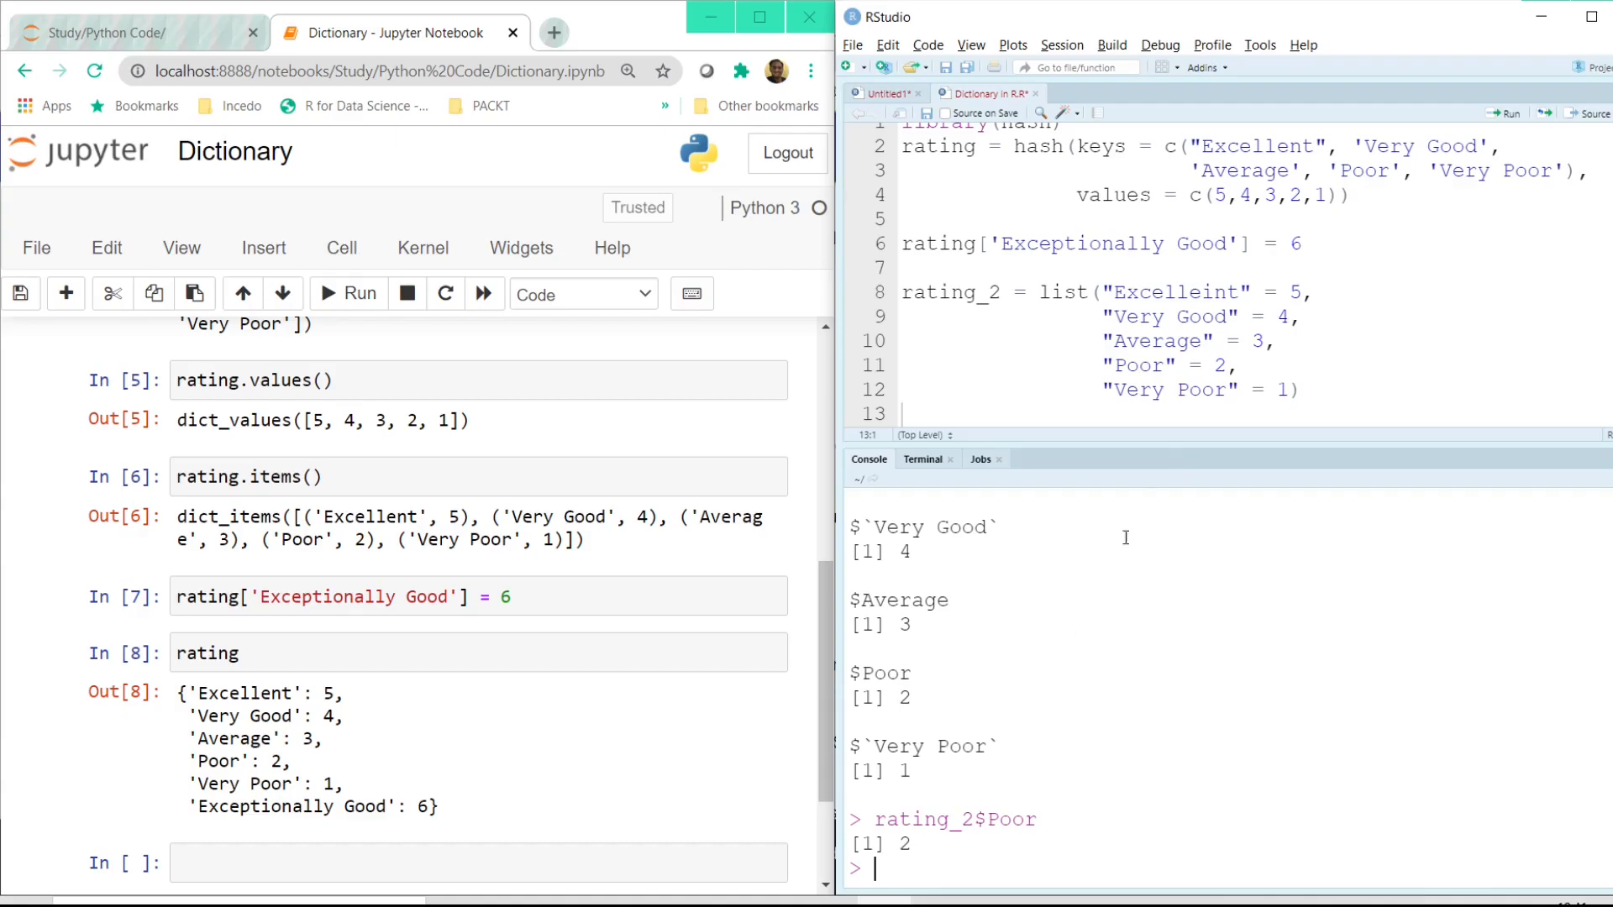
click(904, 216)
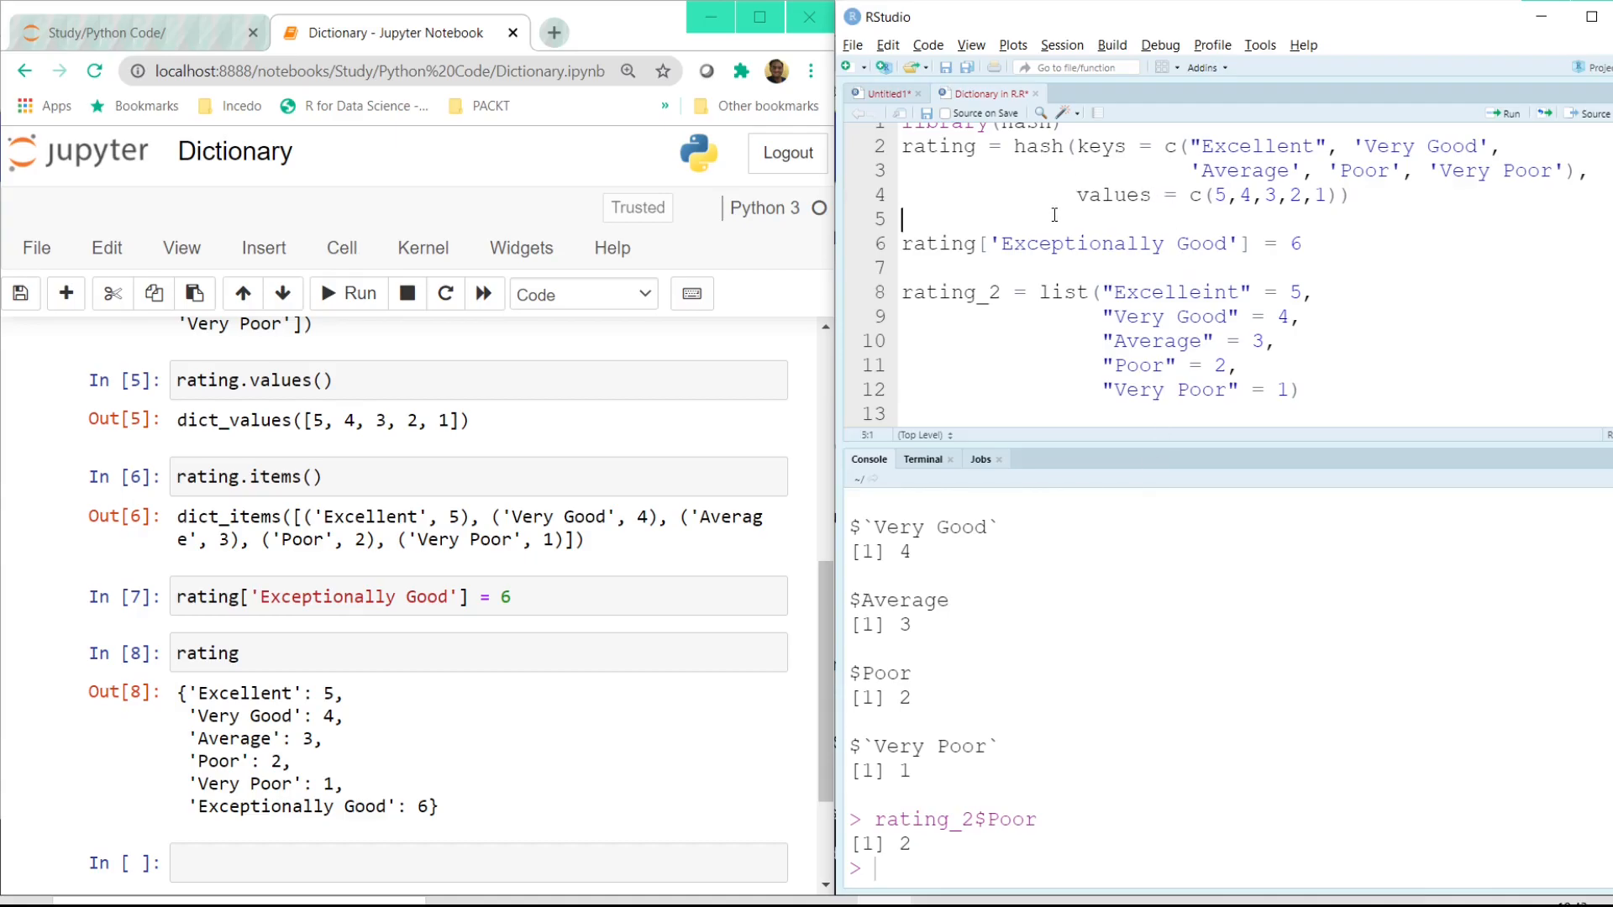